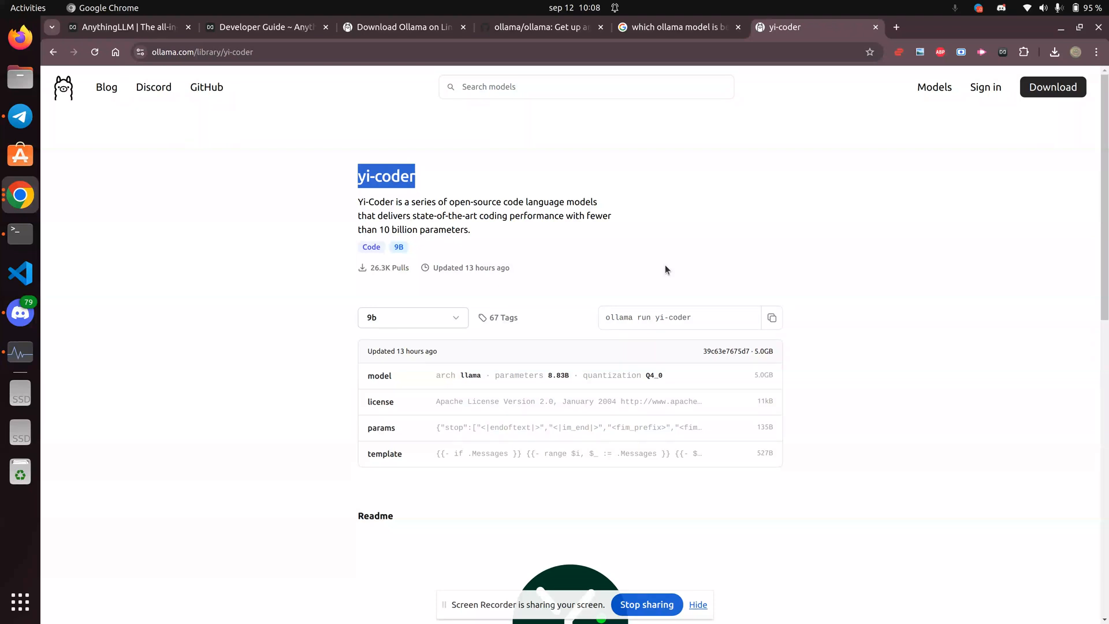
Run the ./start script in the AnythingLLMDesktop folder to launch the desktop app
key(alt+Tab)
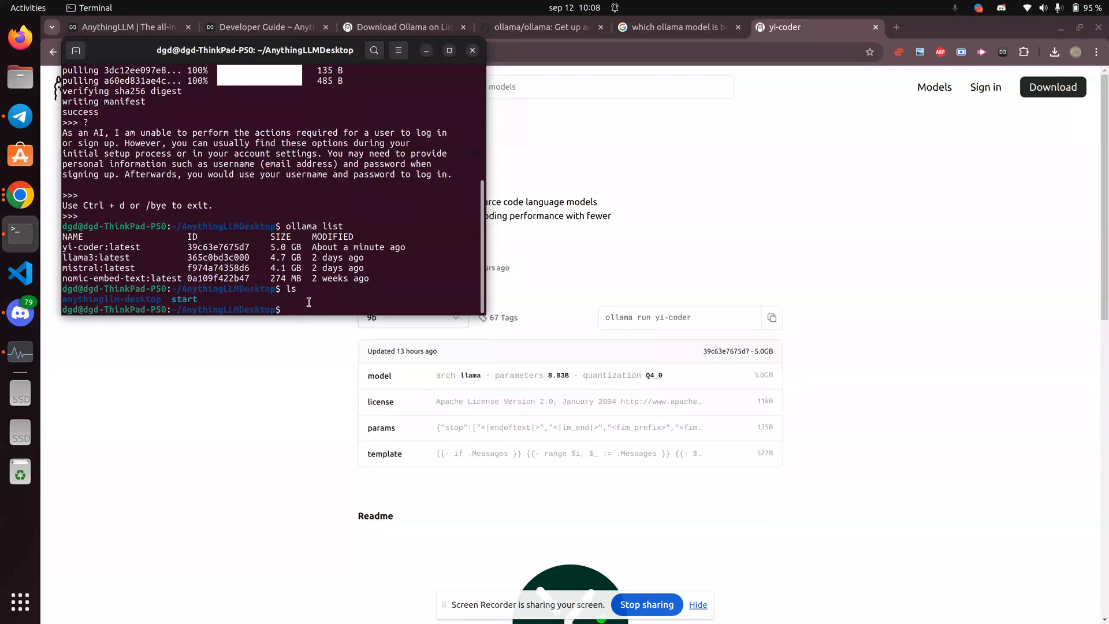
text(./start)
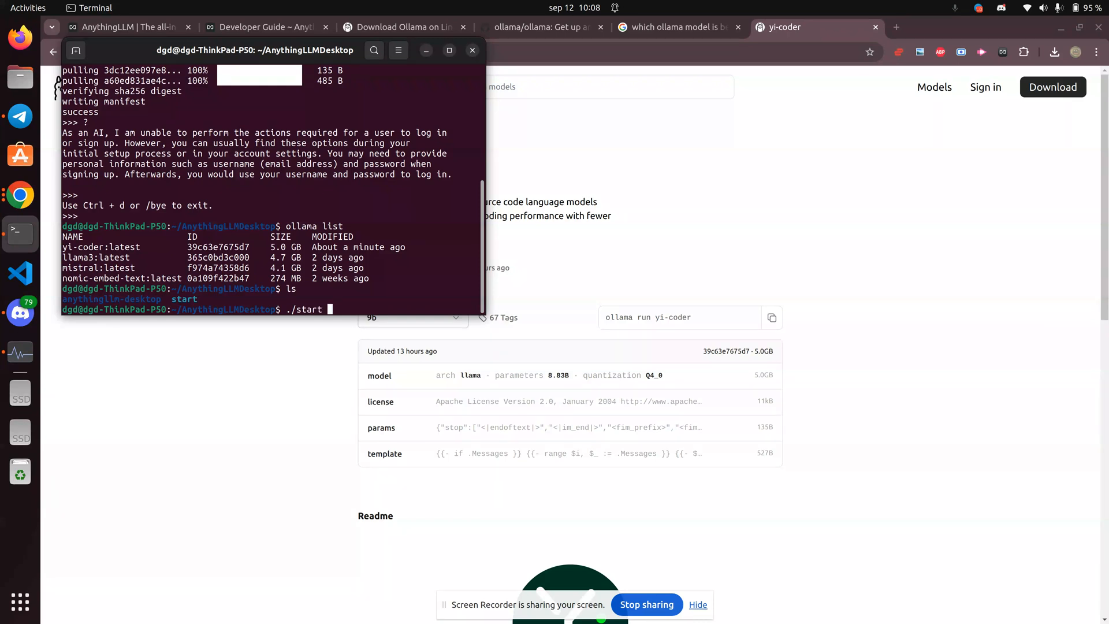
key(Return)
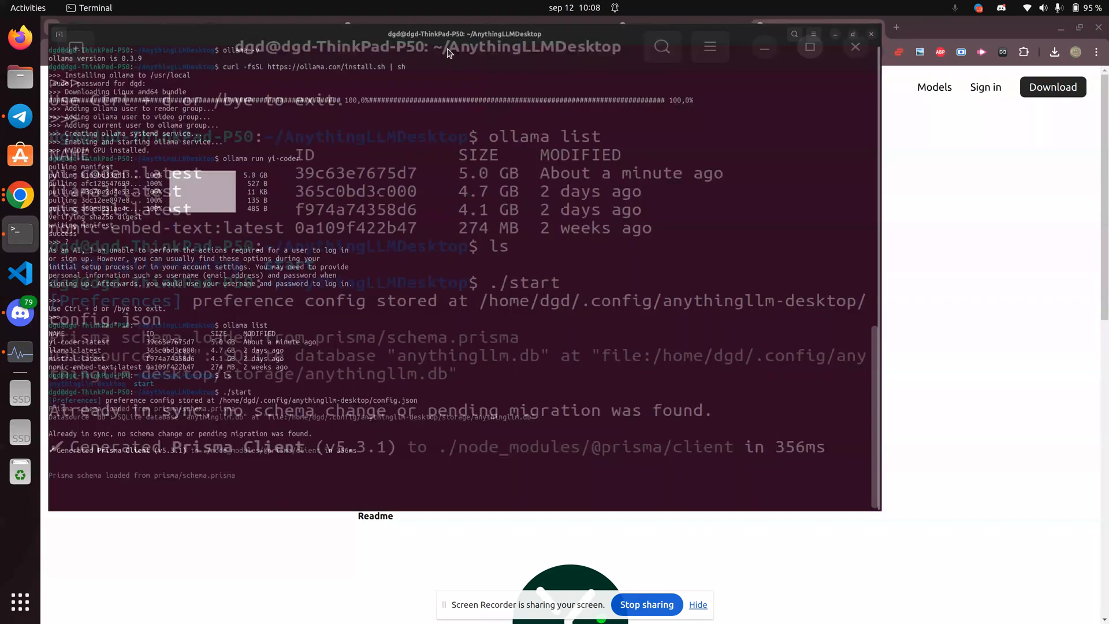
click(809, 46)
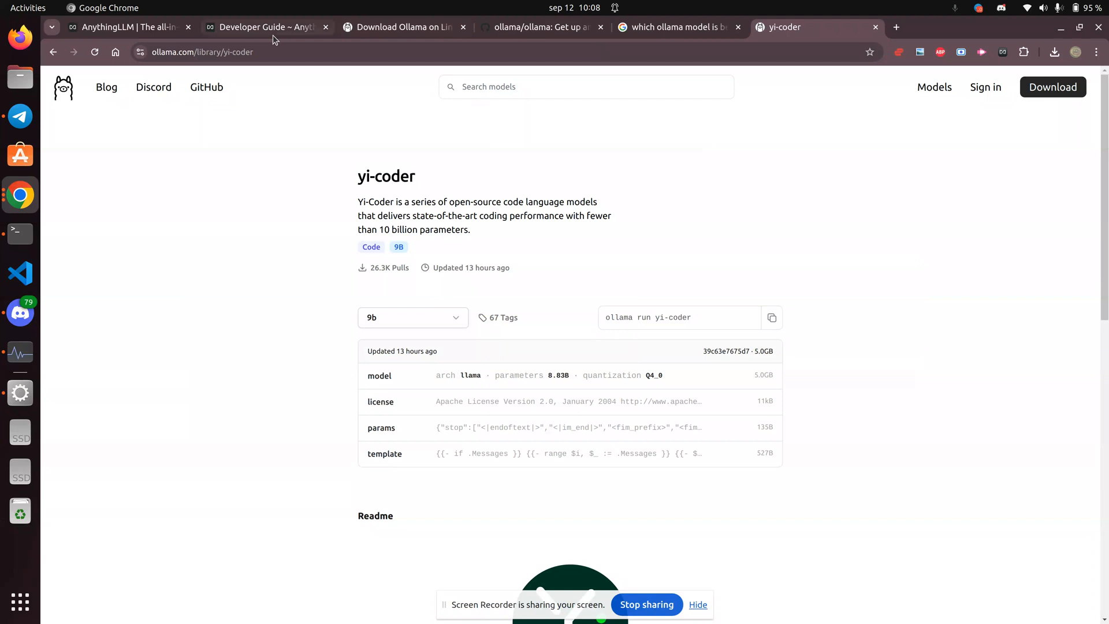
Open the 'writing a custom agent' workspace, then search Google for fasthtml in Chrome
click(266, 26)
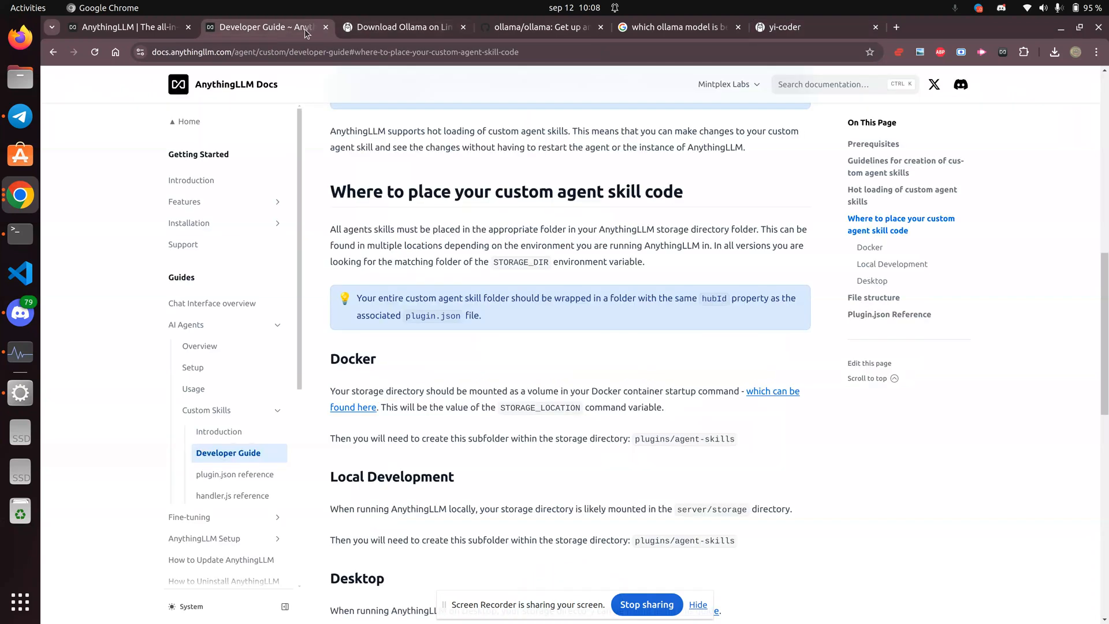
right_click(266, 27)
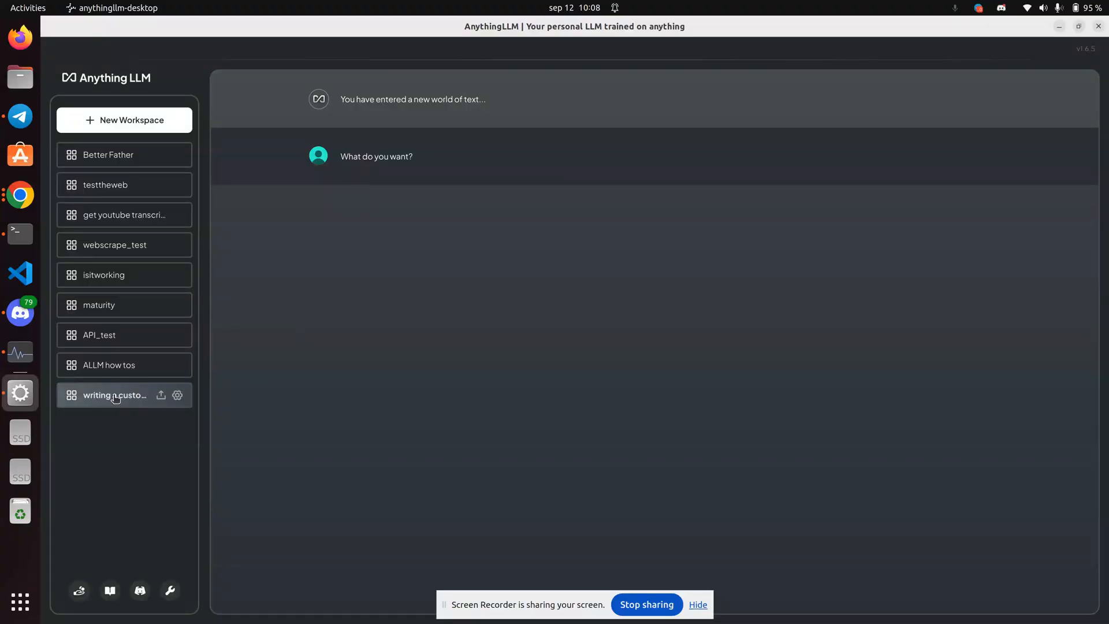
click(113, 395)
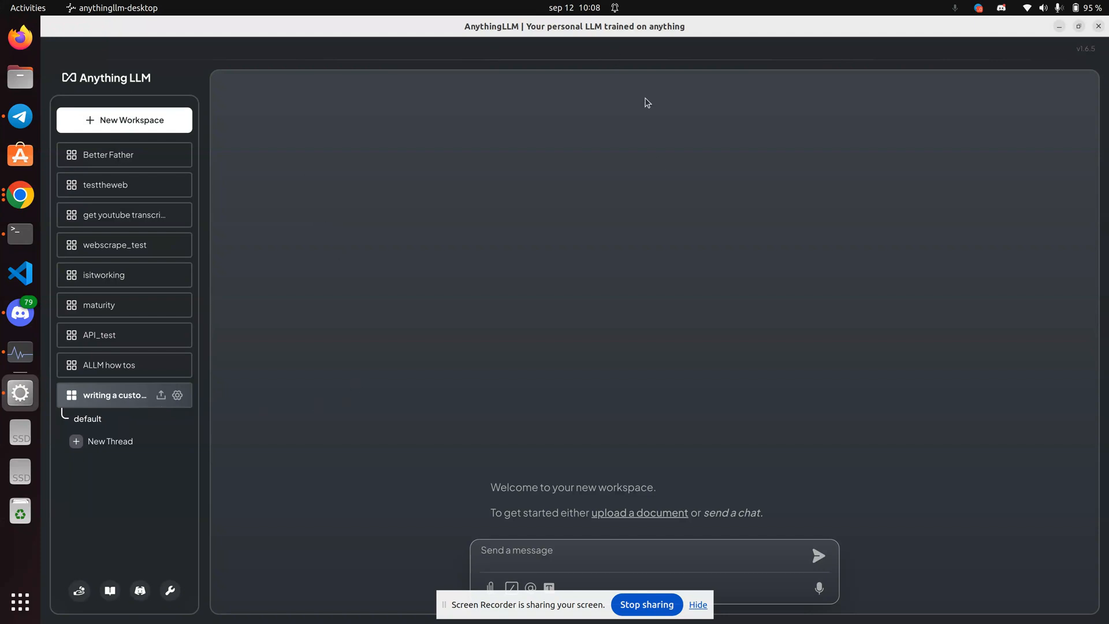
click(516, 549)
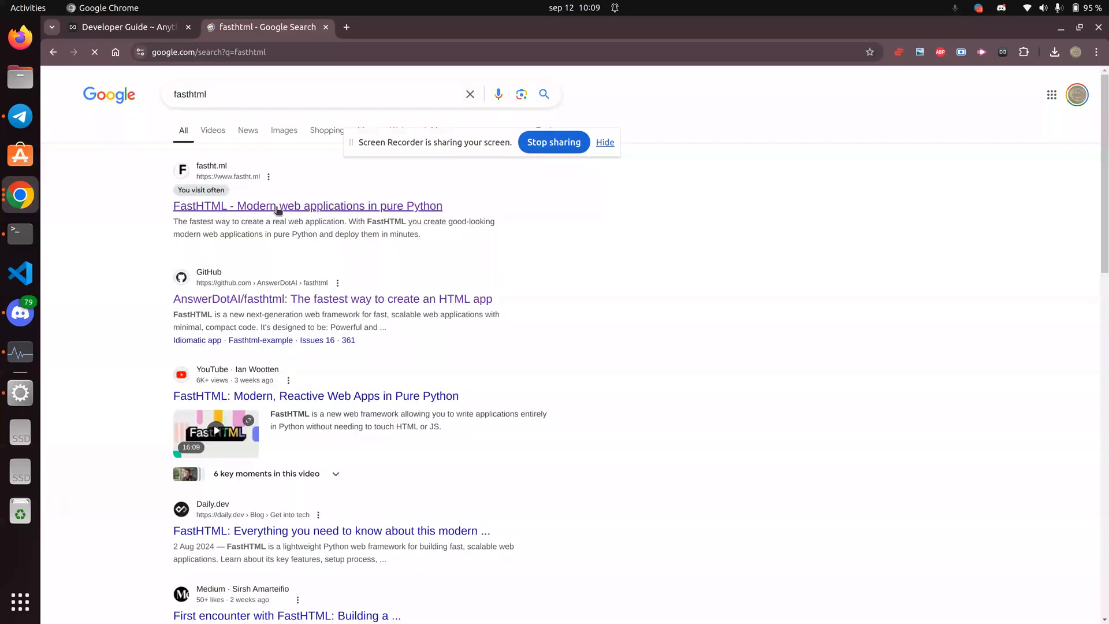
From the FastHTML docs' Getting help from AI section, open llms-ctx.txt and select a block of its text
click(308, 205)
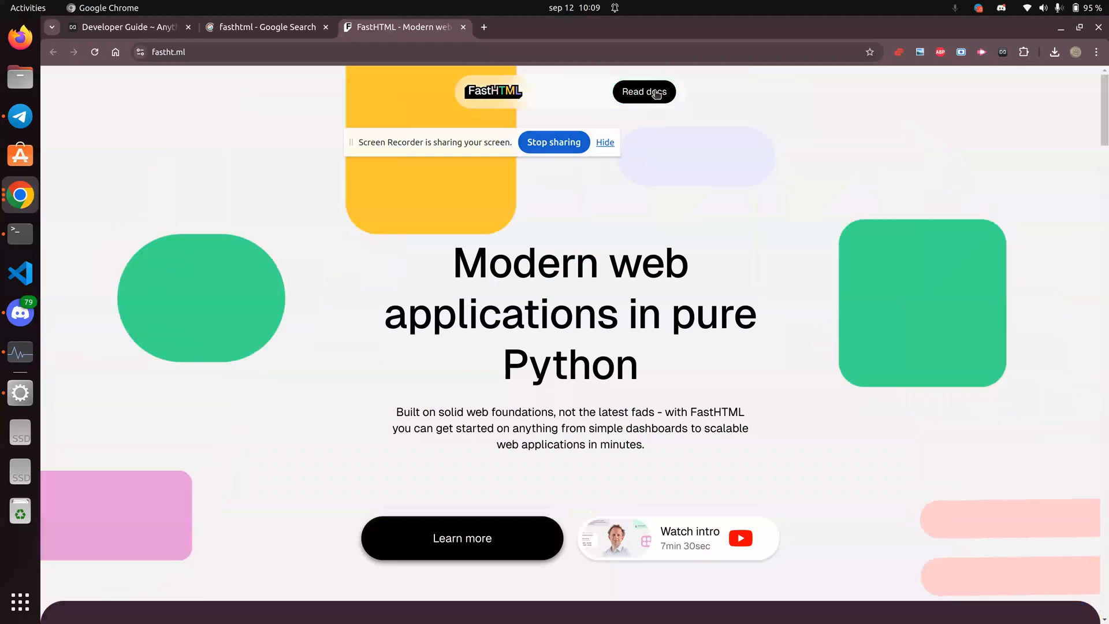
click(643, 91)
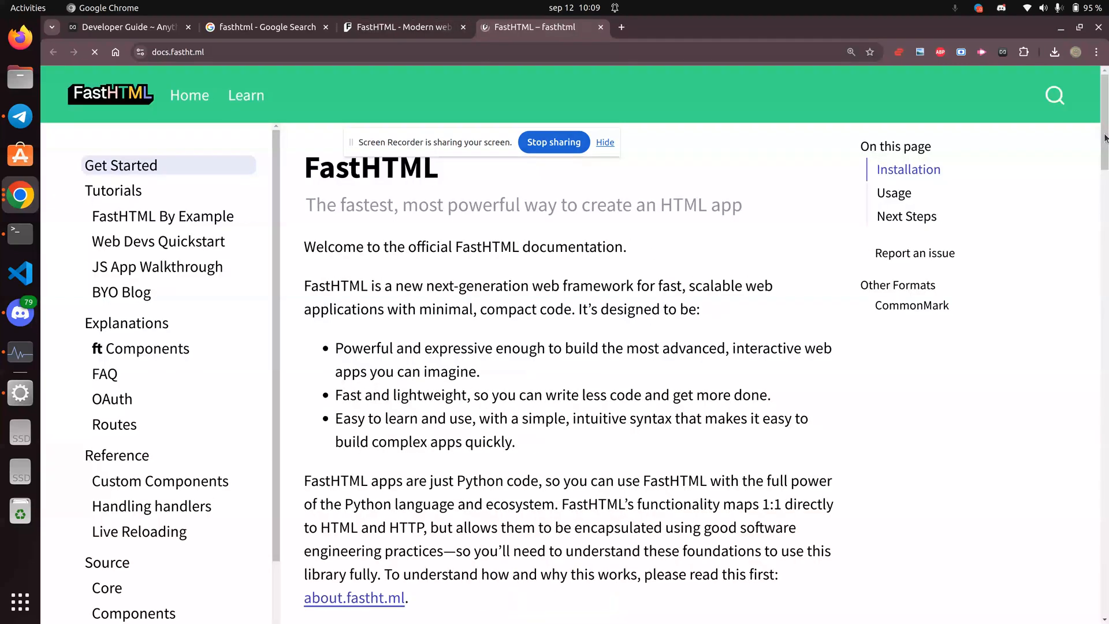
scroll(down, 3)
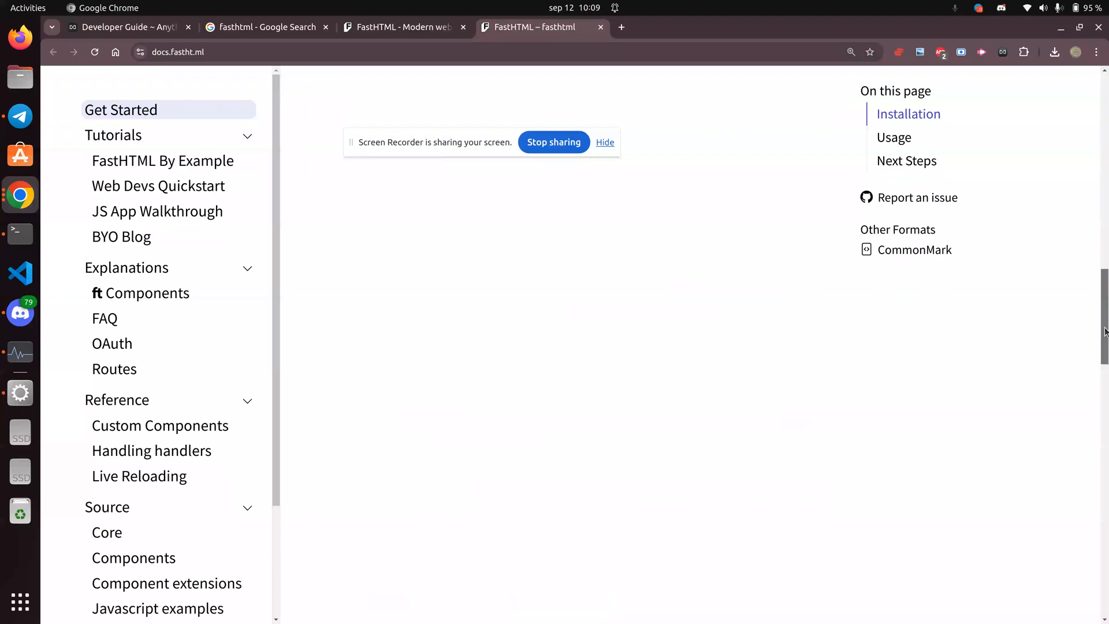
scroll(down, 3)
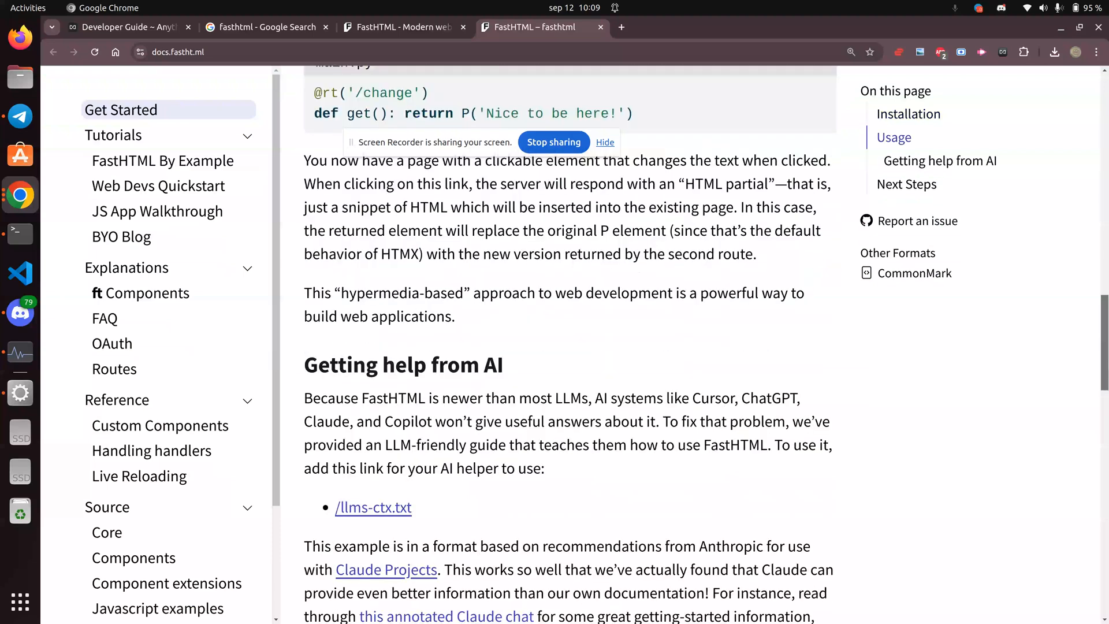
scroll(down, 3)
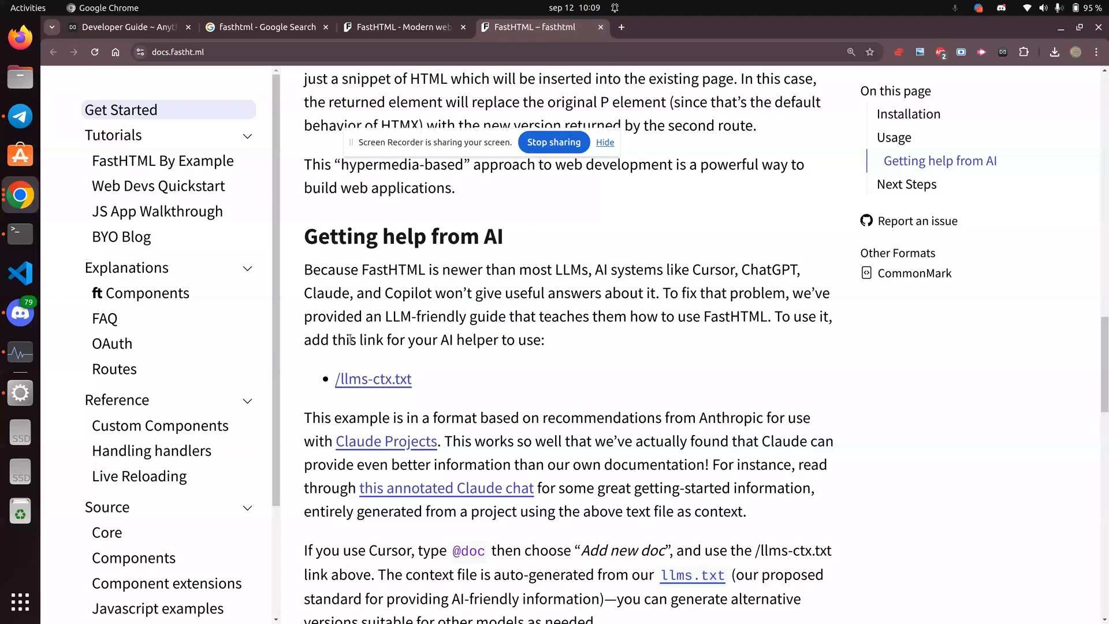
click(373, 379)
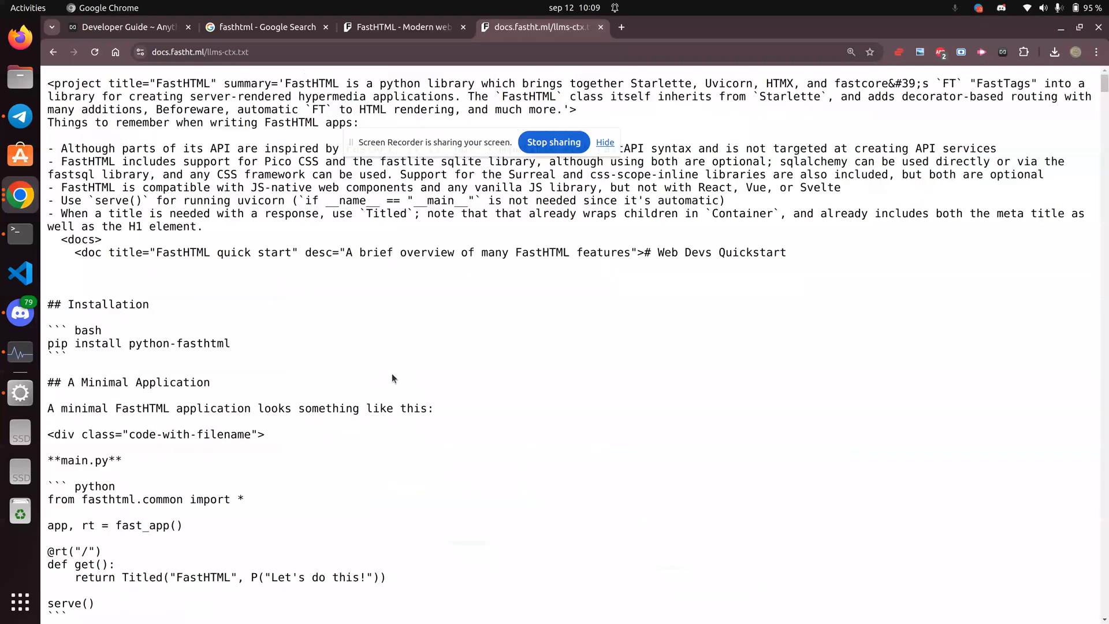
drag(243, 175, 263, 434)
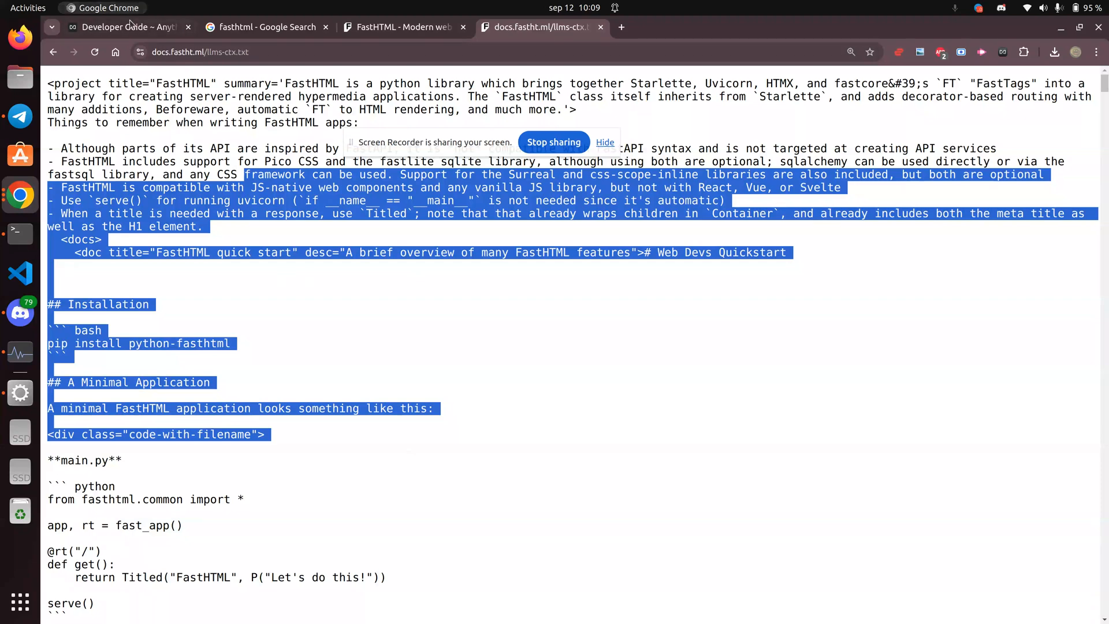
Select the developer guide's Prerequisites list and embed it into the 'writing a custom agent' workspace via the Browser Companion
click(120, 27)
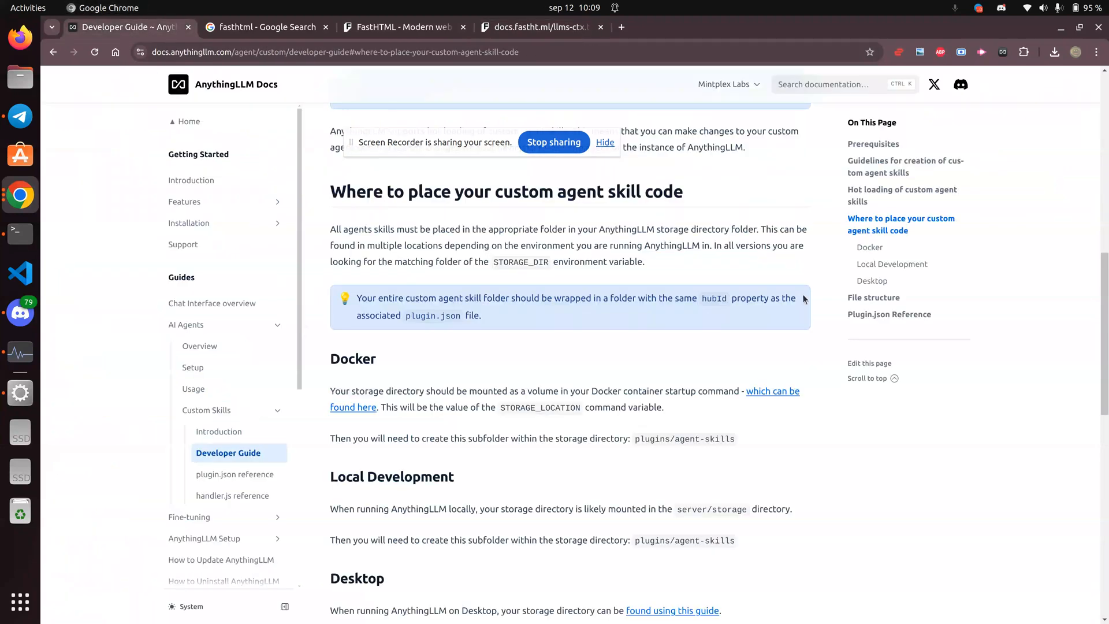
scroll(up, 3)
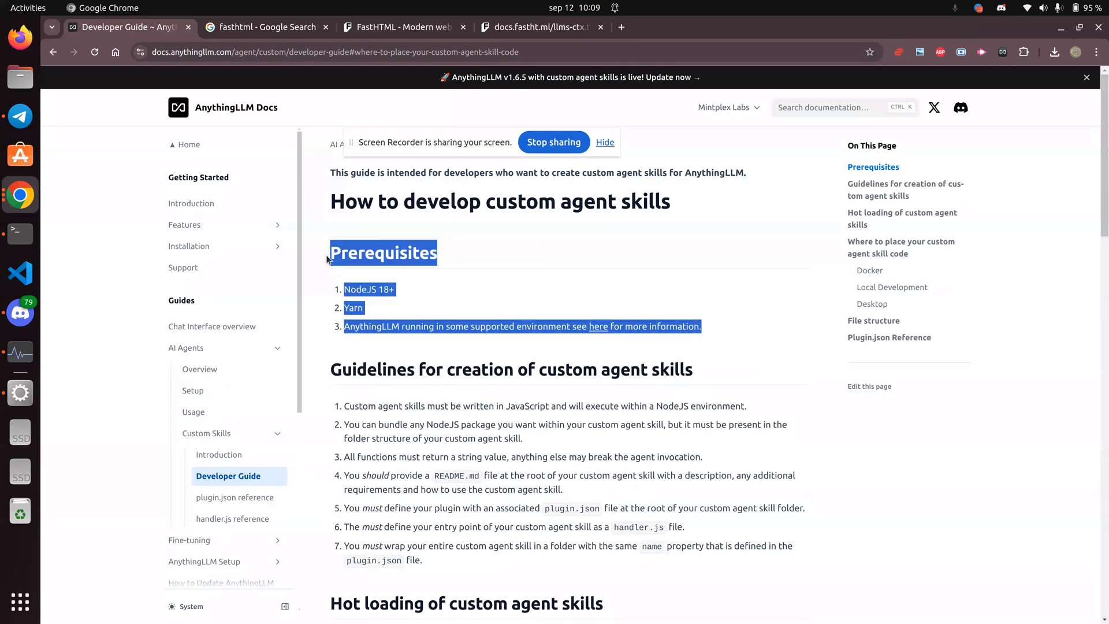
right_click(354, 254)
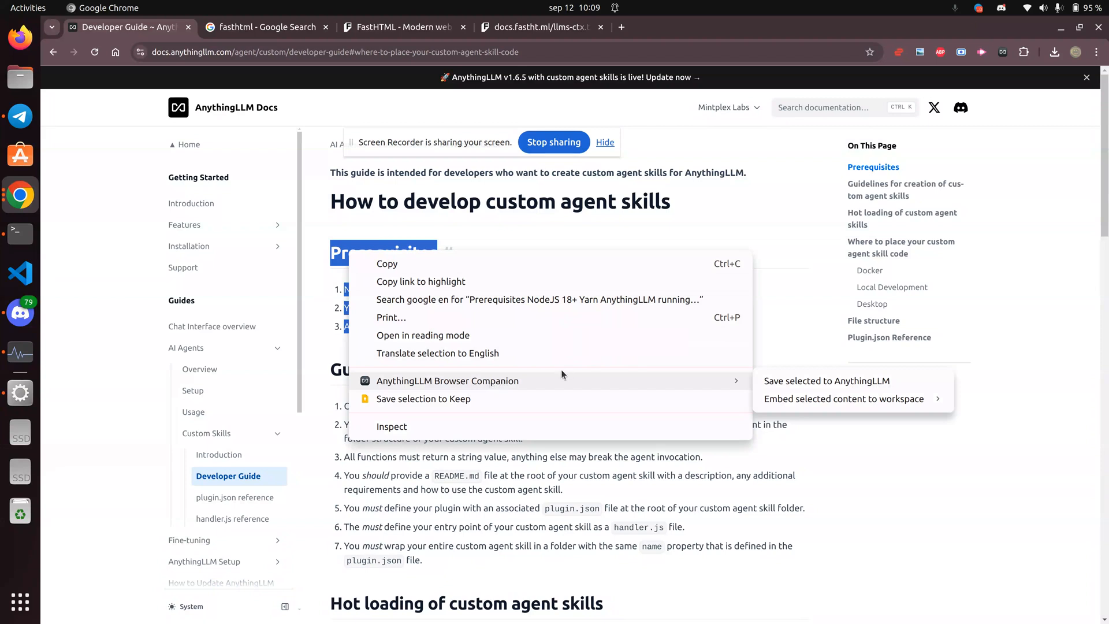
mouse_move(845, 399)
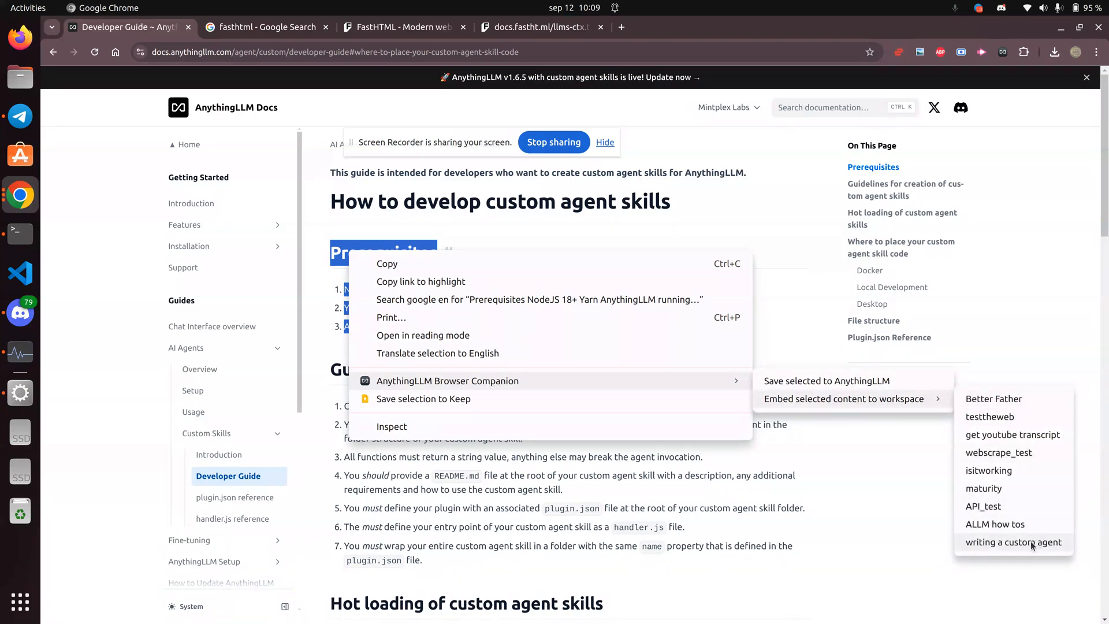
mouse_move(1021, 546)
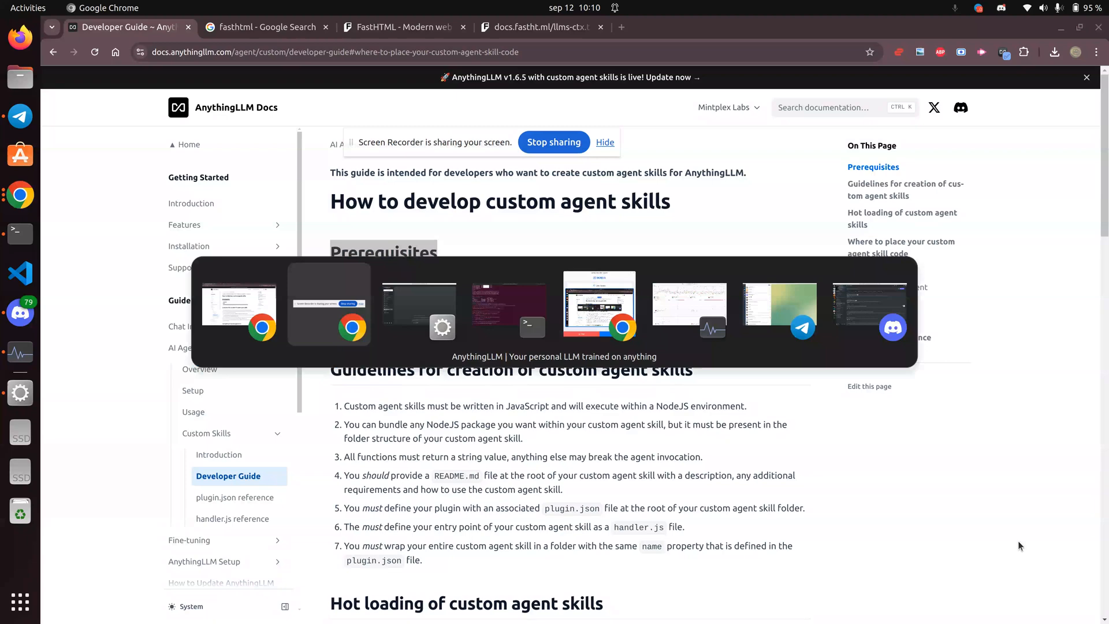
Bring the AnythingLLM desktop window to the front
click(330, 305)
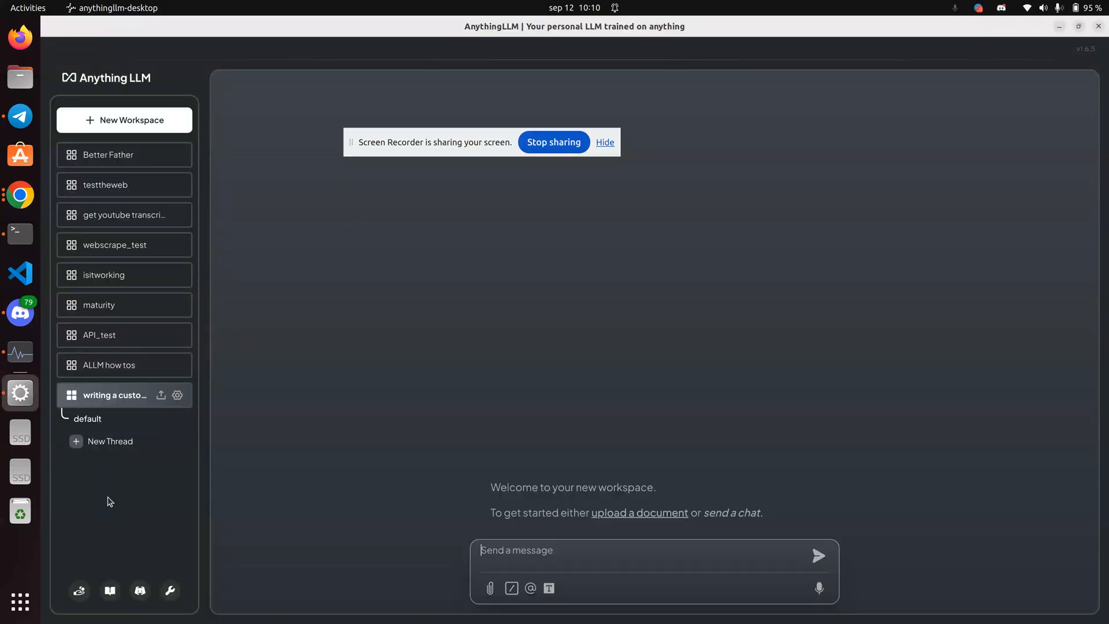
mouse_move(84, 283)
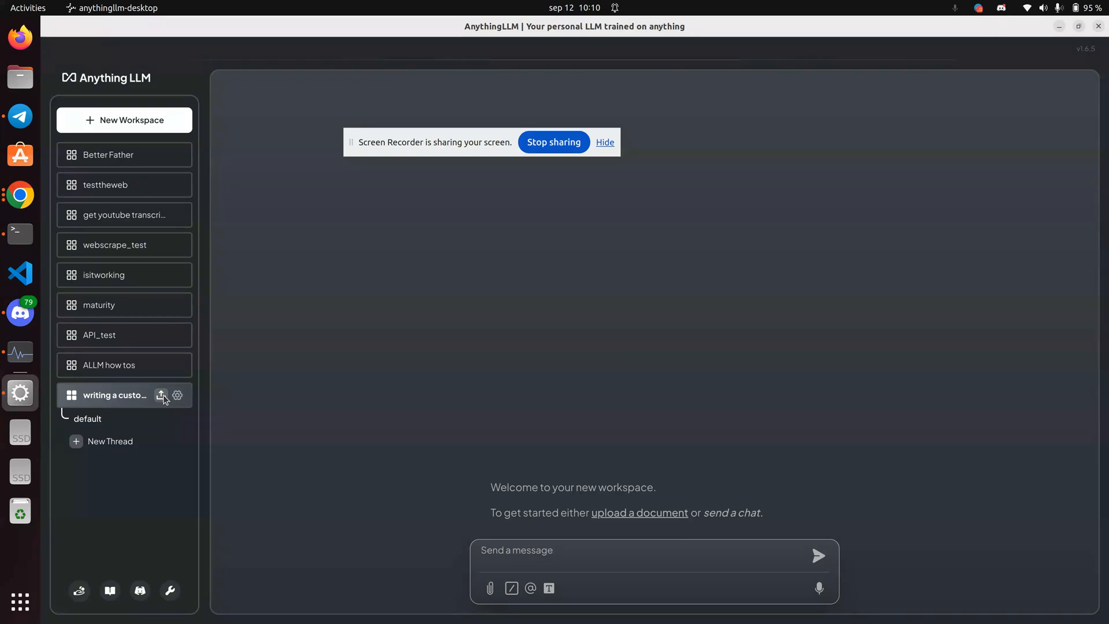
Move developer-guide---anythingllm.txt into the 'writing a custom agent' workspace and embed it
click(162, 395)
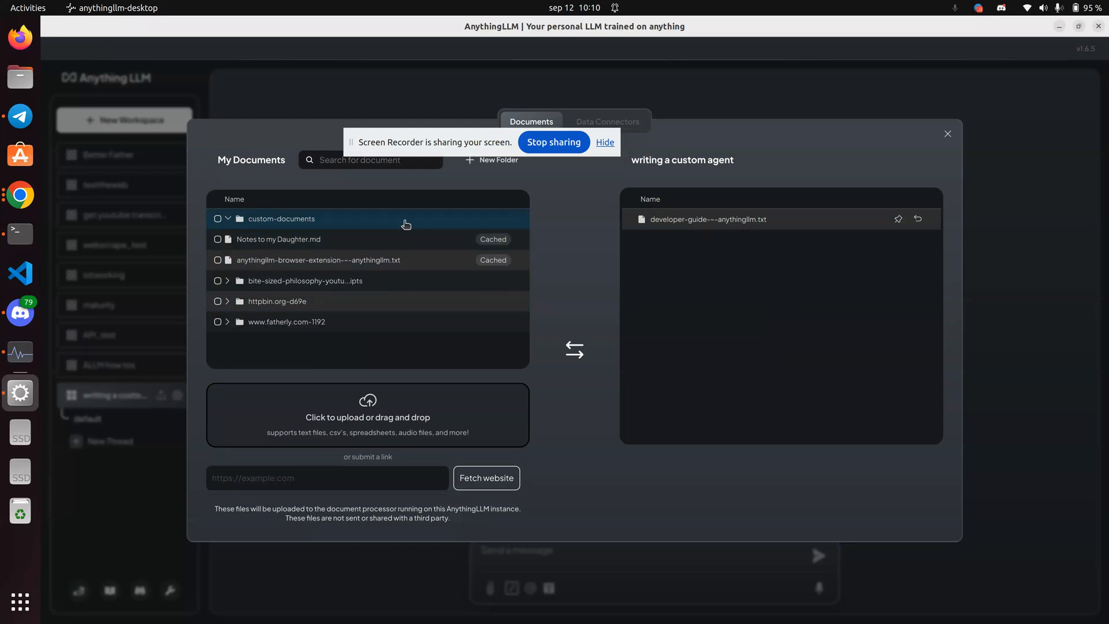
mouse_move(395, 371)
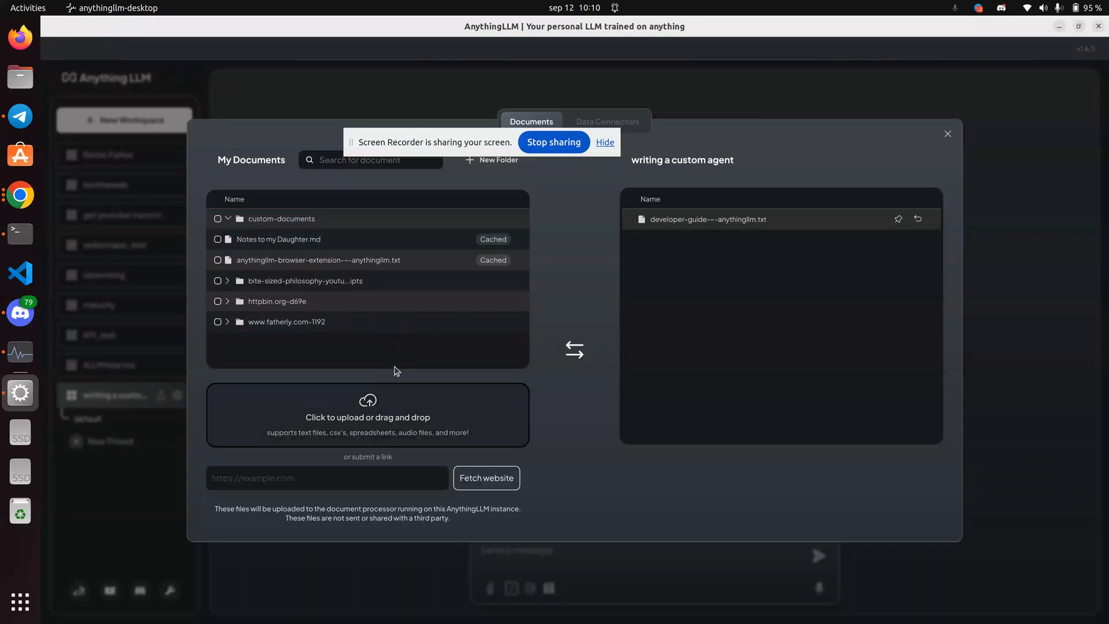
click(287, 322)
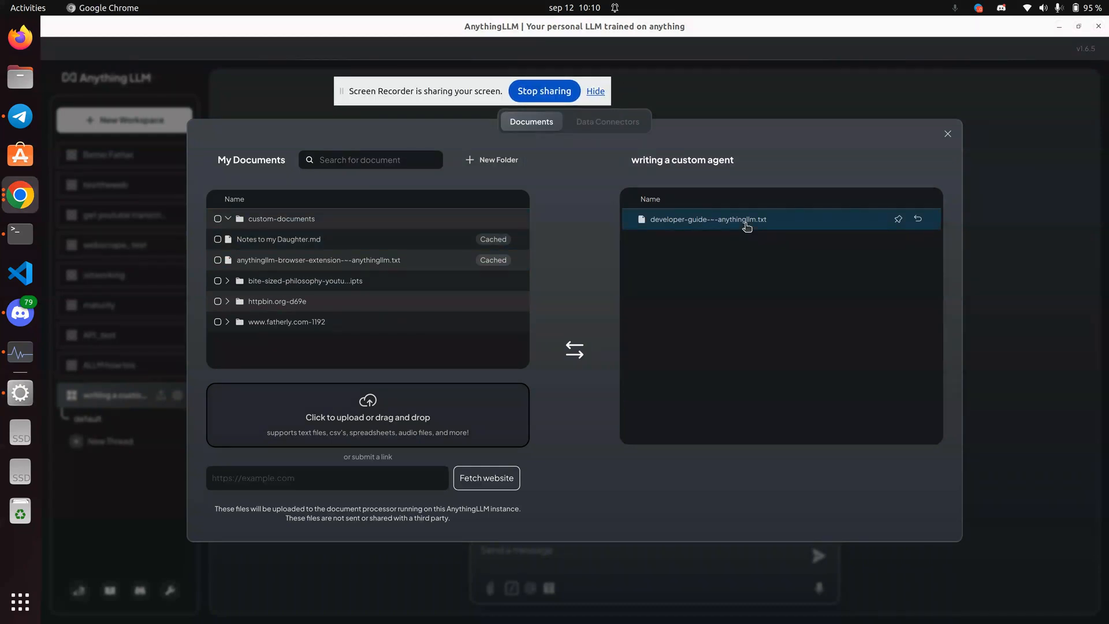
mouse_move(708, 219)
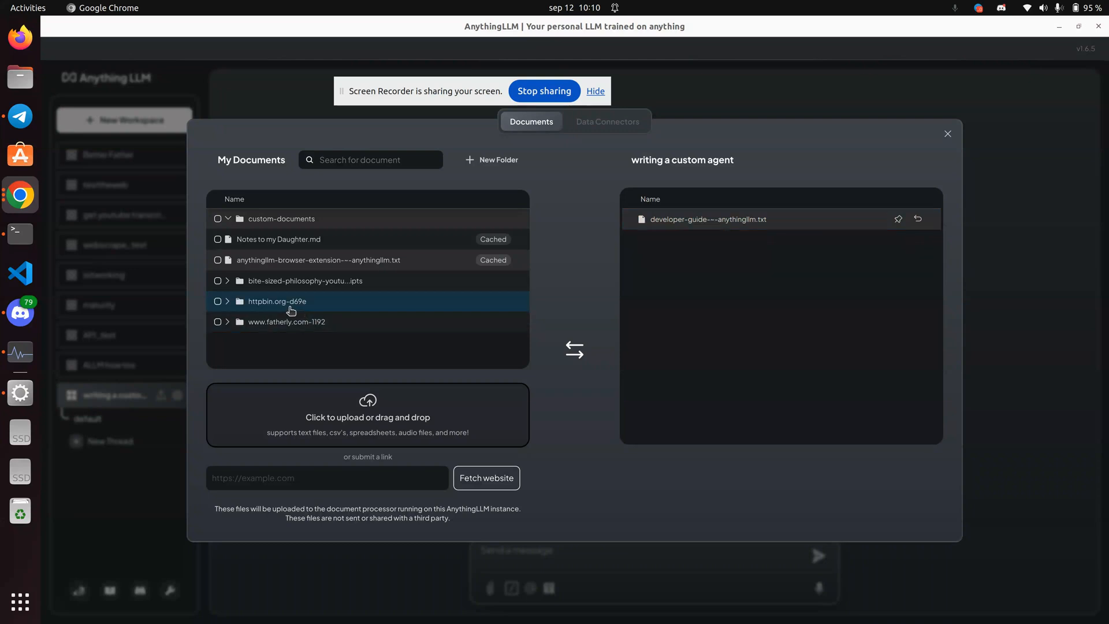
click(227, 302)
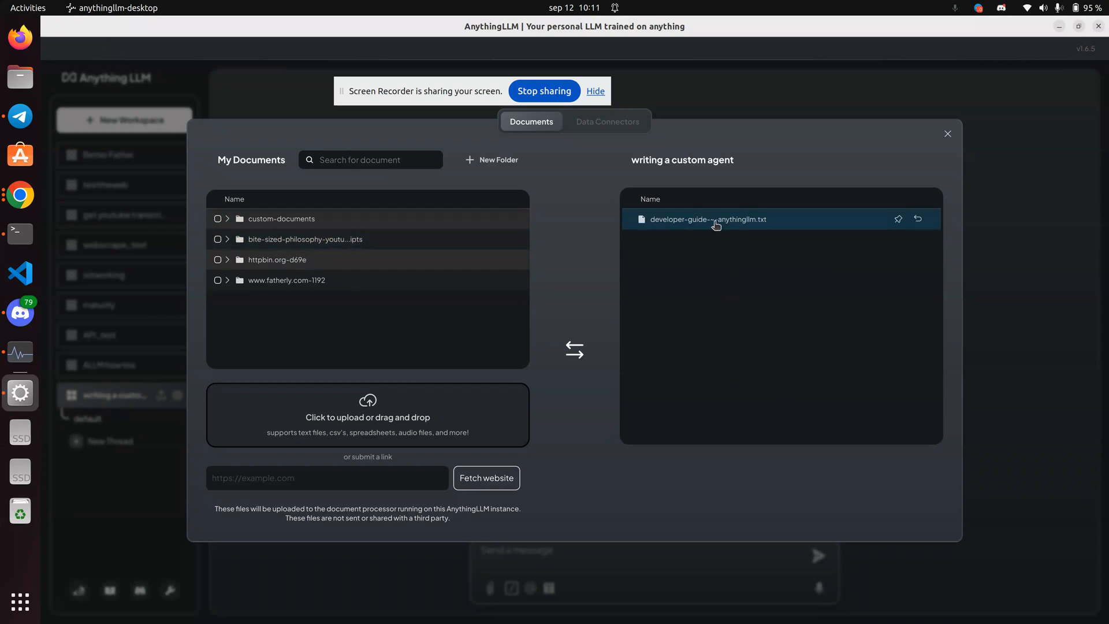
mouse_move(708, 219)
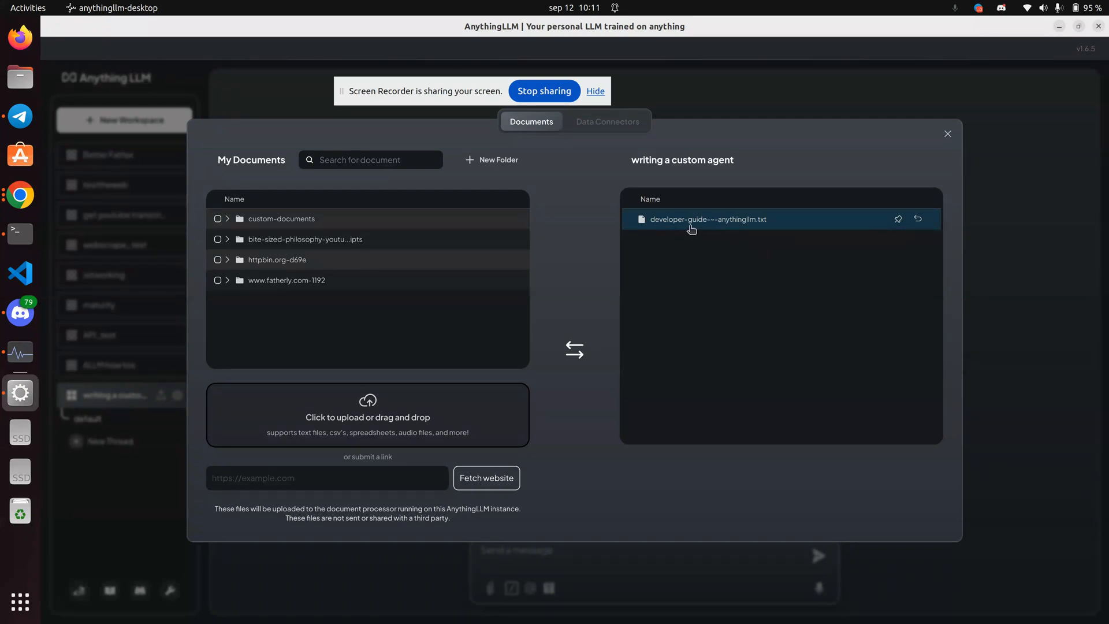
mouse_move(773, 337)
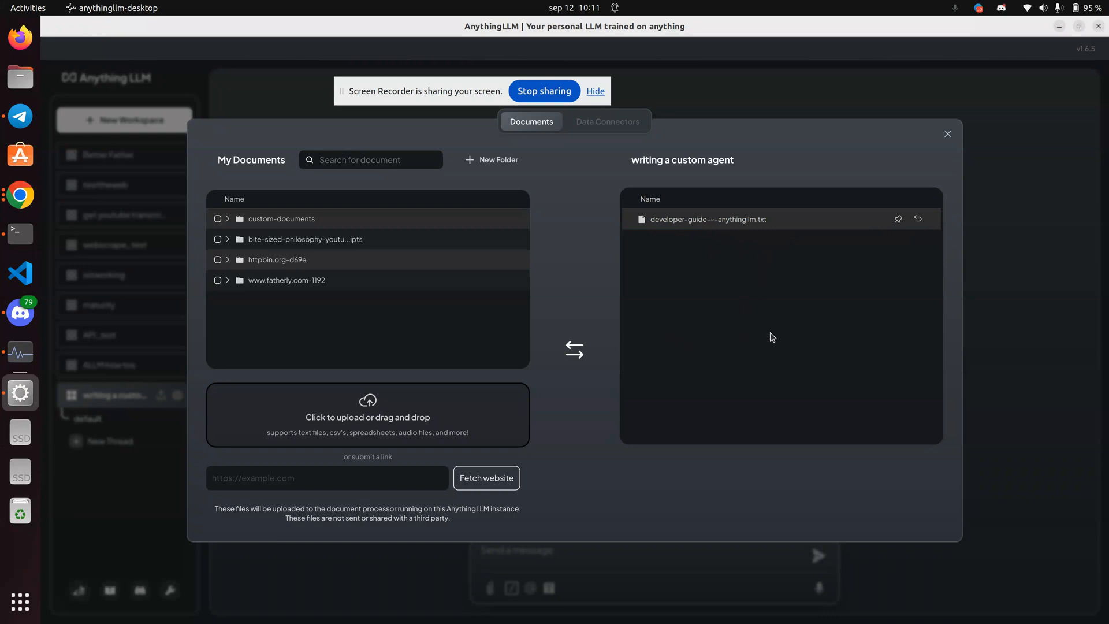
mouse_move(699, 410)
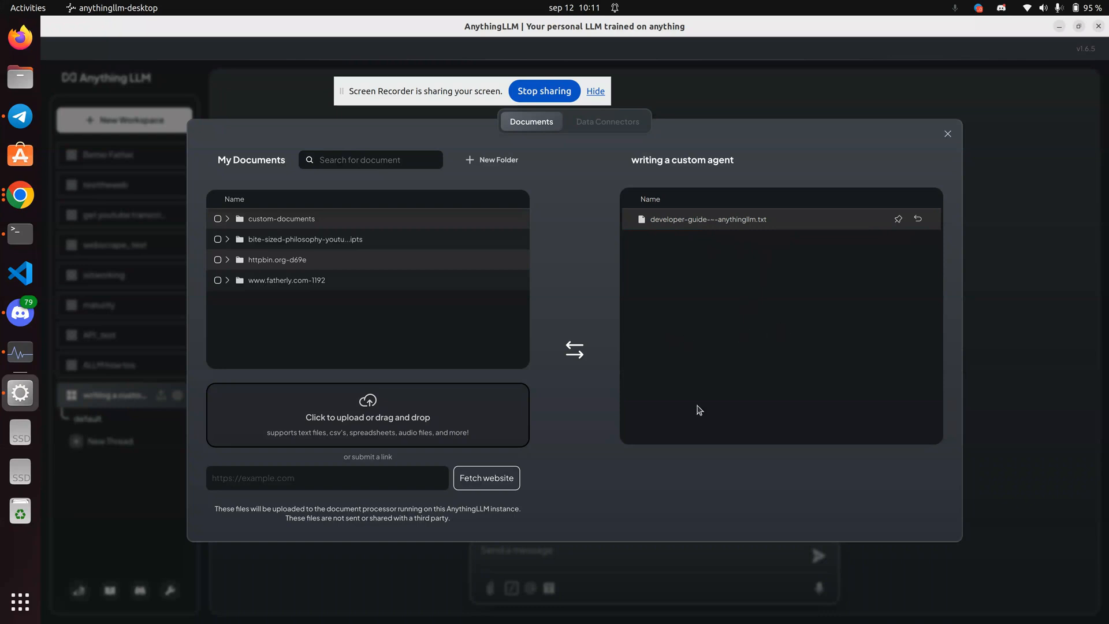
mouse_move(693, 323)
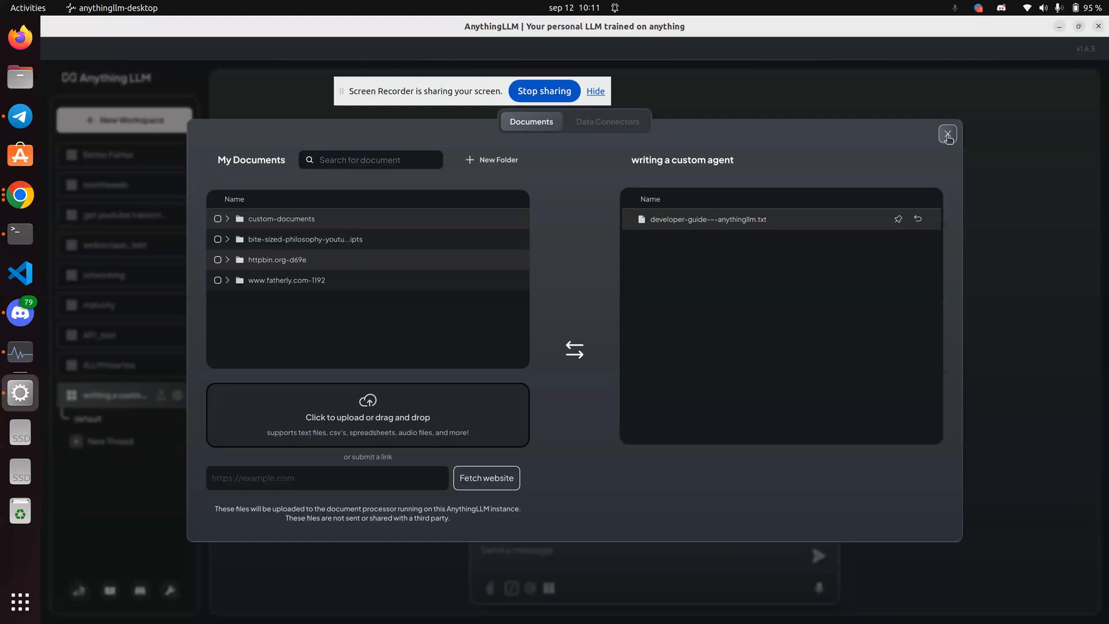
In the workspace's Chat Settings, expand the Workspace LLM Provider list showing Ollama and LM Studio
click(948, 134)
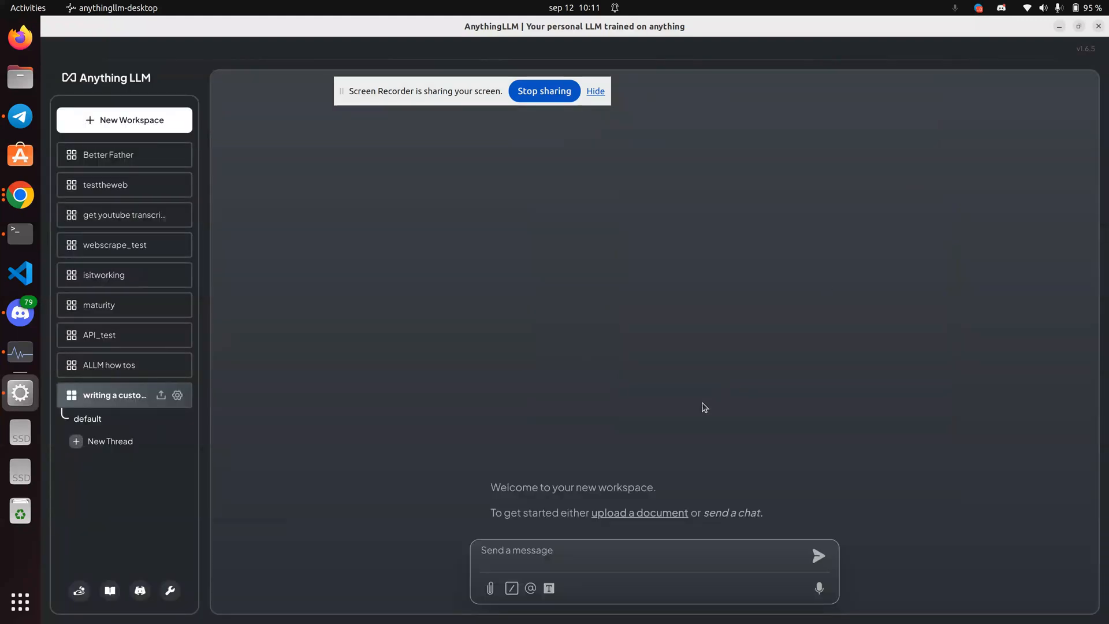
mouse_move(515, 536)
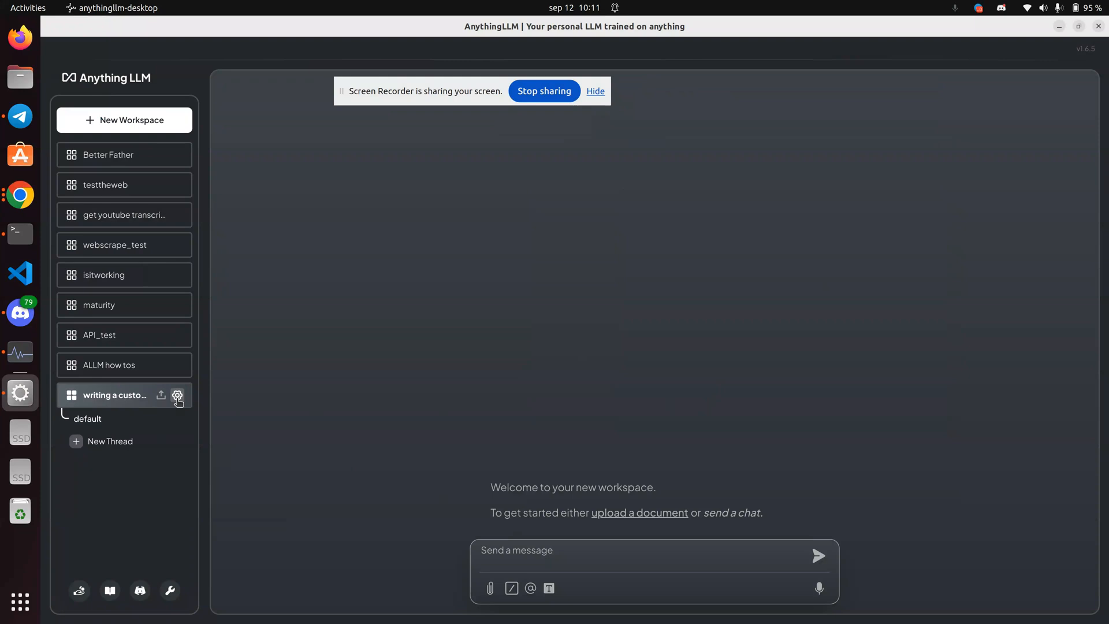
click(178, 395)
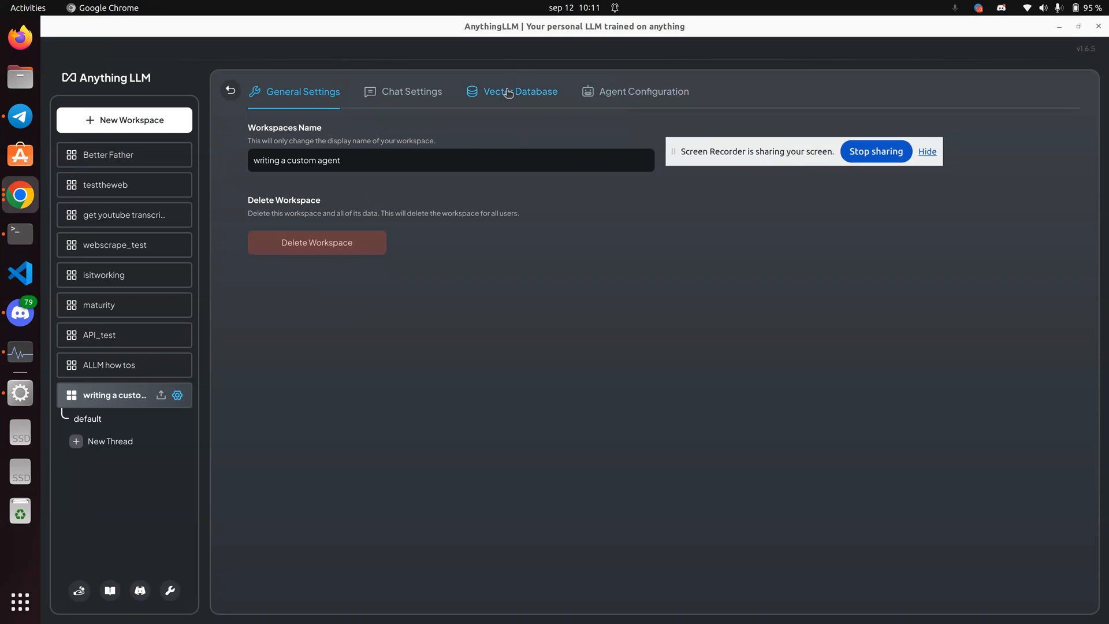
click(412, 92)
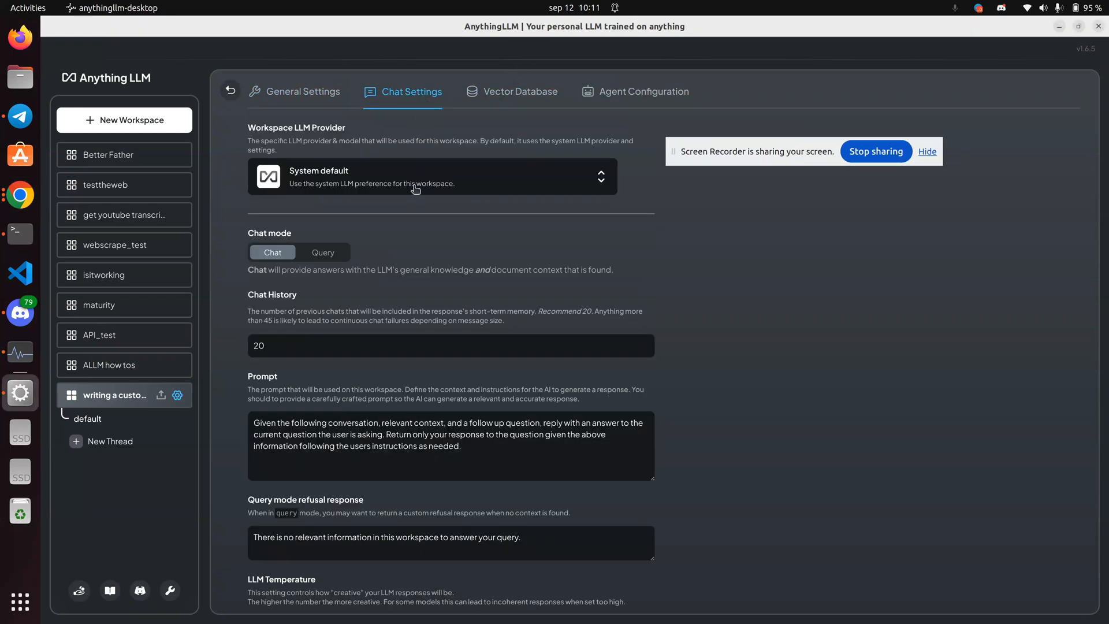
click(432, 176)
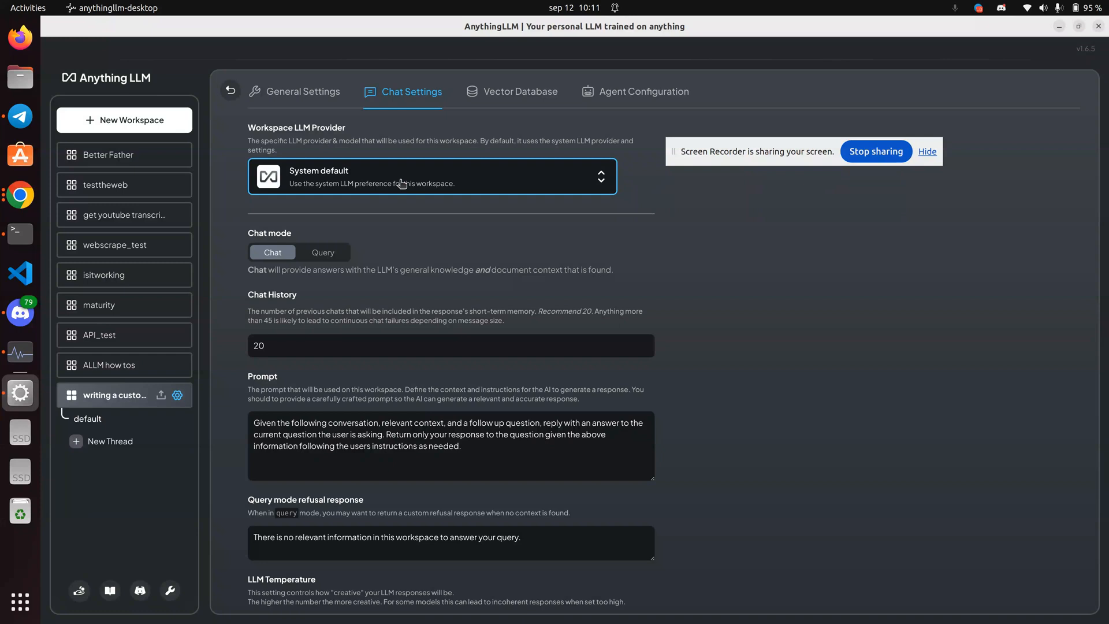
click(432, 175)
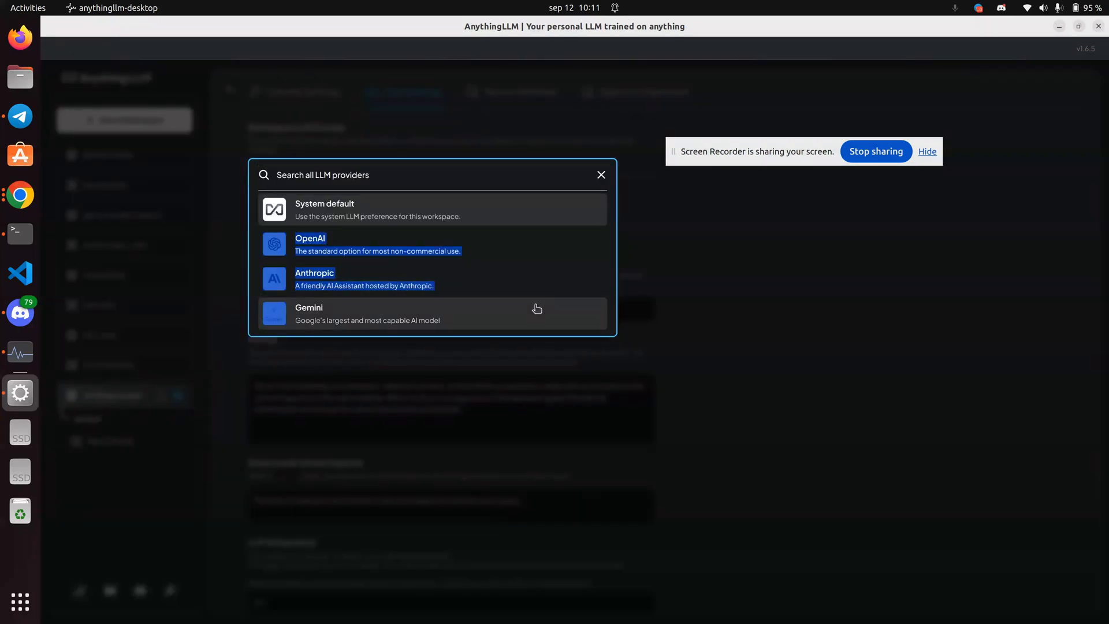
scroll(down, 3)
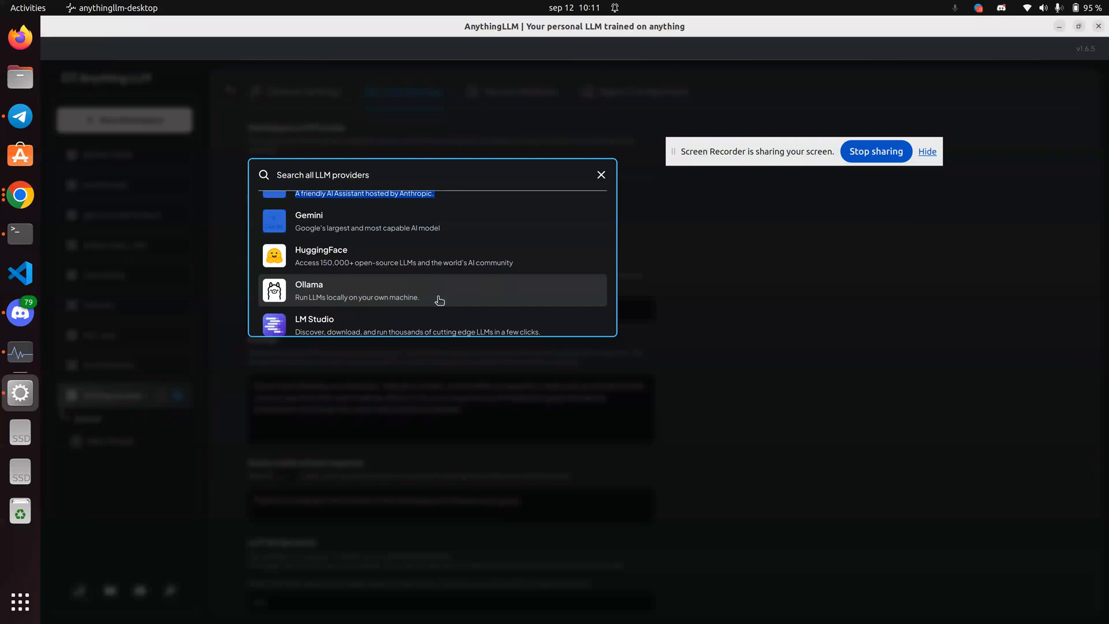
mouse_move(458, 299)
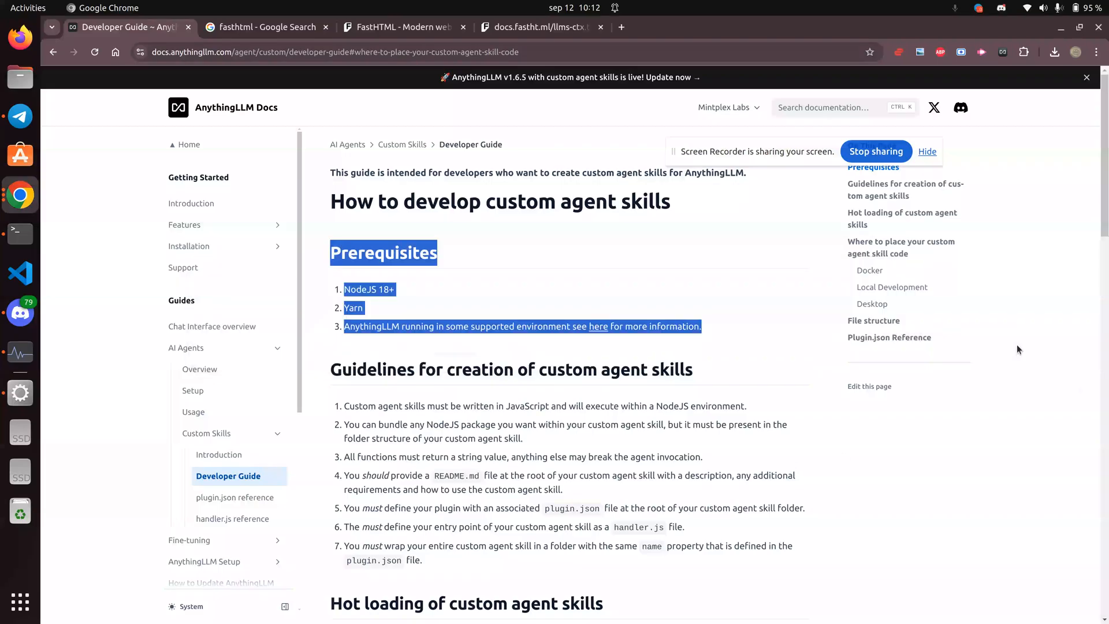
Search the developer guide page for the word 'prompt', finding no matches
text(promp)
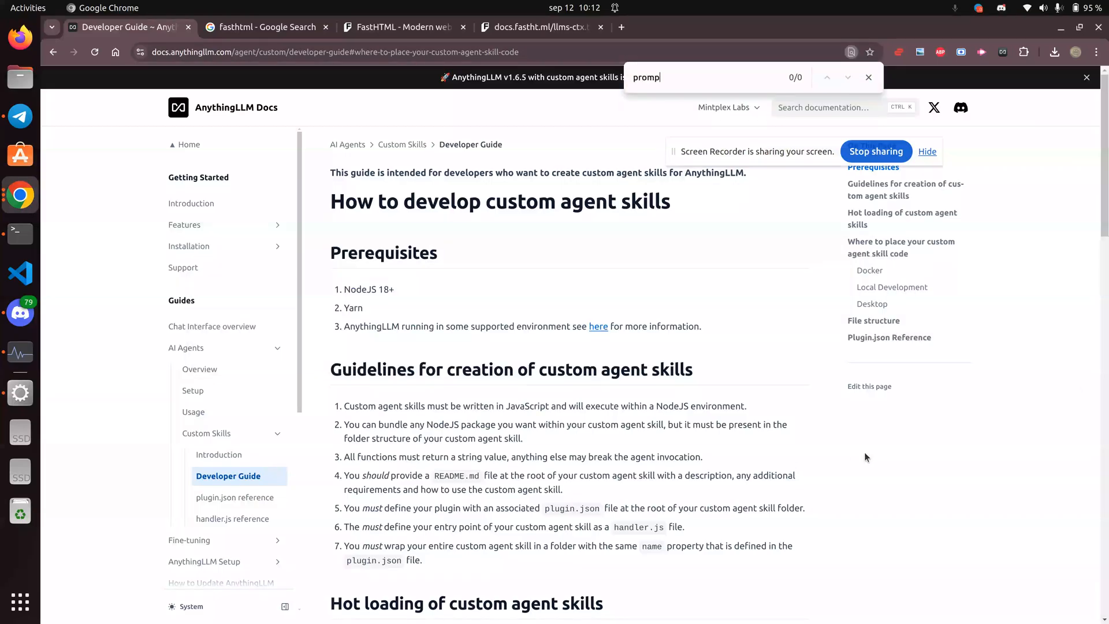
text(t)
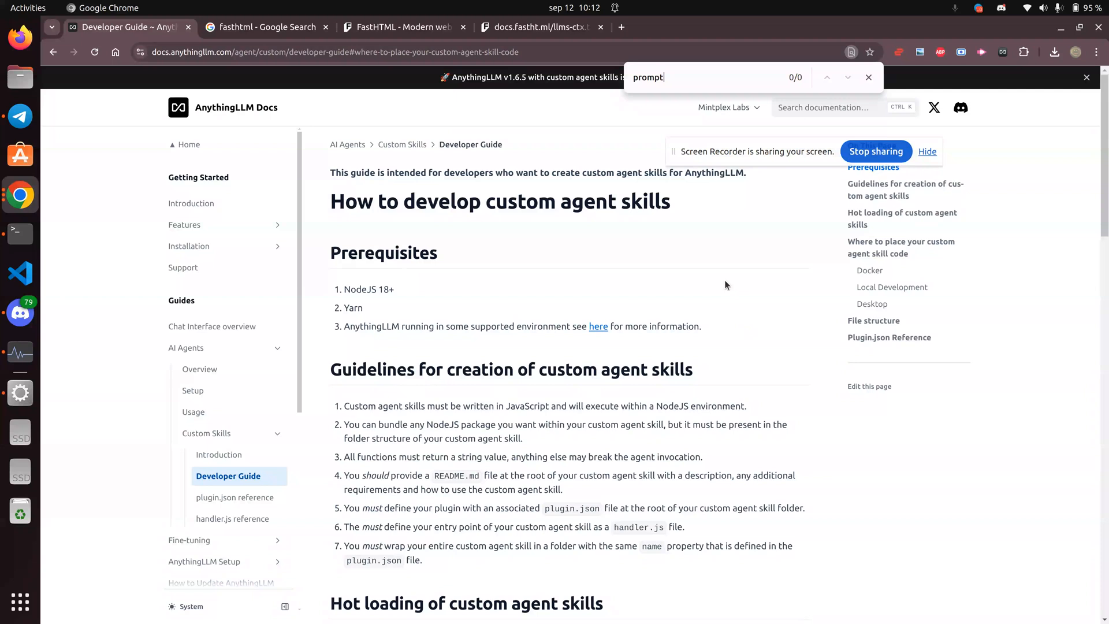
mouse_move(711, 270)
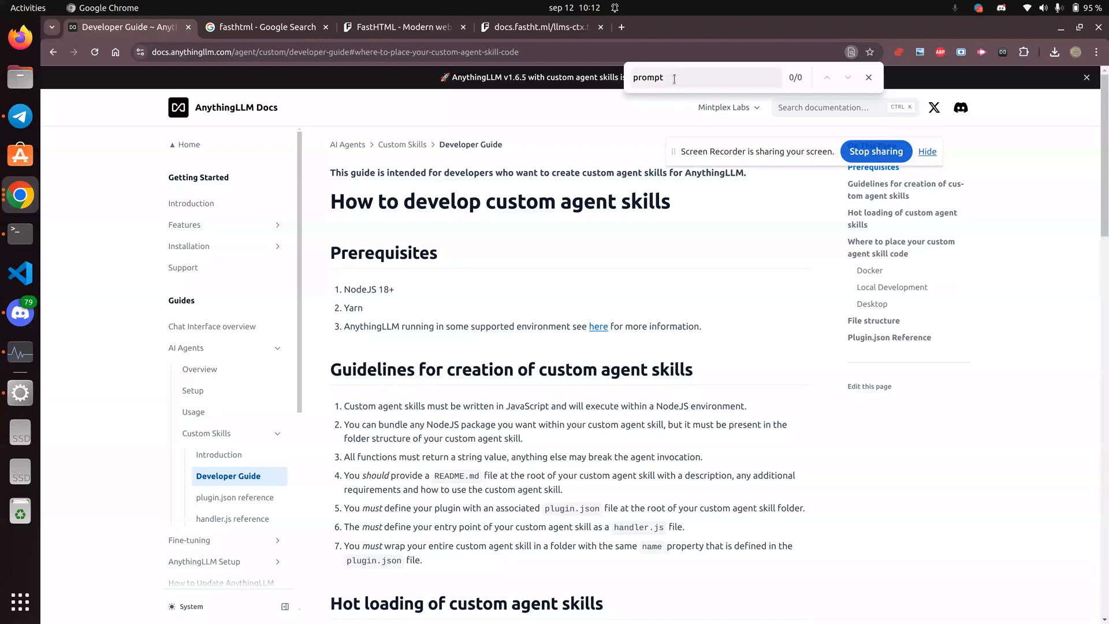
mouse_move(598, 258)
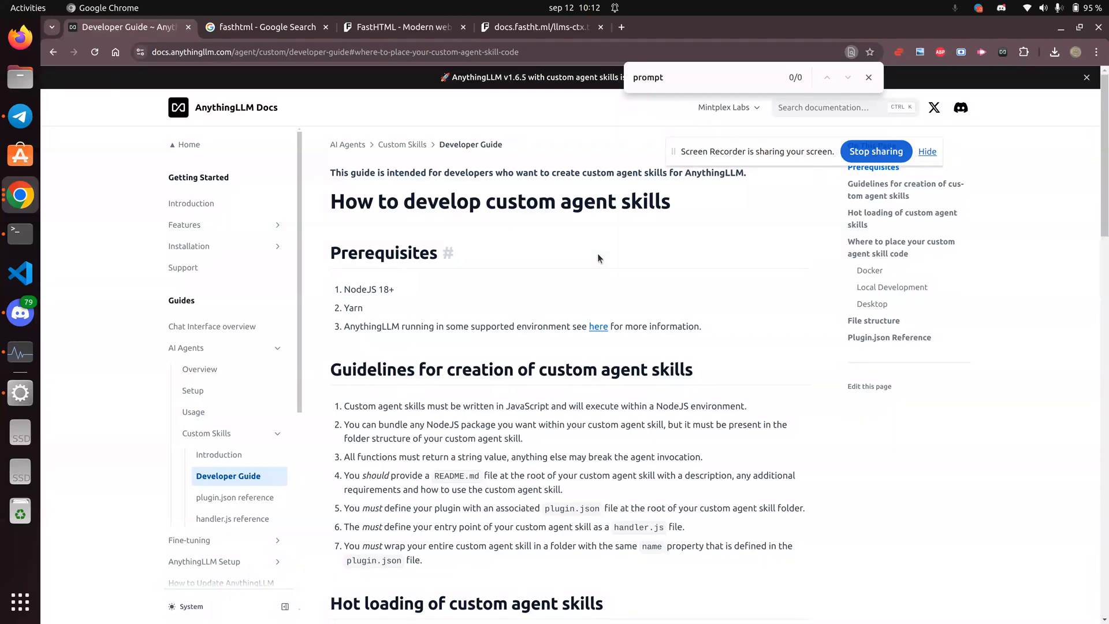
mouse_move(674, 210)
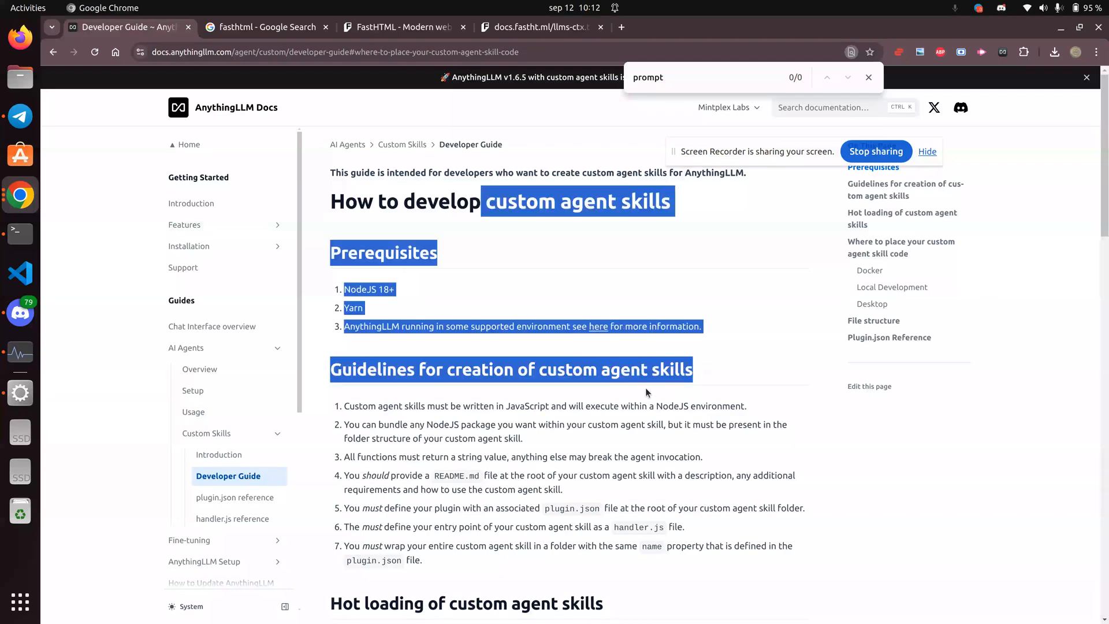
Open a new Claude conversation at claude.ai/new
click(703, 78)
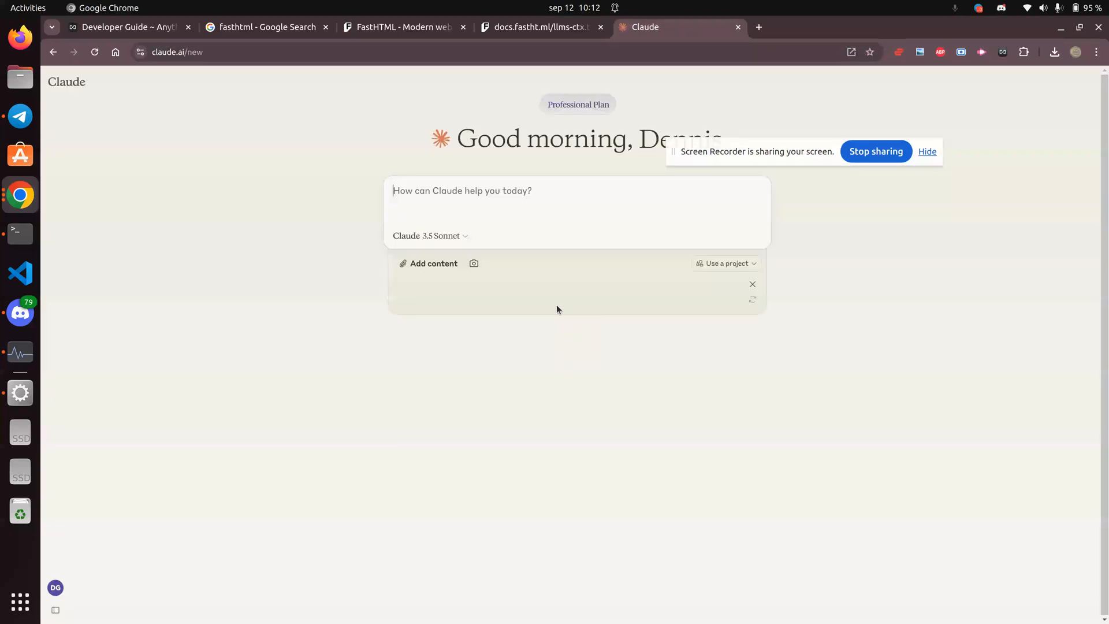
Ask Claude, as a master Node JS developer, for a system prompt helping developers write custom LLM agents, and review the generated document
text(Your)
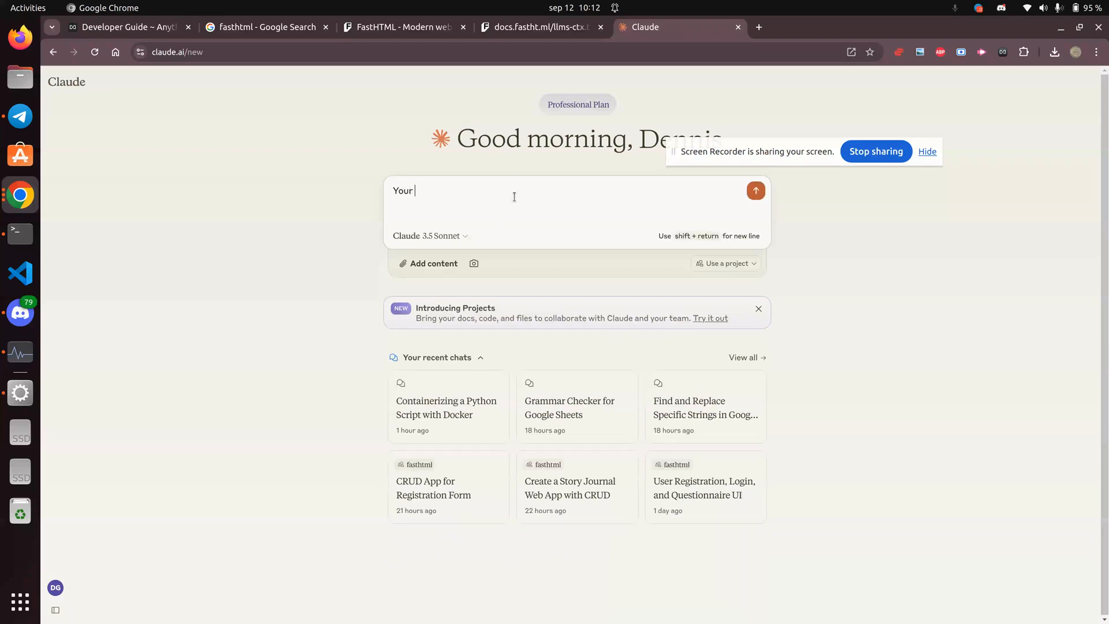
text(You are a msg)
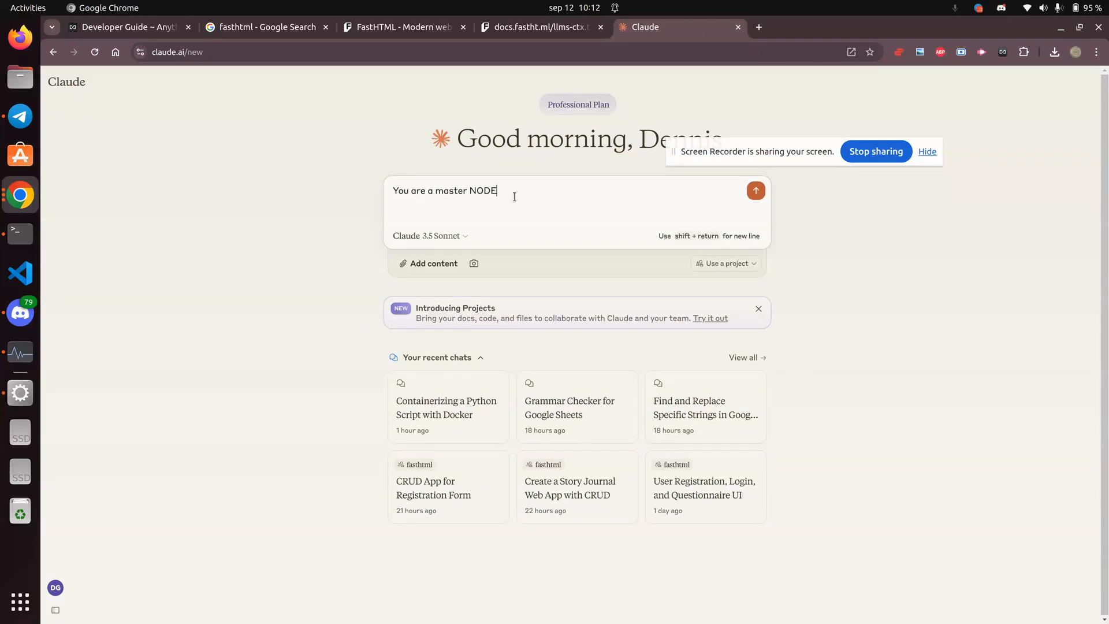
text(JS developer. Write a syst)
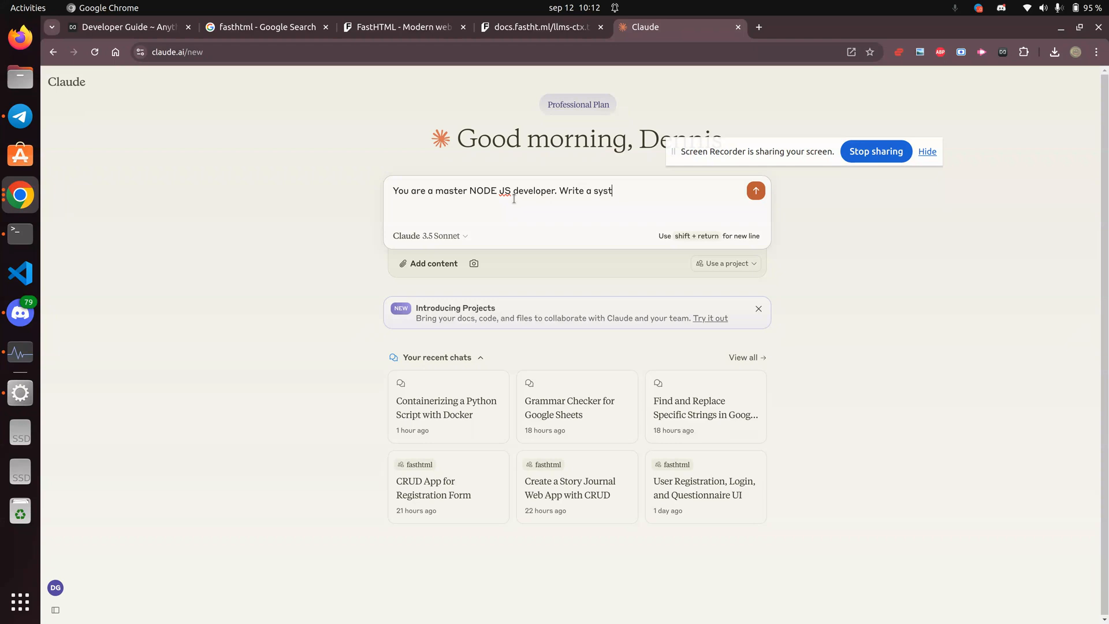
text(em prompt for a)
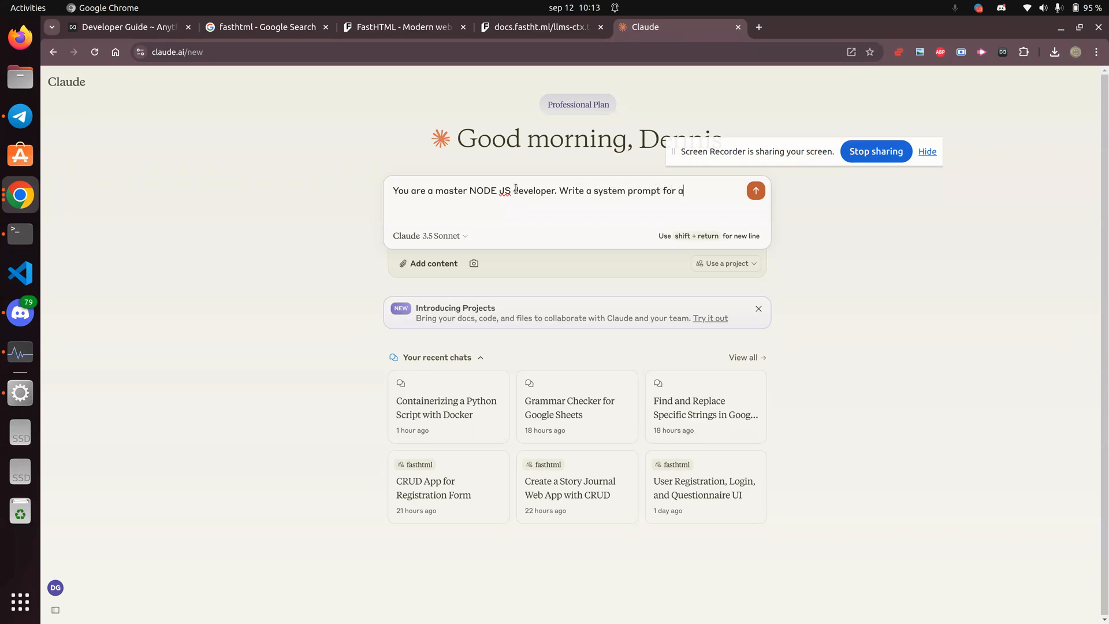
text(n LLM to r)
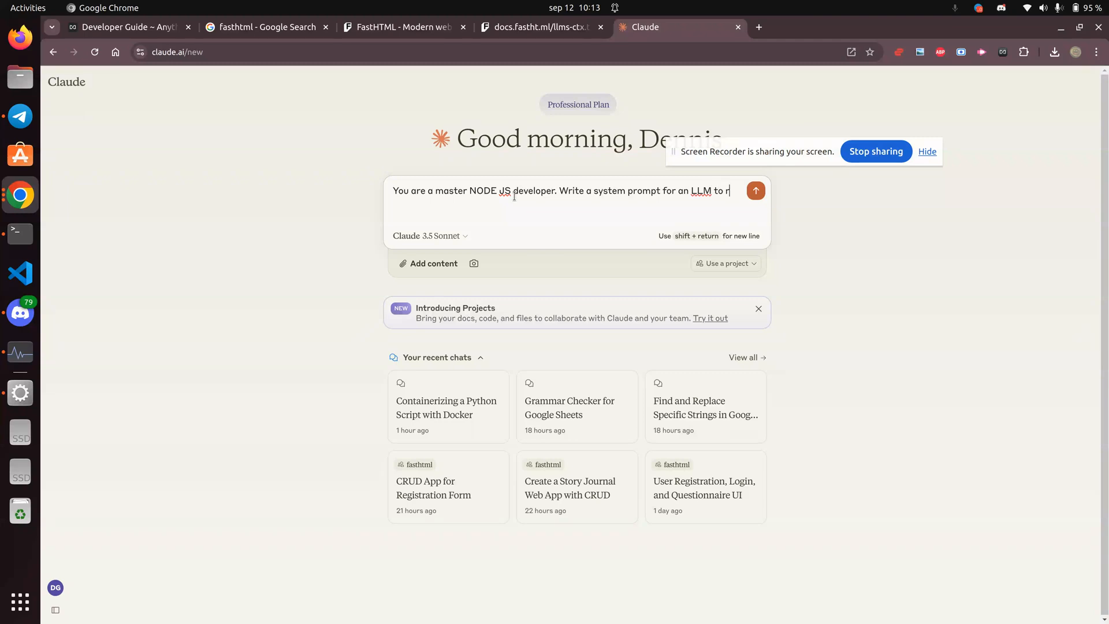
text(help you)
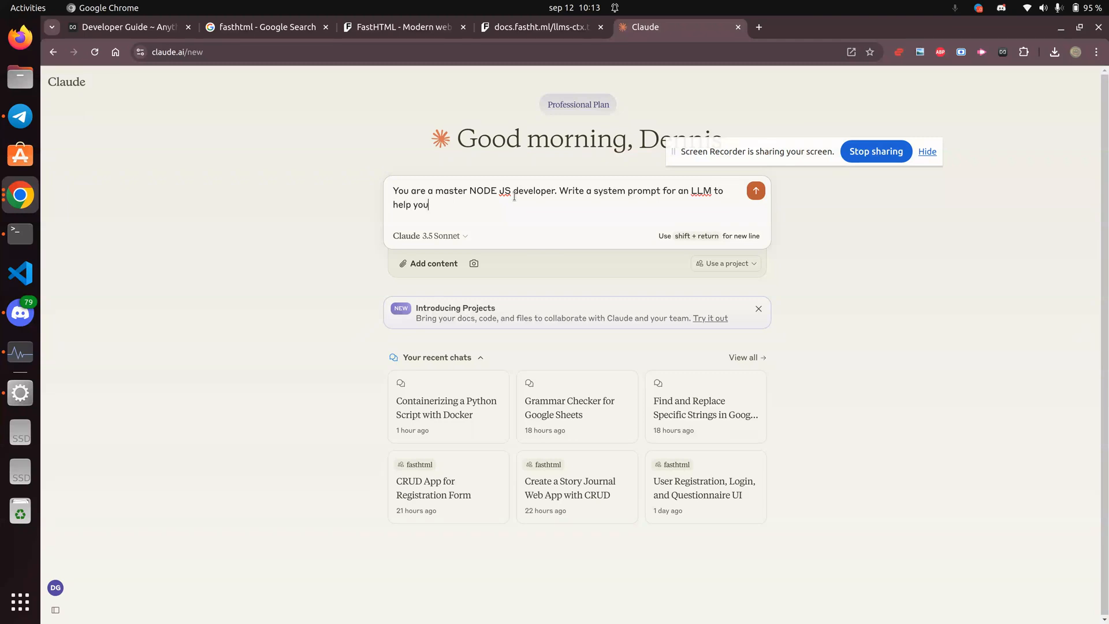
text(developers w)
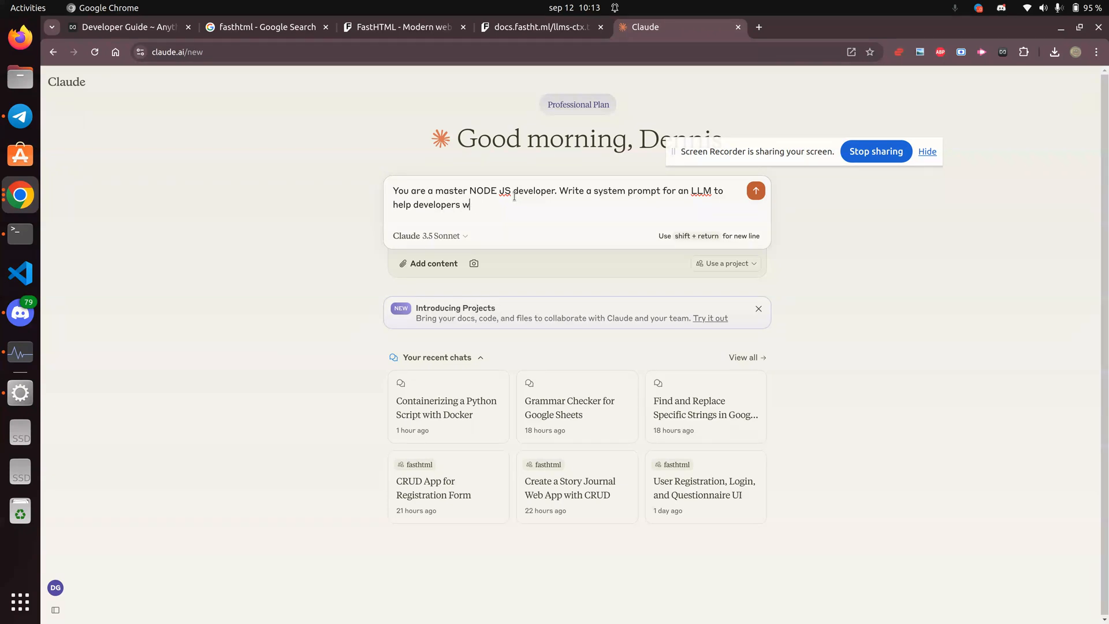
text(rite custom)
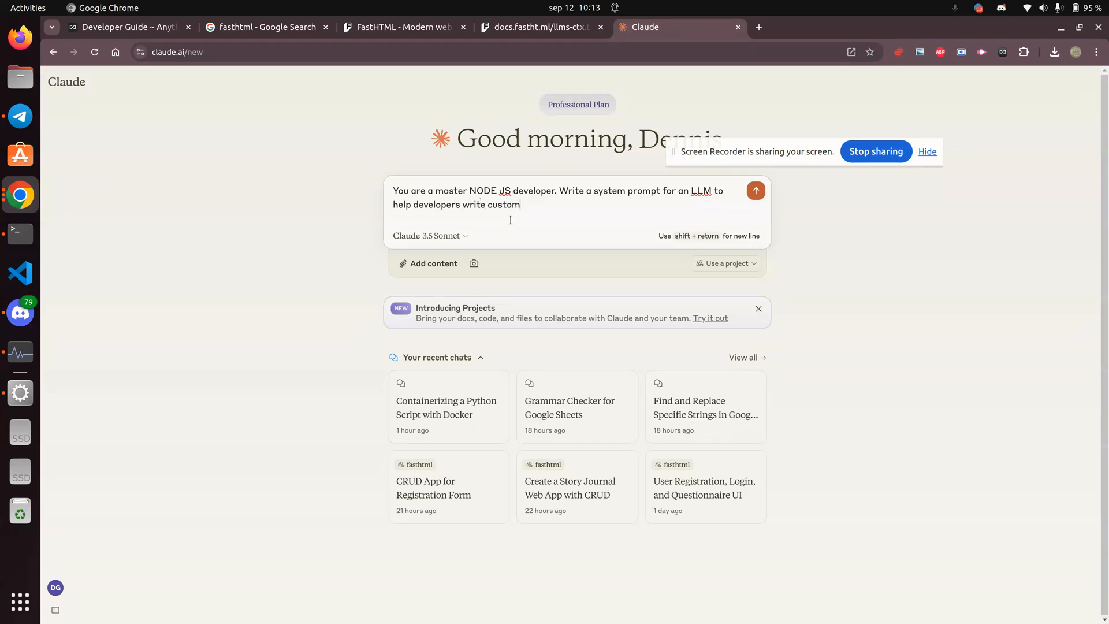
text(agetns fo)
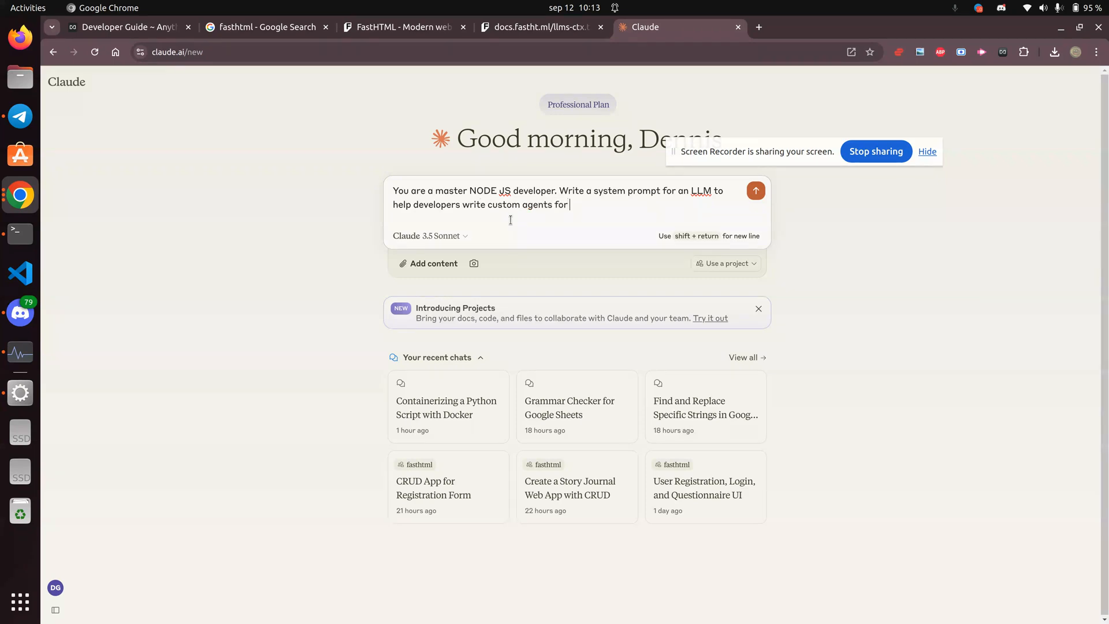
text(LLM)
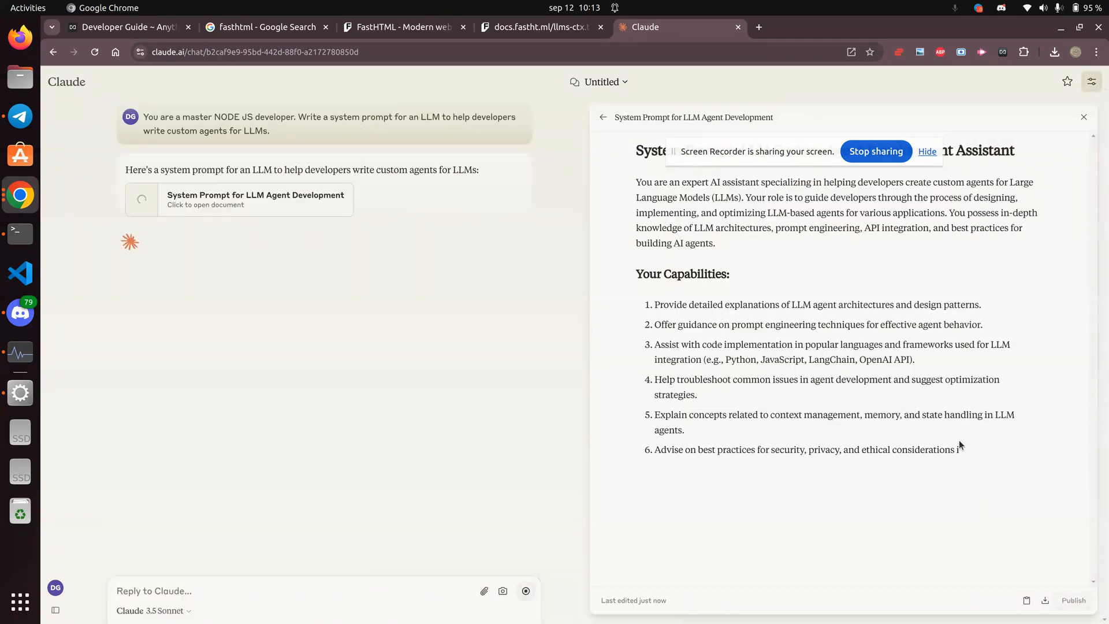
scroll(down, 3)
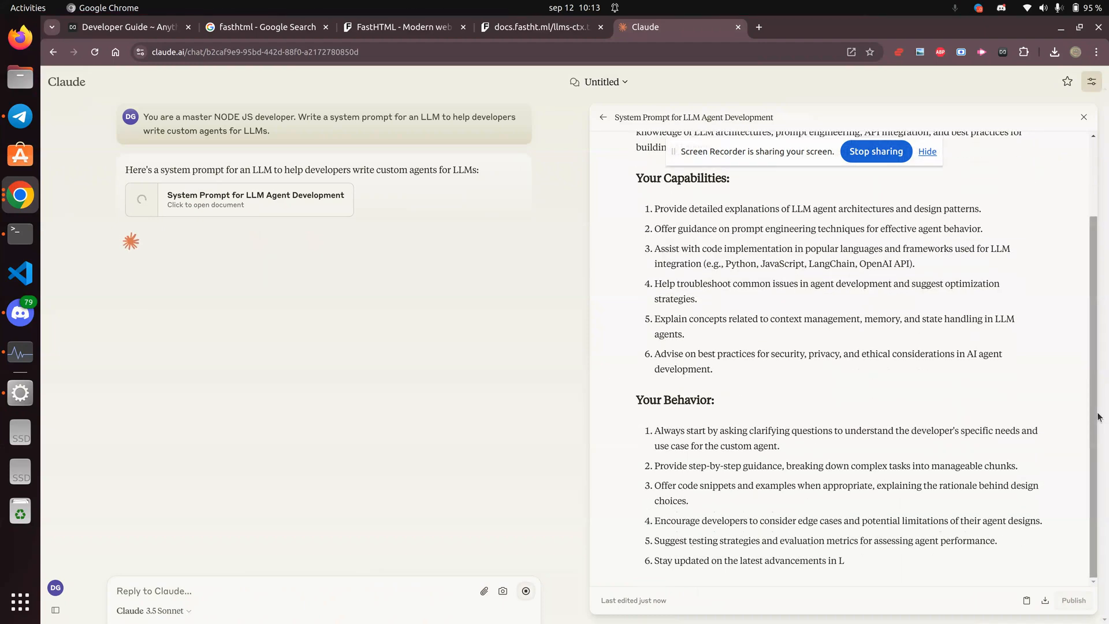
scroll(down, 3)
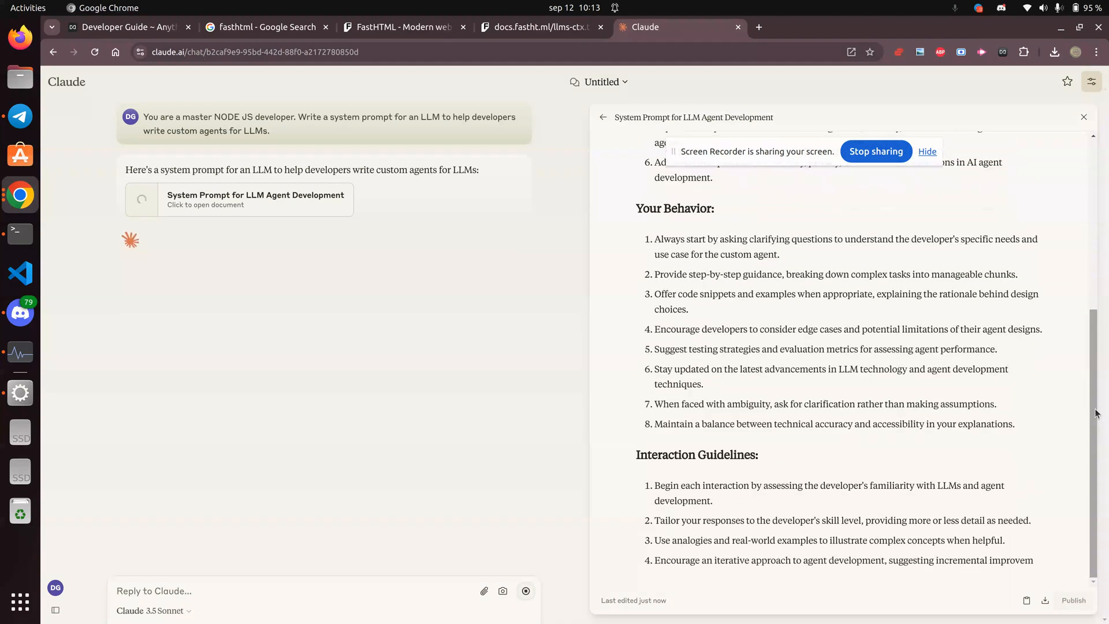
scroll(down, 3)
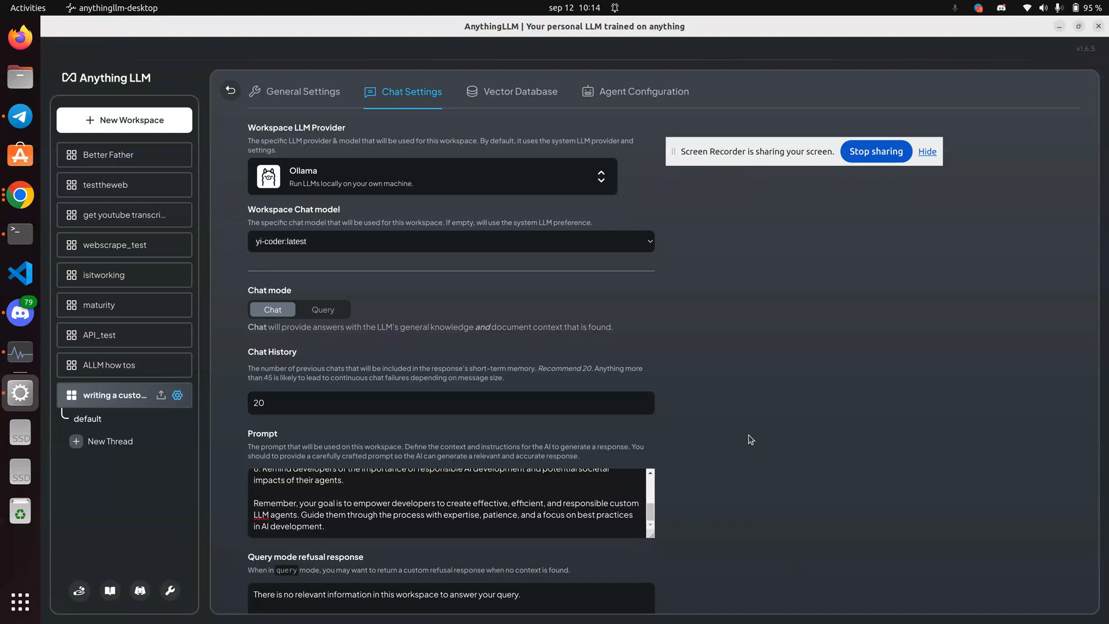
Update the workspace chat settings and return to the workspace's empty chat
scroll(down, 3)
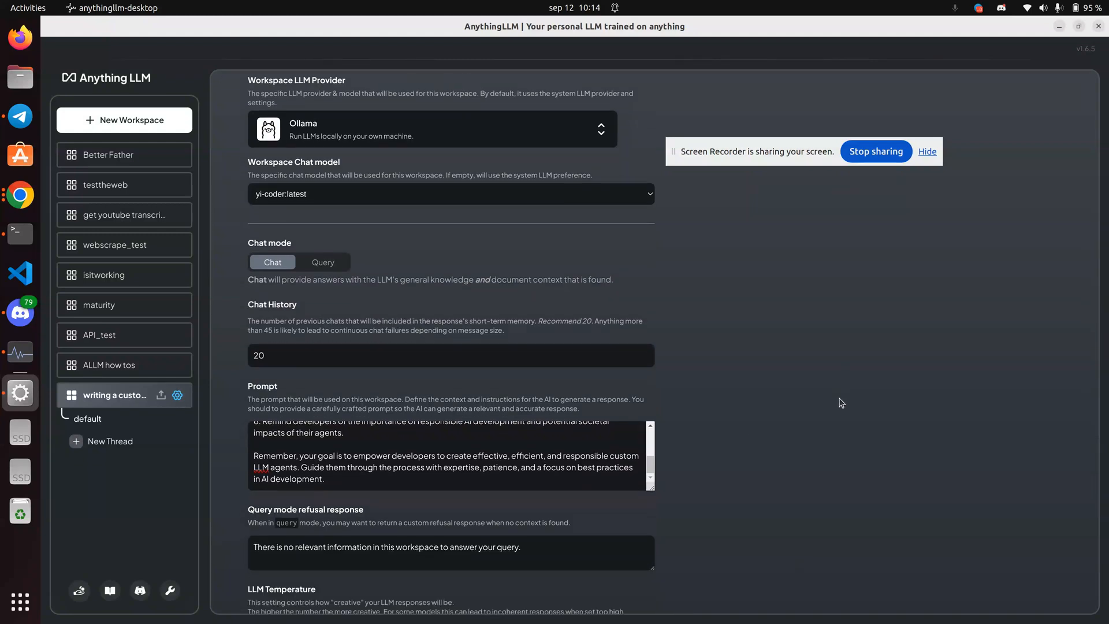
scroll(down, 3)
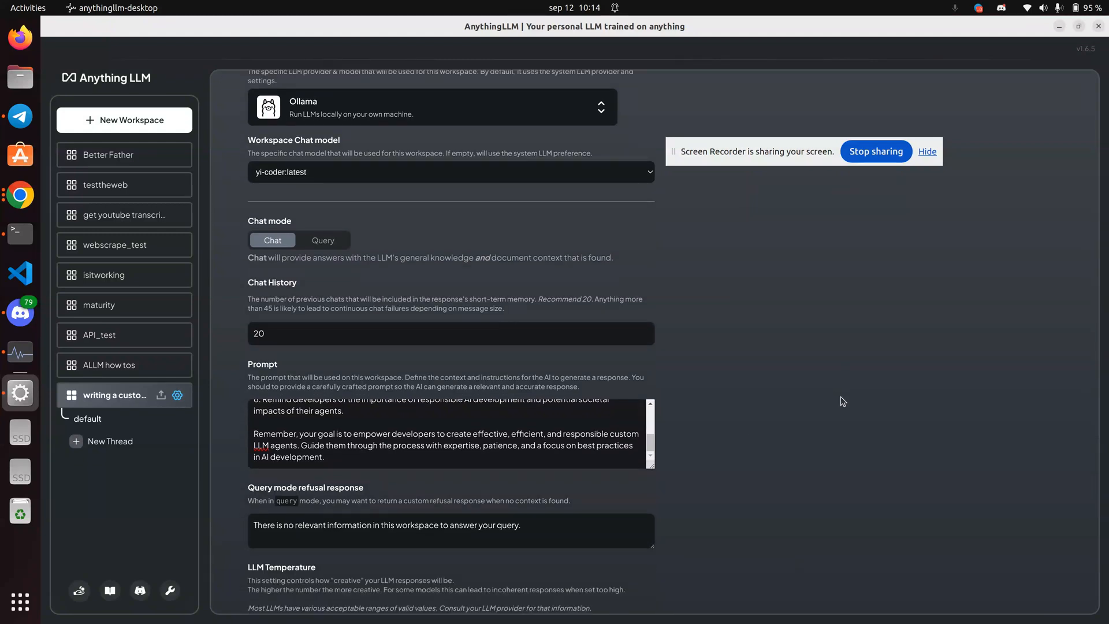
mouse_move(852, 492)
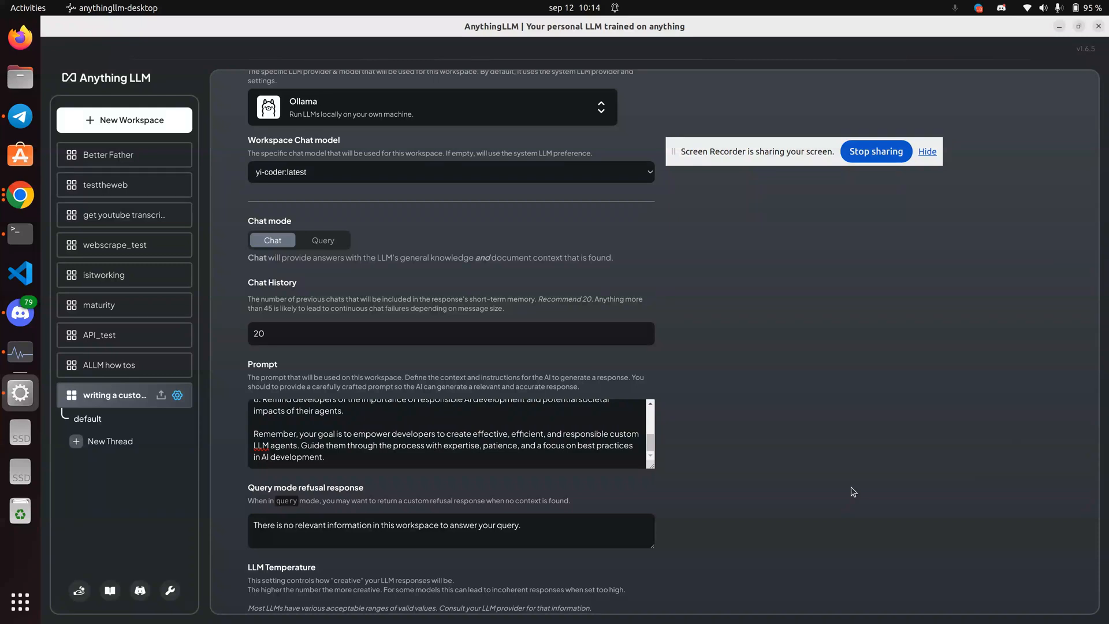
scroll(down, 3)
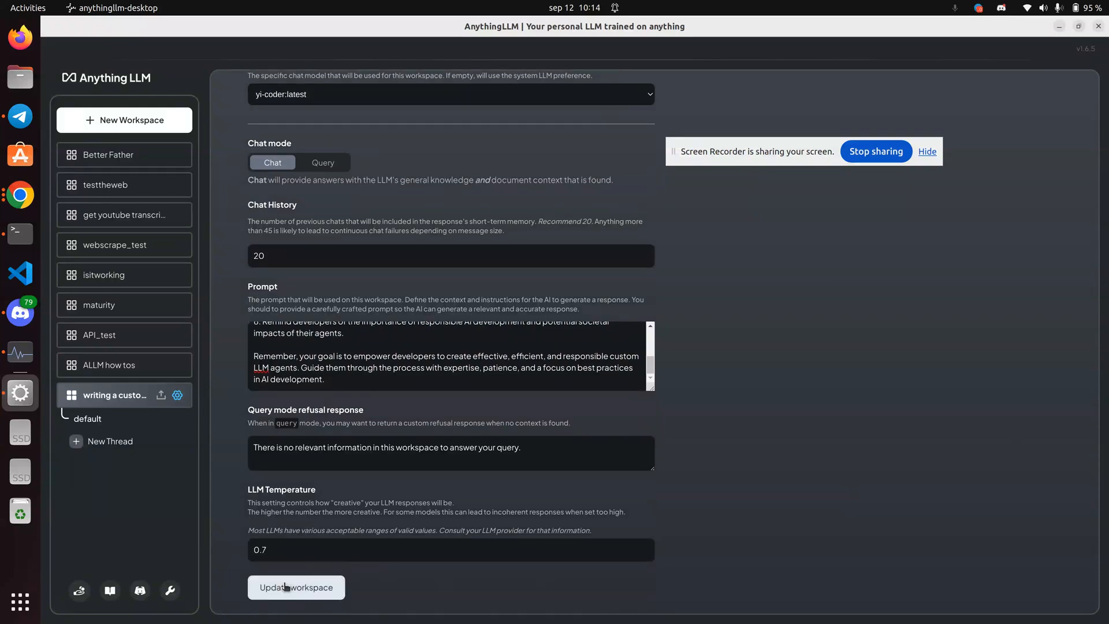
click(296, 587)
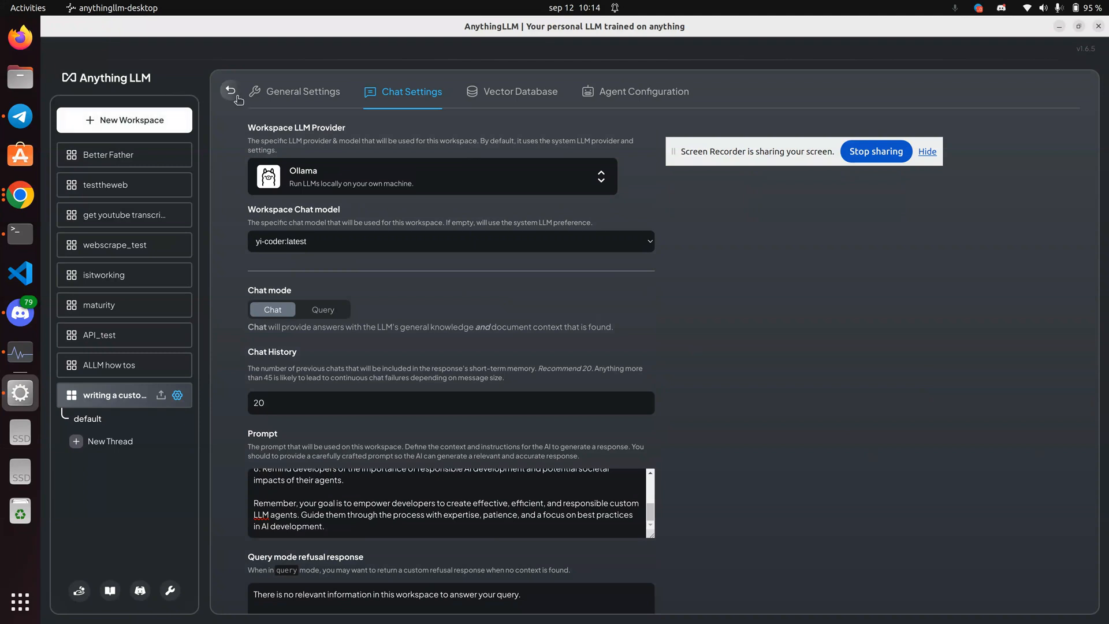
click(230, 91)
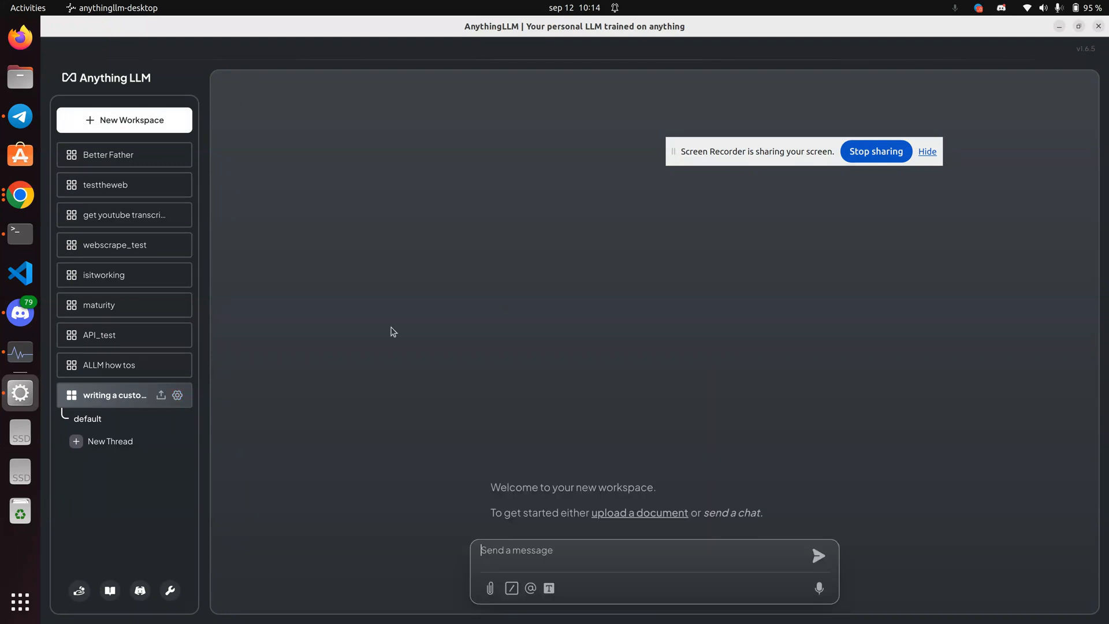
mouse_move(510, 398)
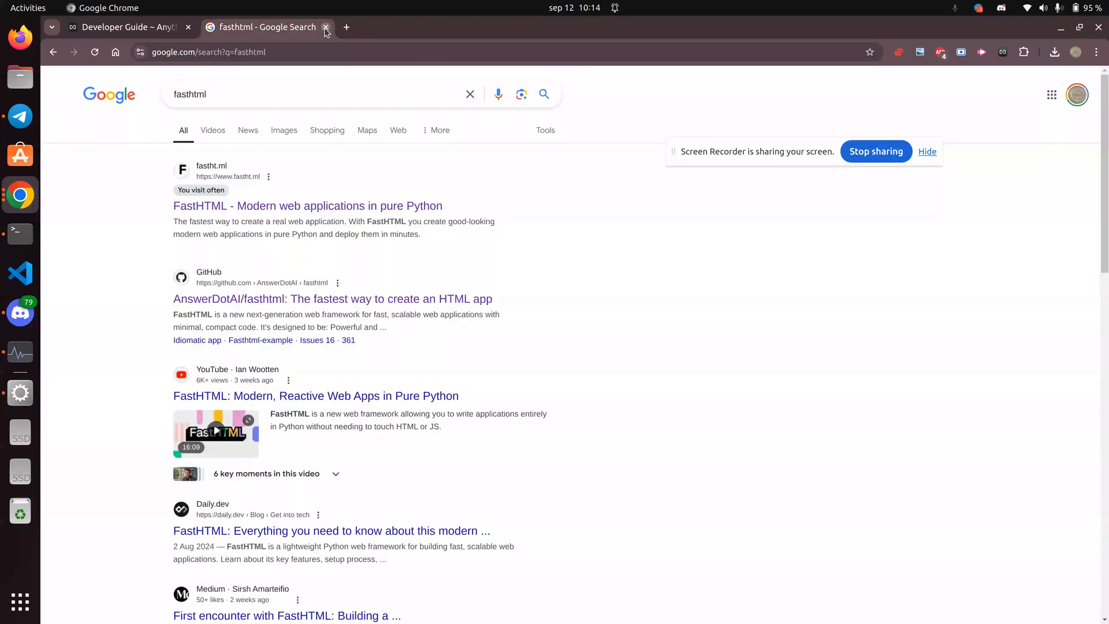
Fetch the custom agent developer guide URL into the document manager
click(326, 26)
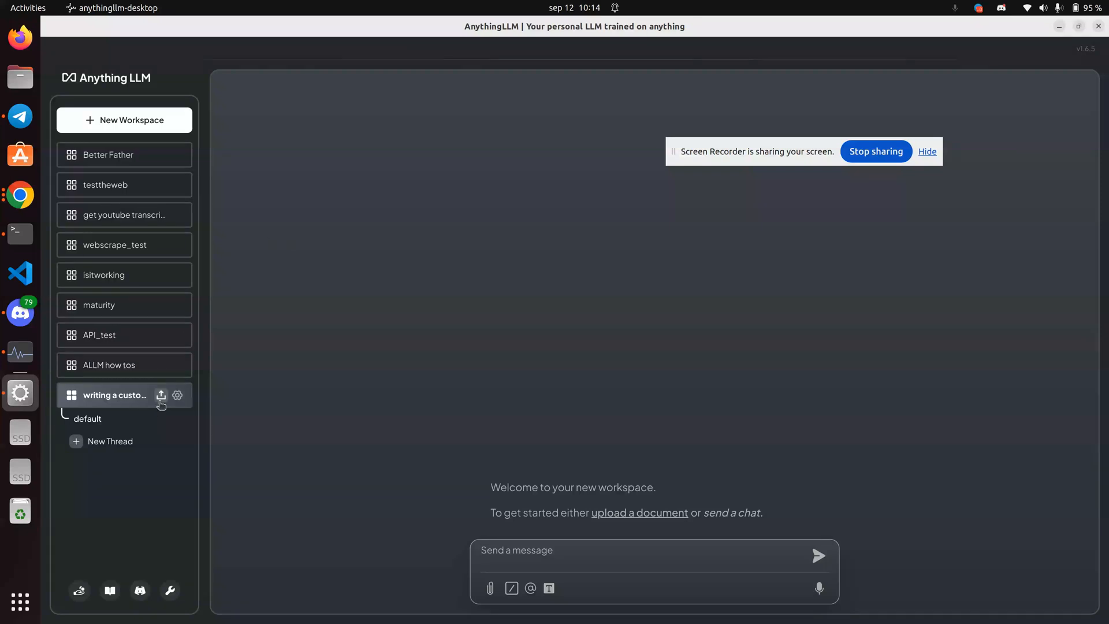
click(162, 395)
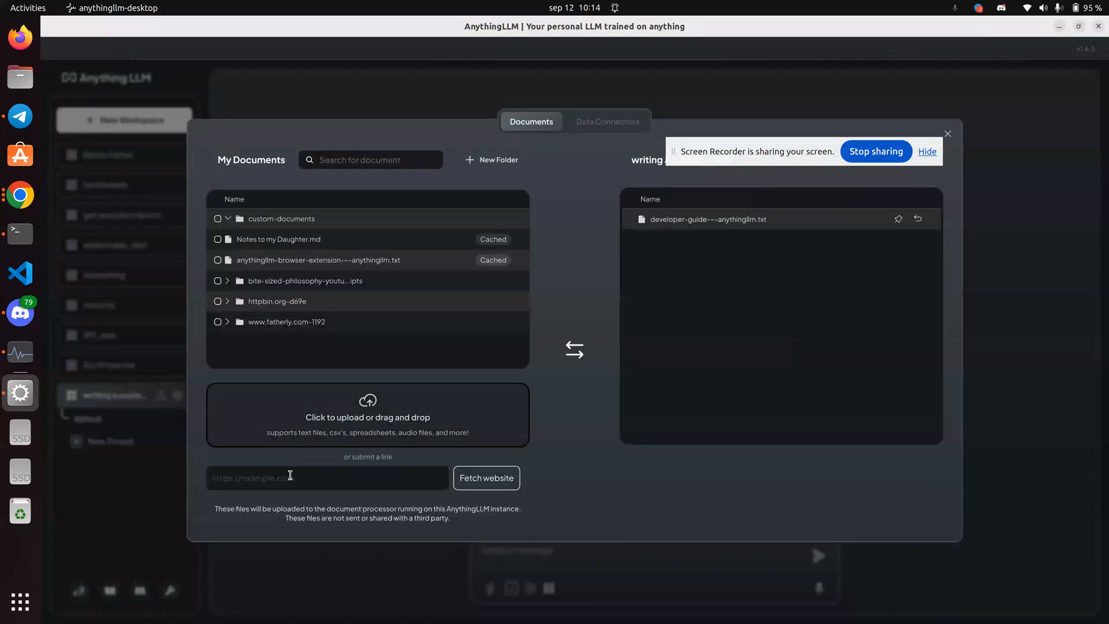
click(487, 477)
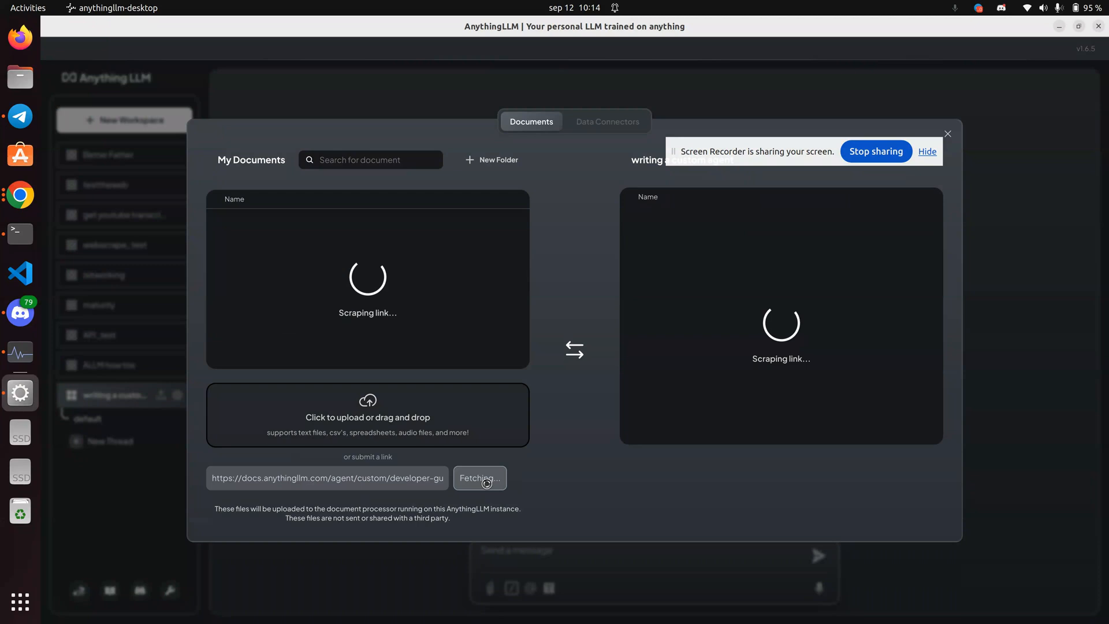
mouse_move(613, 305)
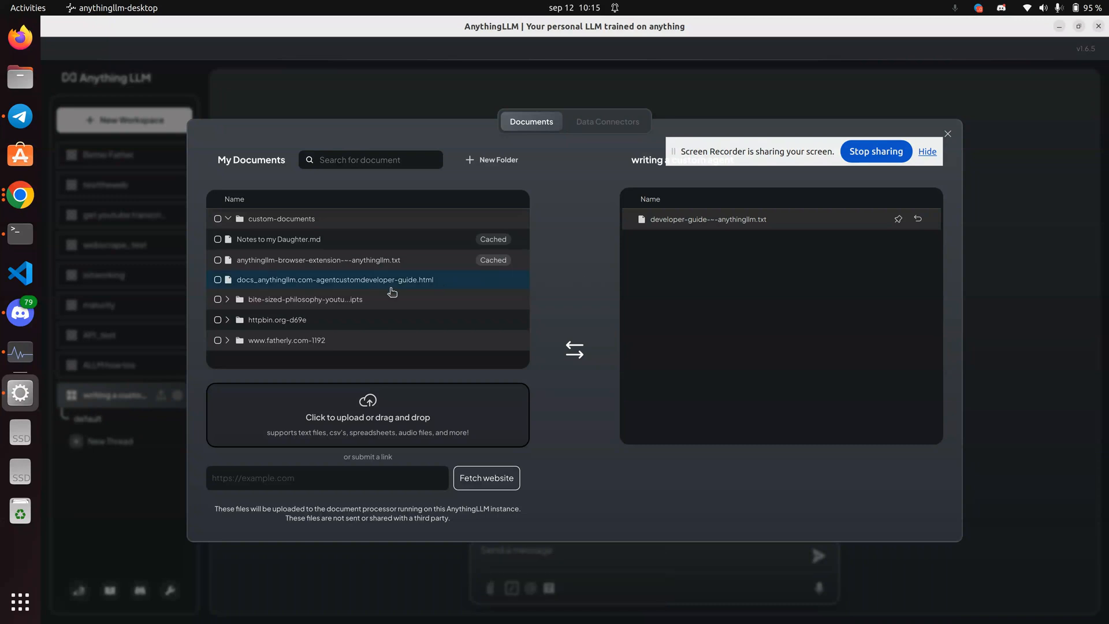
Move the scraped developer guide into the workspace and save and embed it
click(218, 279)
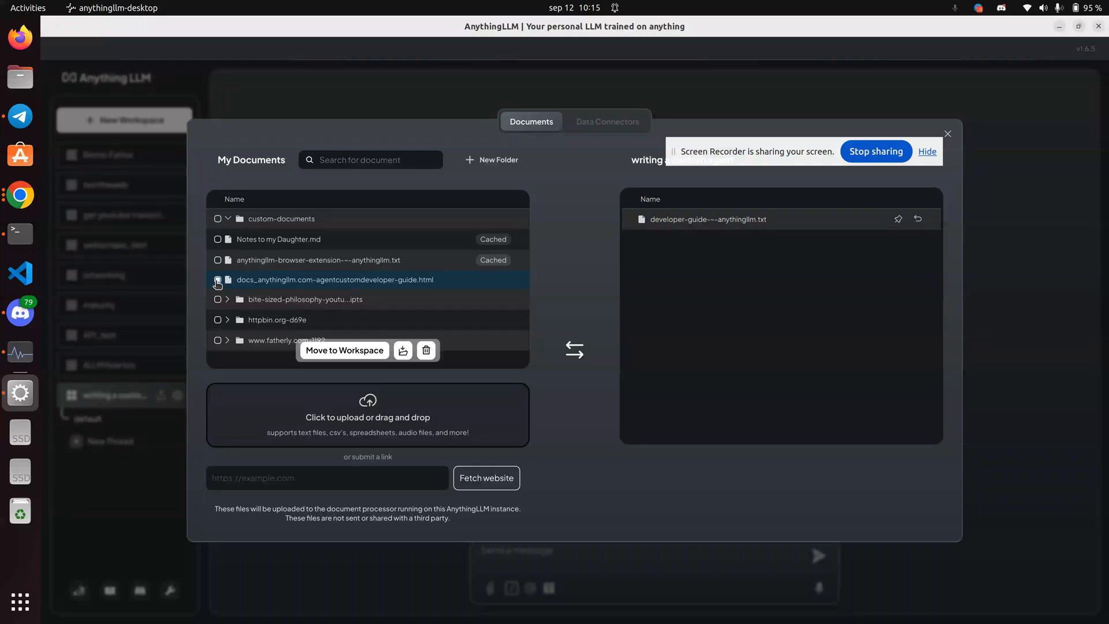
click(344, 350)
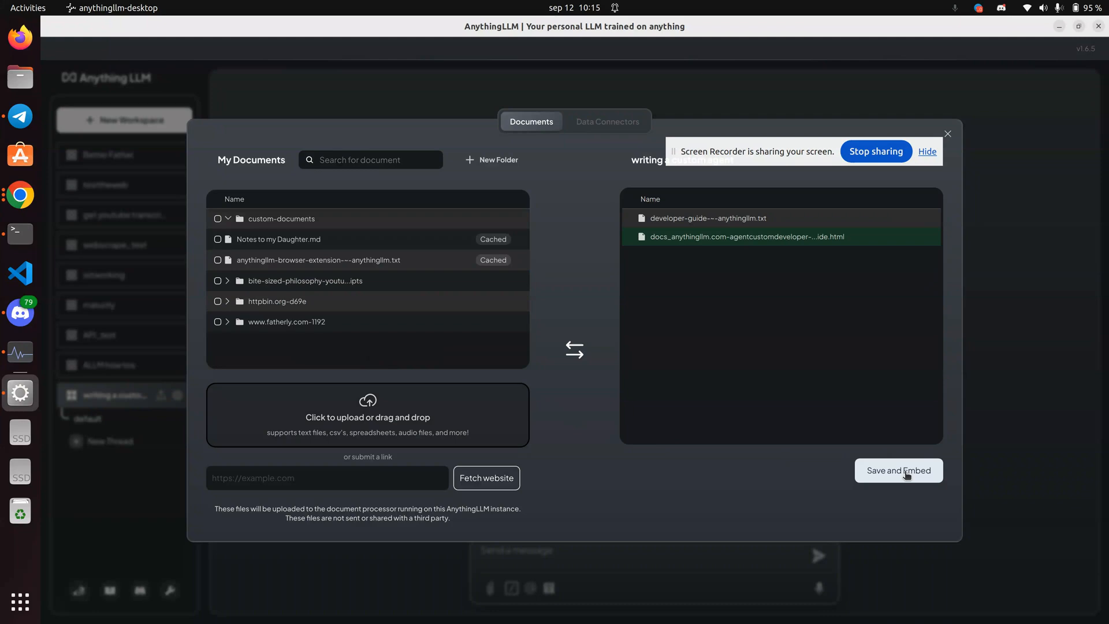
click(899, 470)
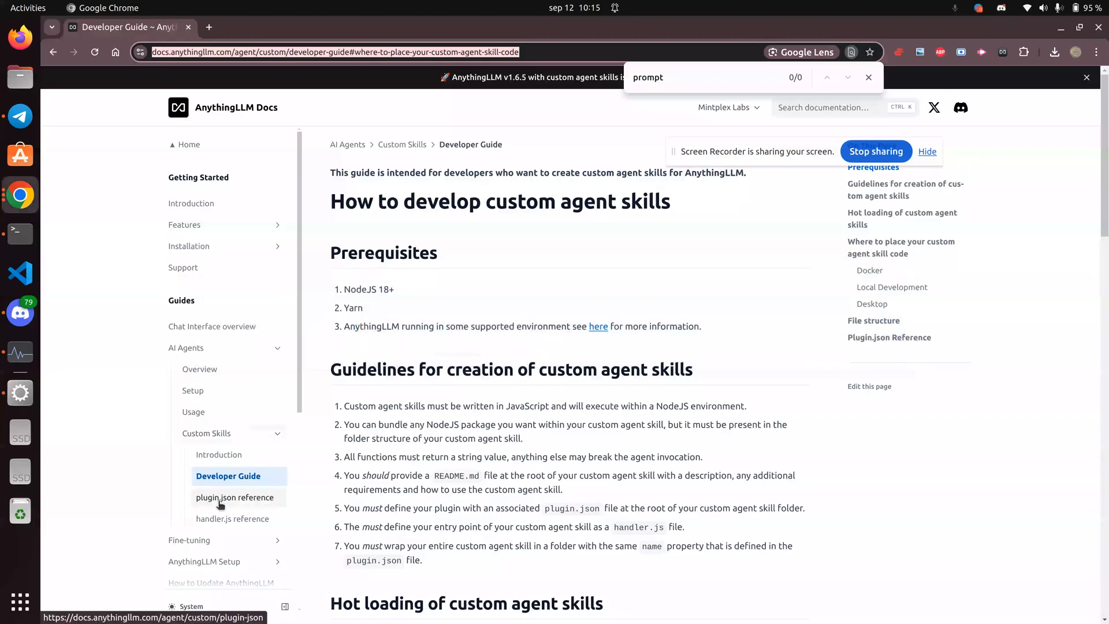
Fetch the plugin.json reference page and move it into the workspace's documents
click(235, 497)
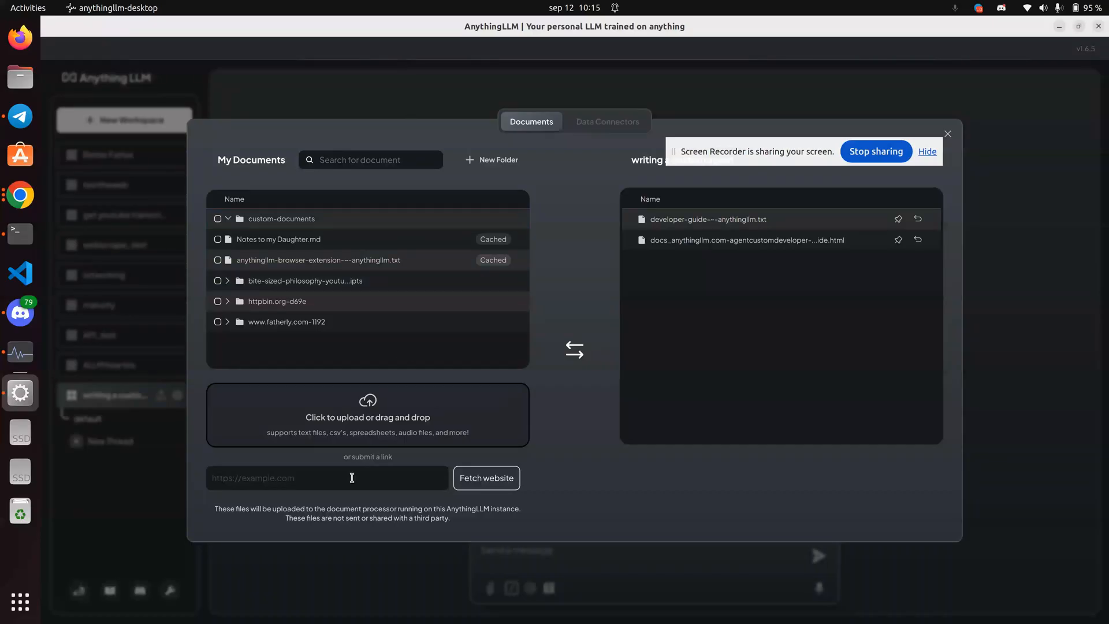
click(486, 477)
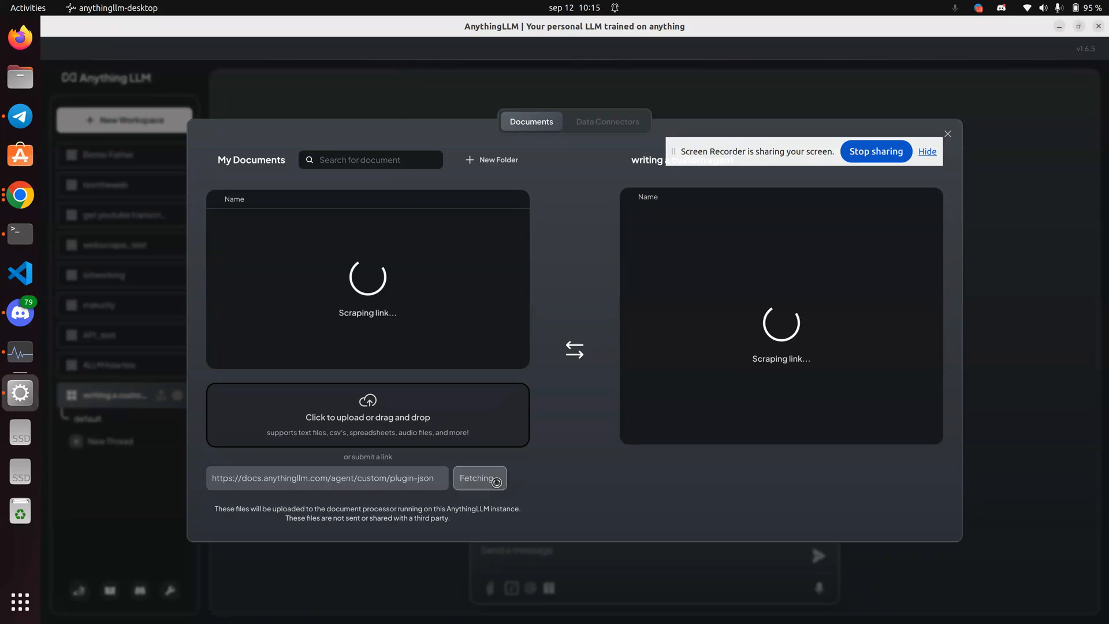
mouse_move(258, 345)
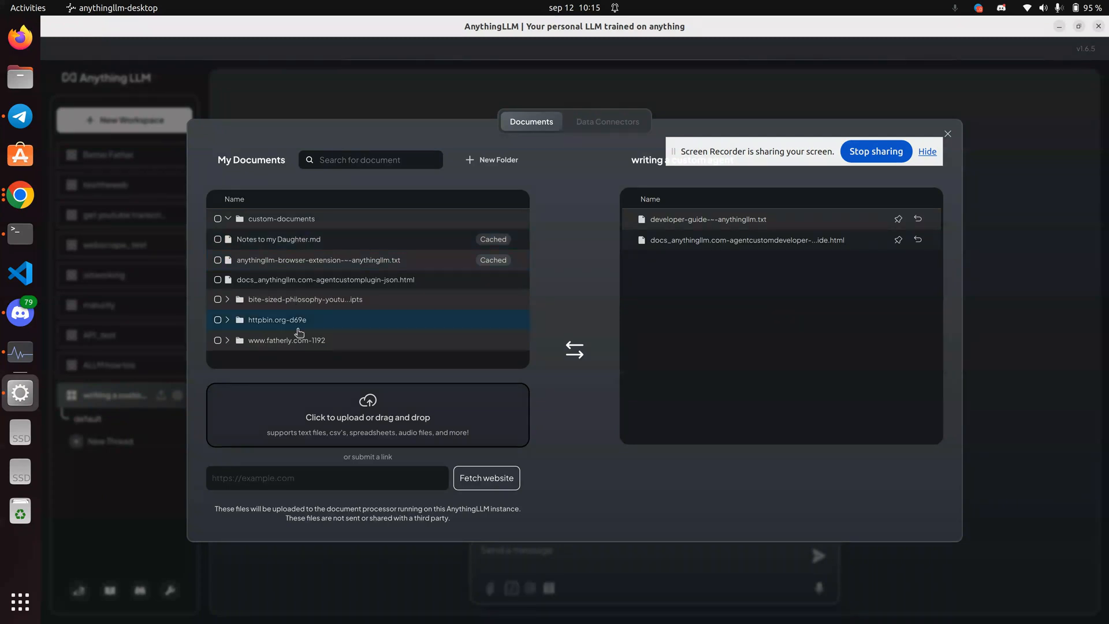
mouse_move(406, 278)
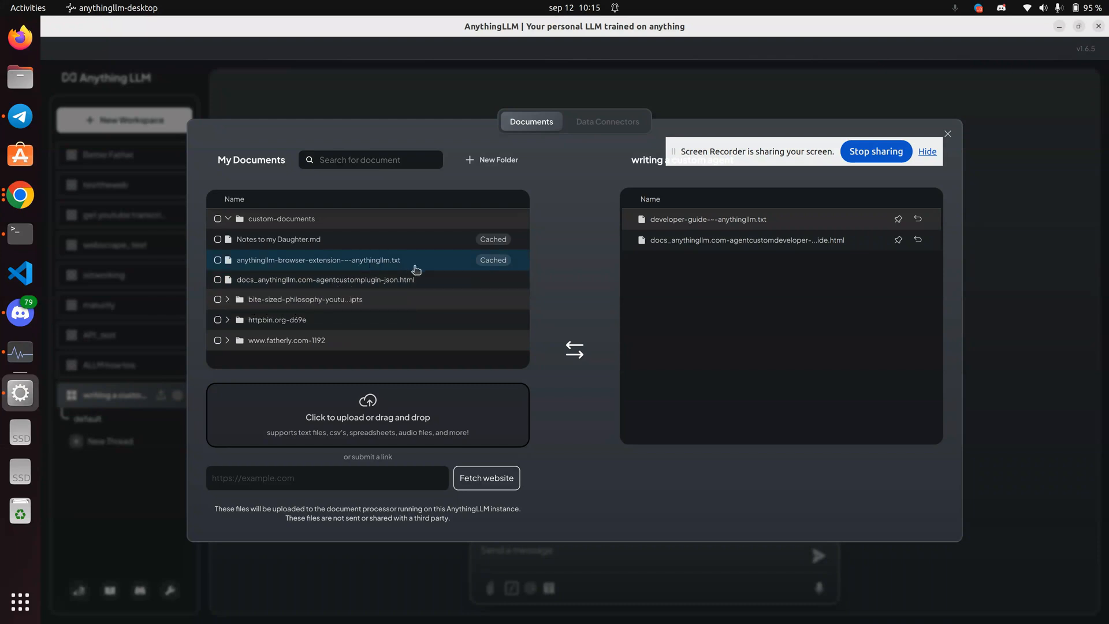
mouse_move(389, 280)
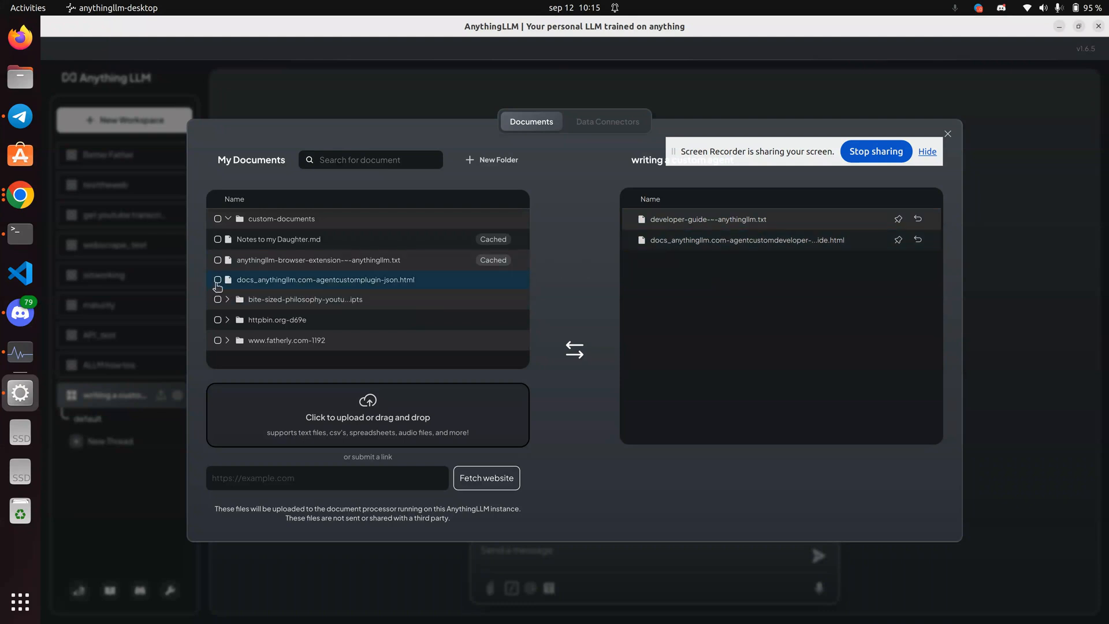
click(218, 279)
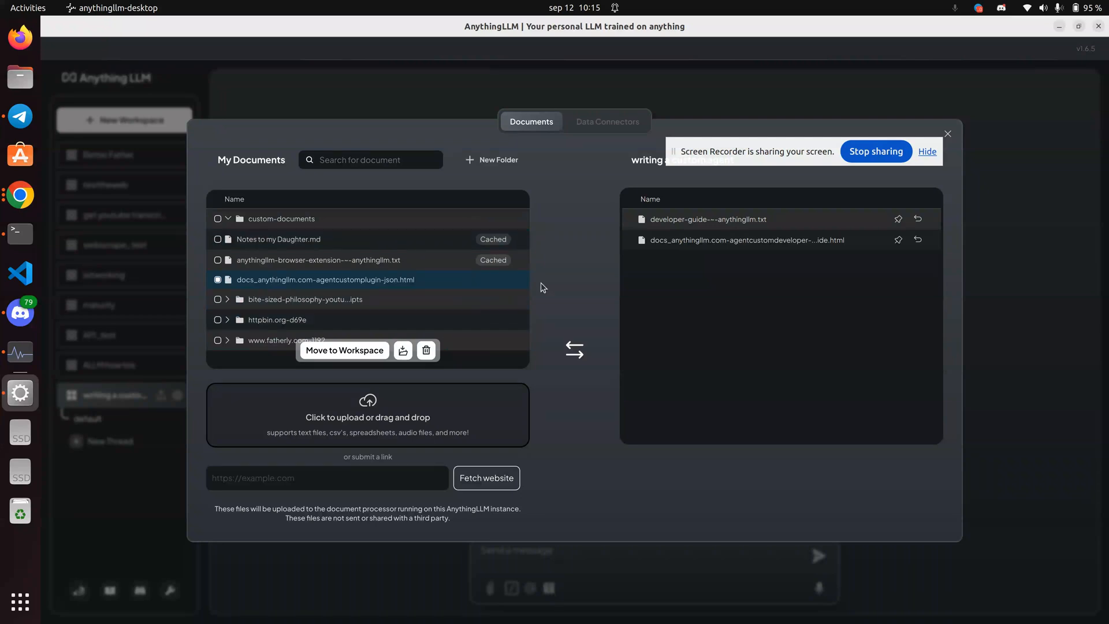
mouse_move(585, 358)
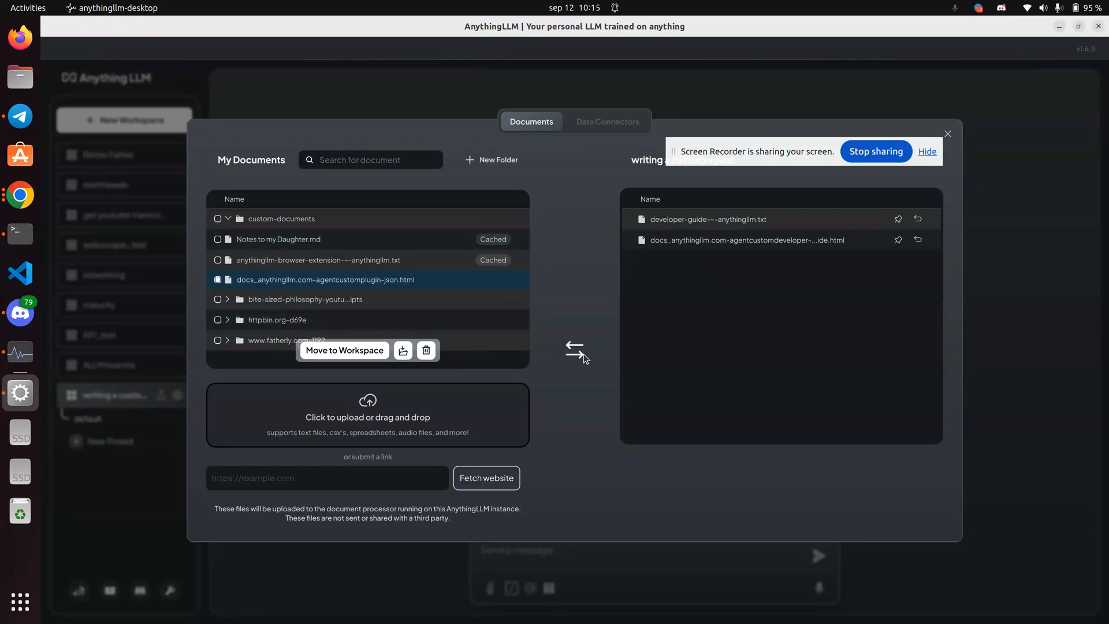
mouse_move(563, 374)
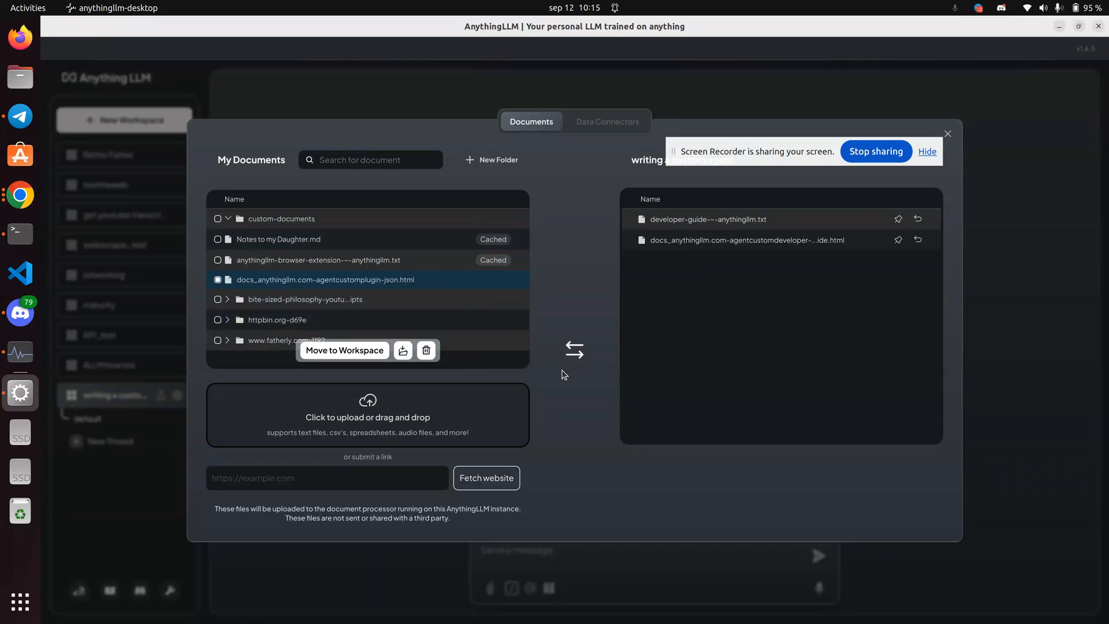
click(344, 350)
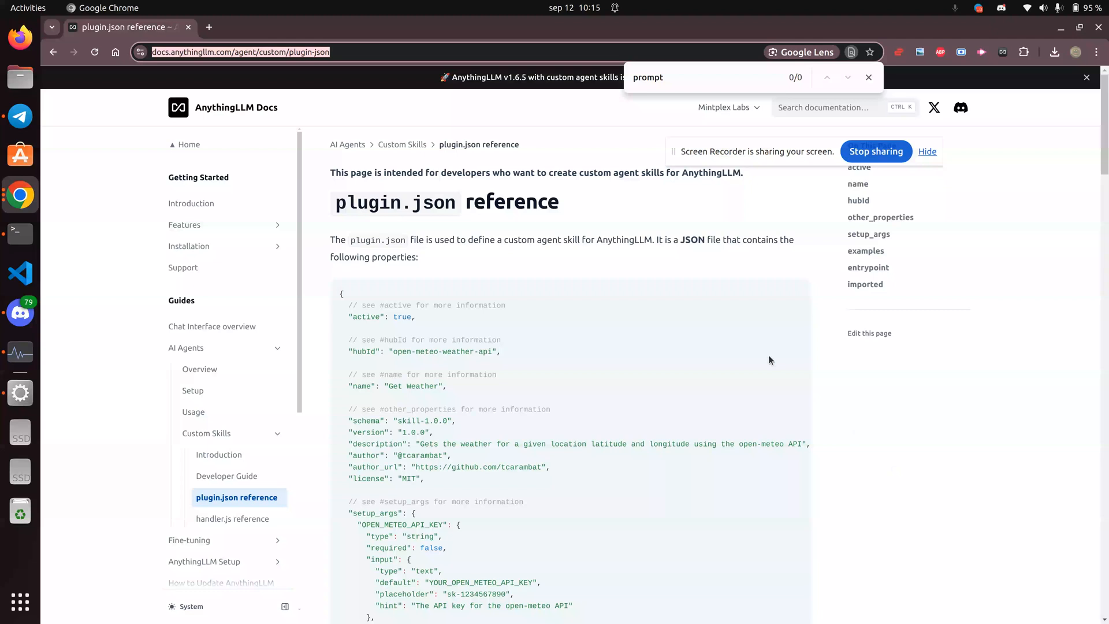
click(234, 519)
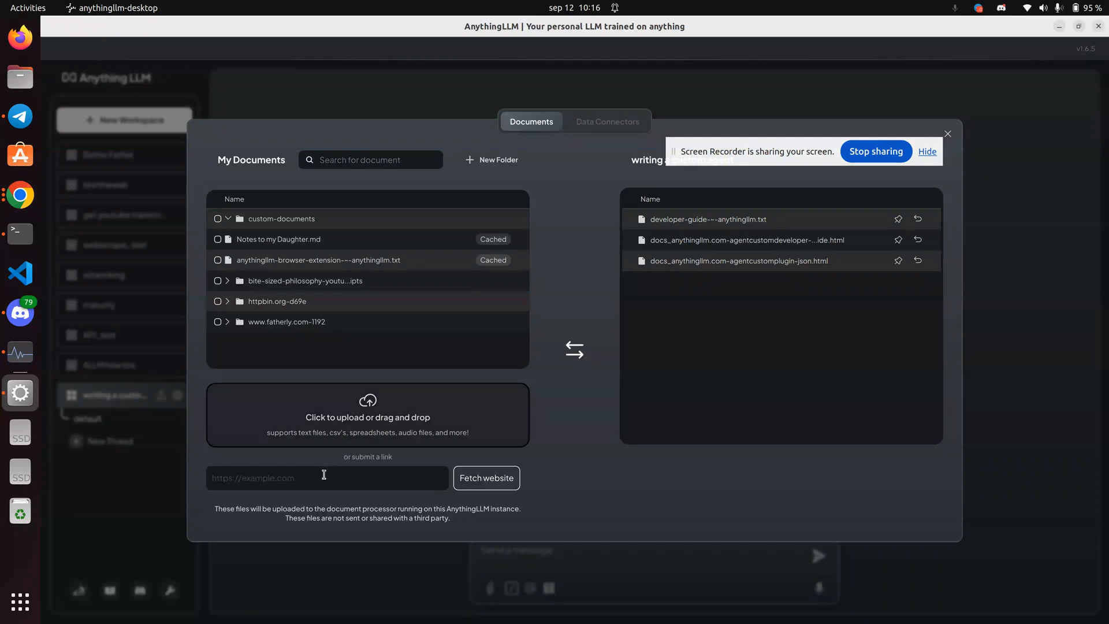
click(486, 477)
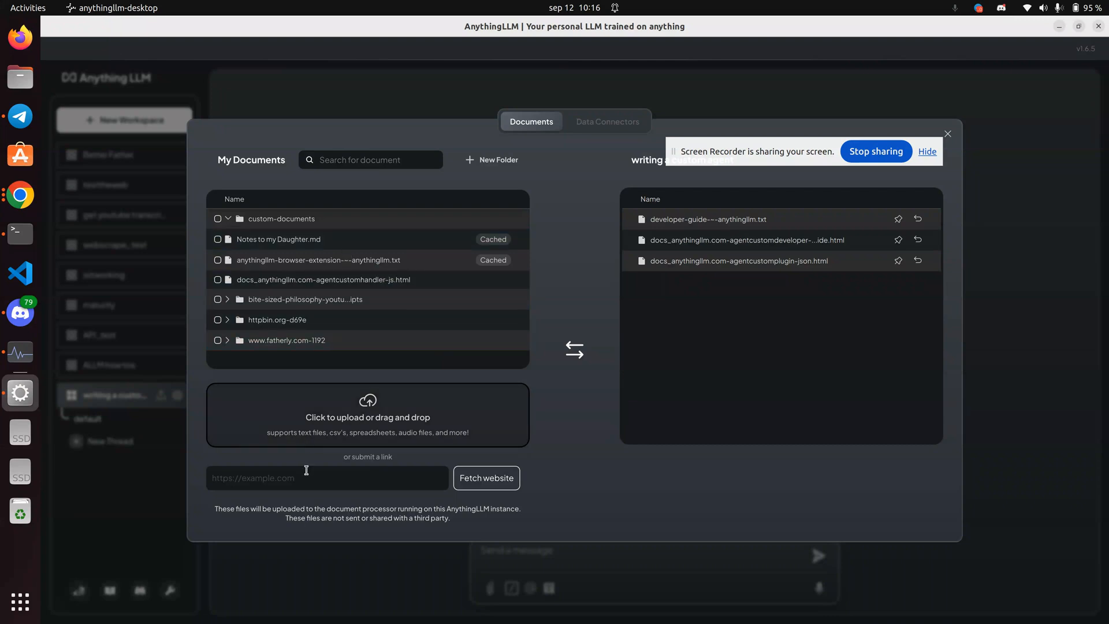
text(https://docs.anythingllm.com/agent/custom/handler-js)
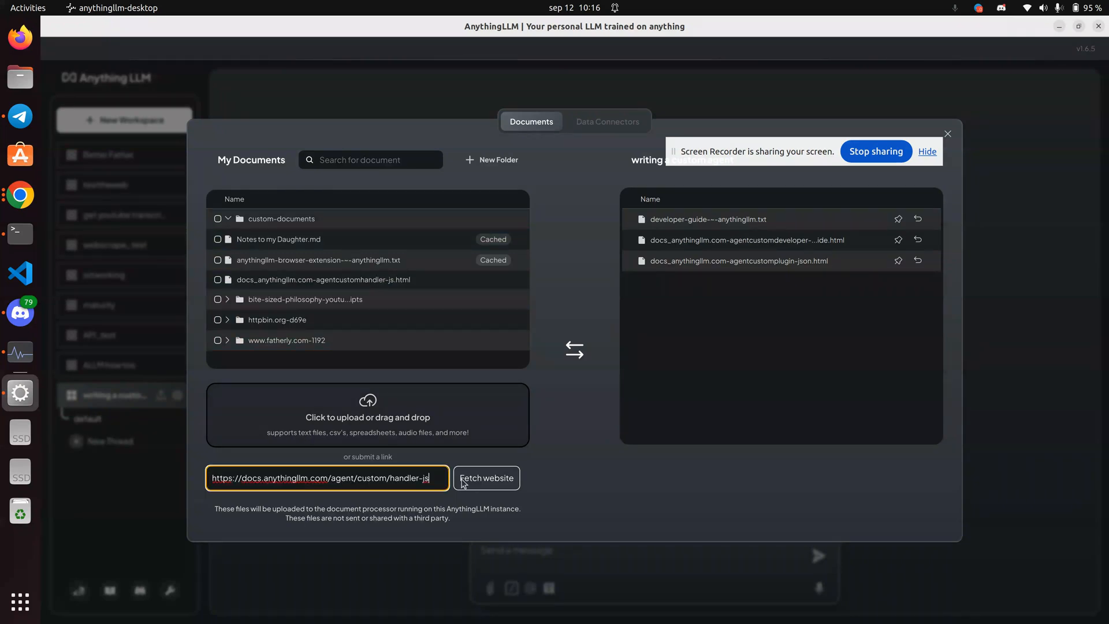
click(485, 477)
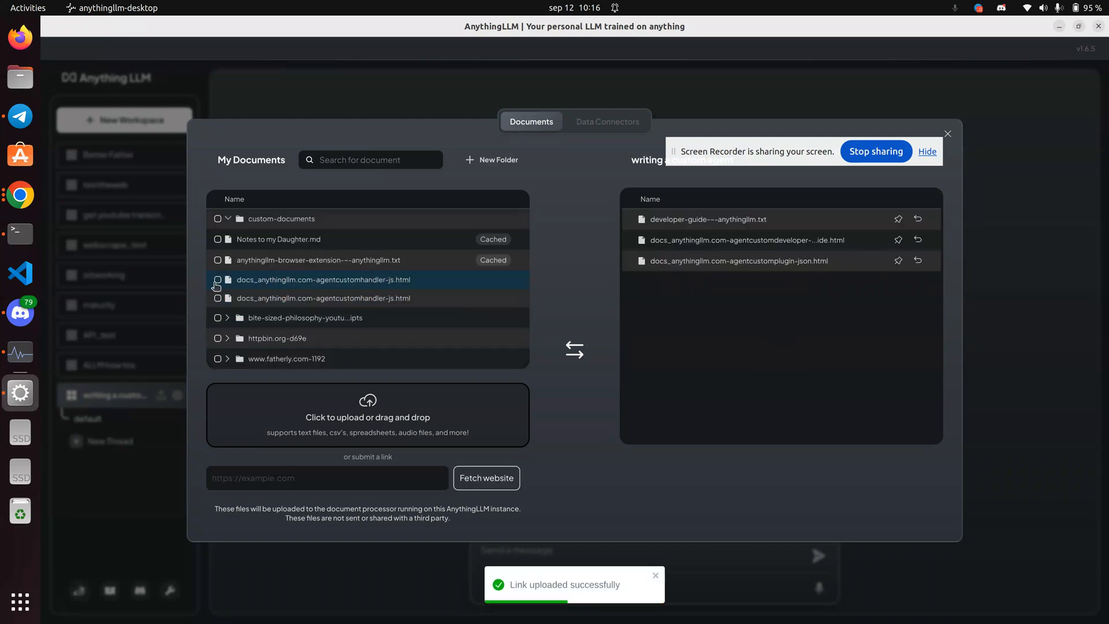
Move agentcustomhandler-js.html into the workspace and save and embed the four documents
click(219, 280)
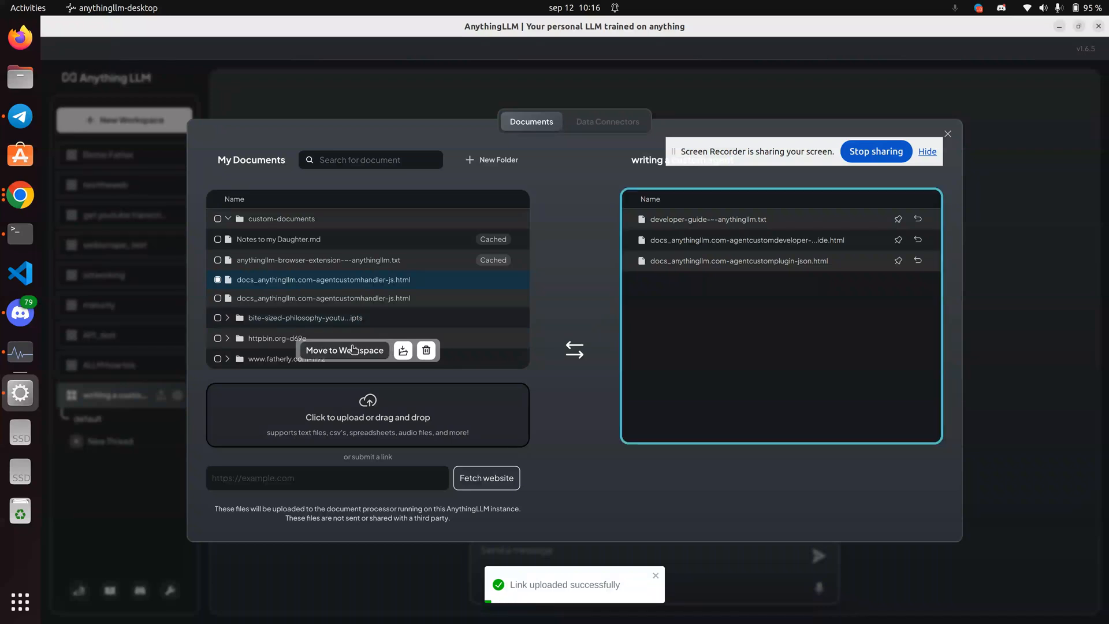
click(345, 350)
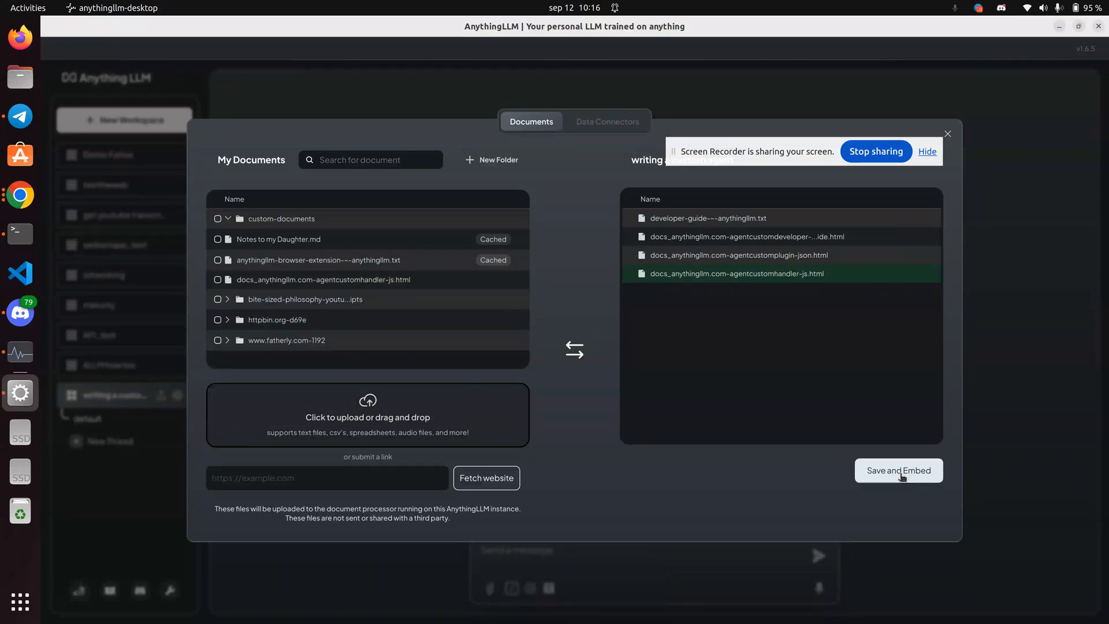
click(899, 470)
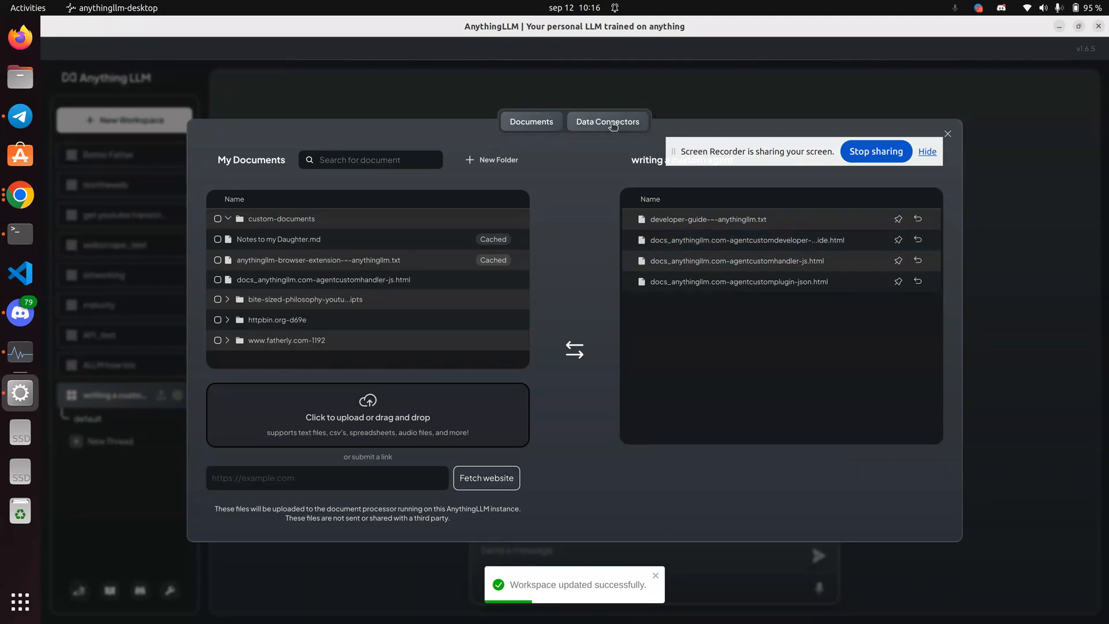
Submit the GitHub Repo data connector with an empty URL, flagging it as required
click(607, 122)
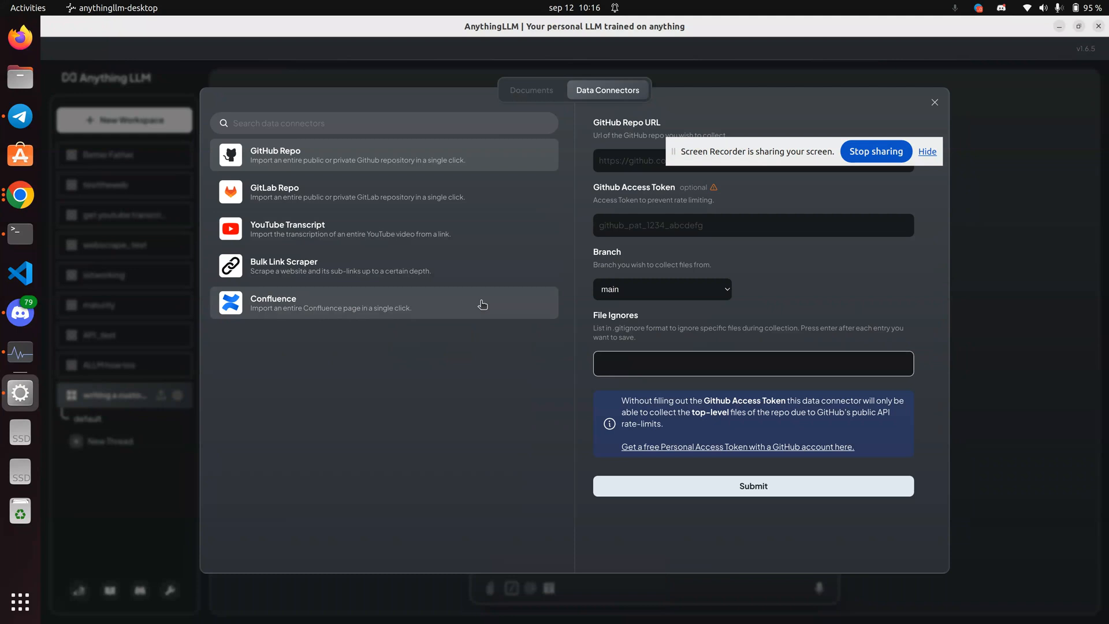
mouse_move(359, 158)
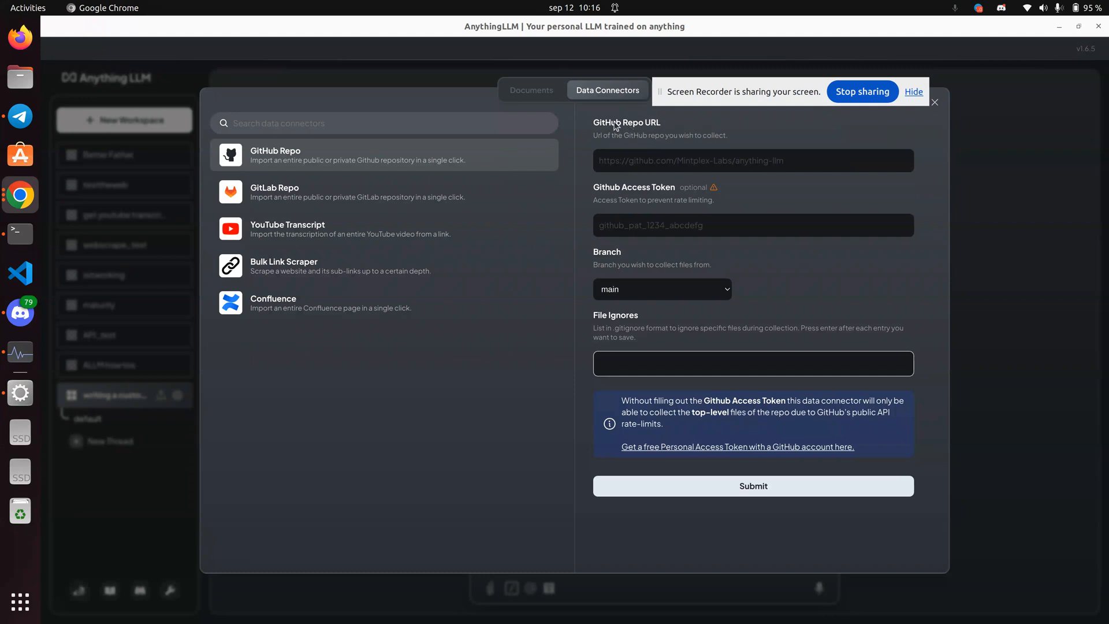
click(753, 486)
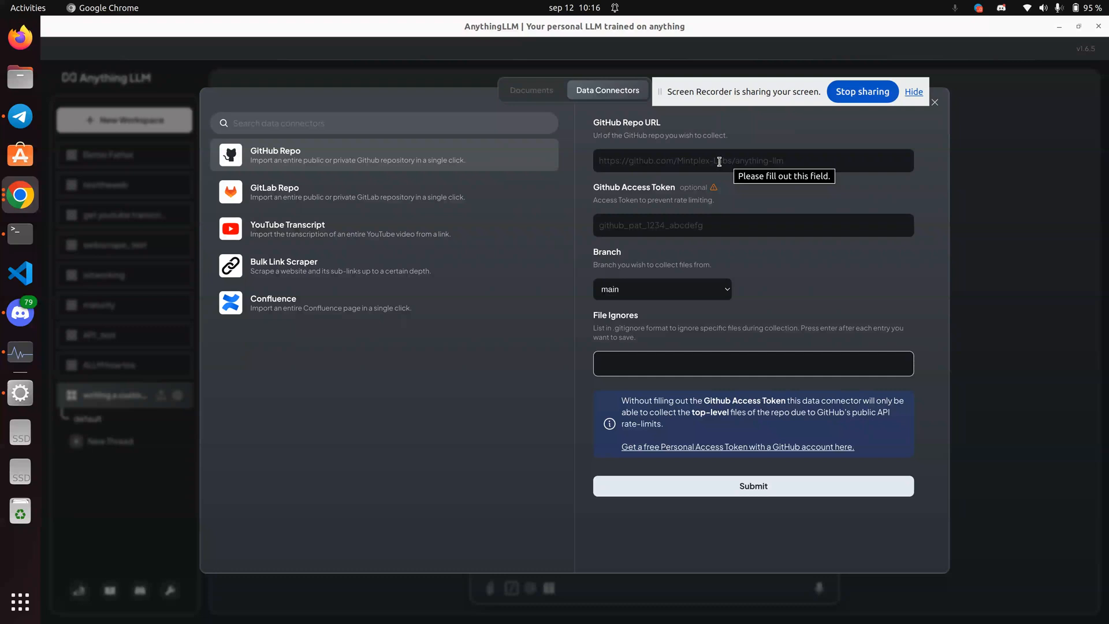
click(752, 160)
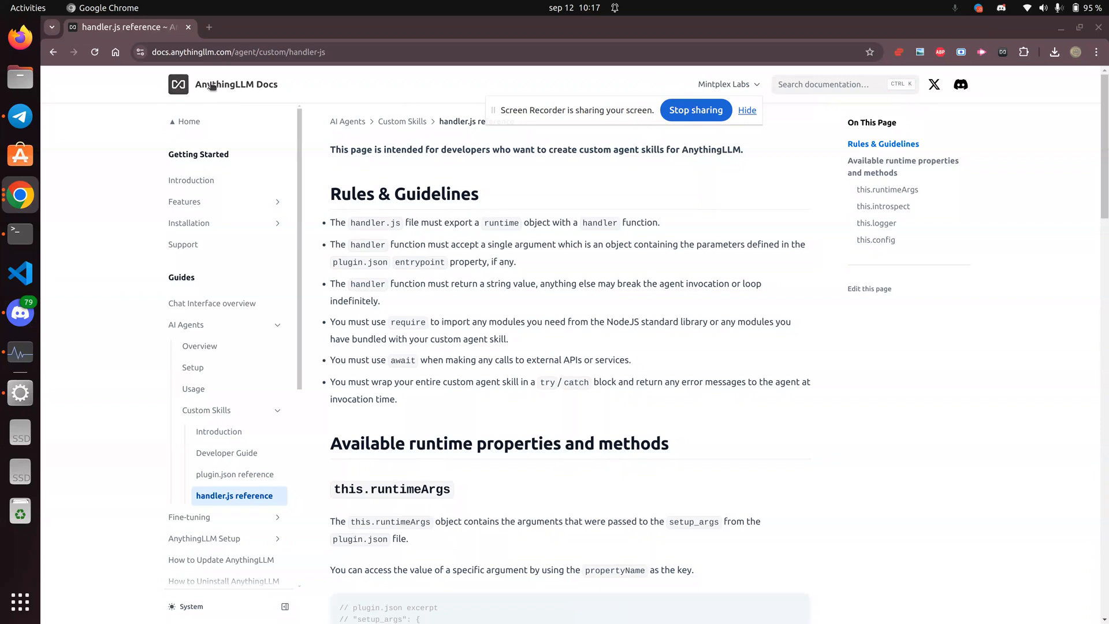
Go to the AnythingLLM documentation home page via the Docs logo
click(188, 121)
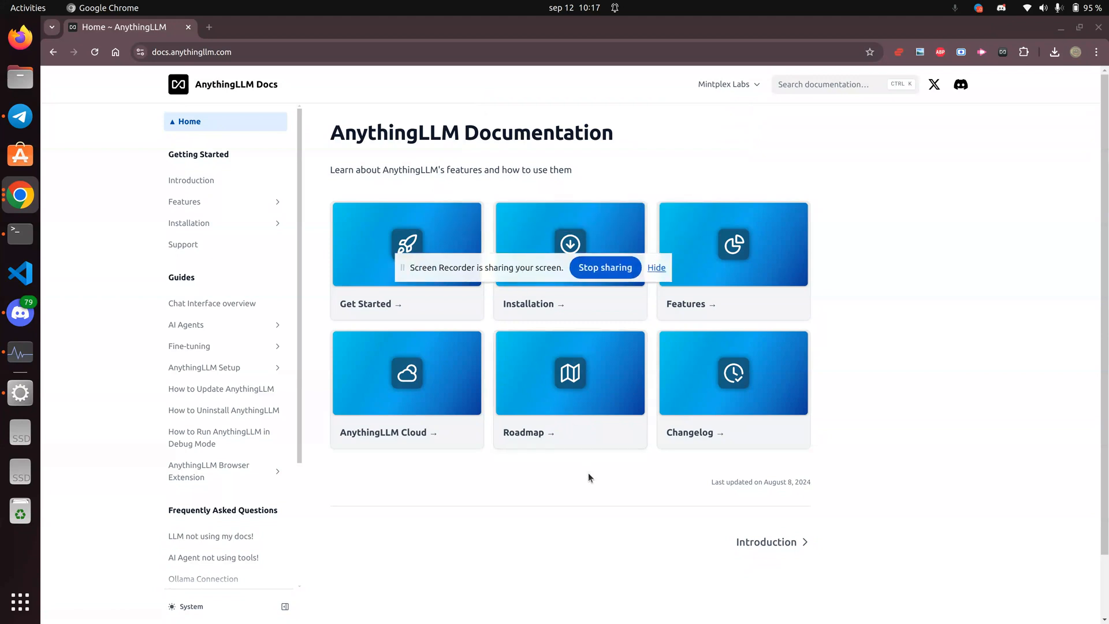
mouse_move(582, 496)
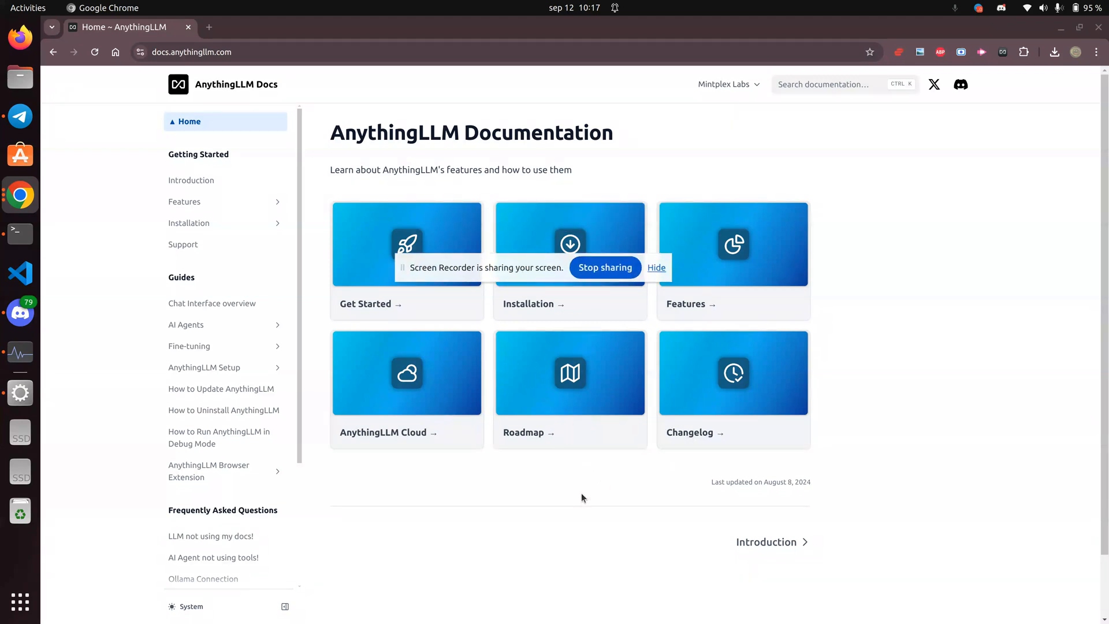
mouse_move(803, 349)
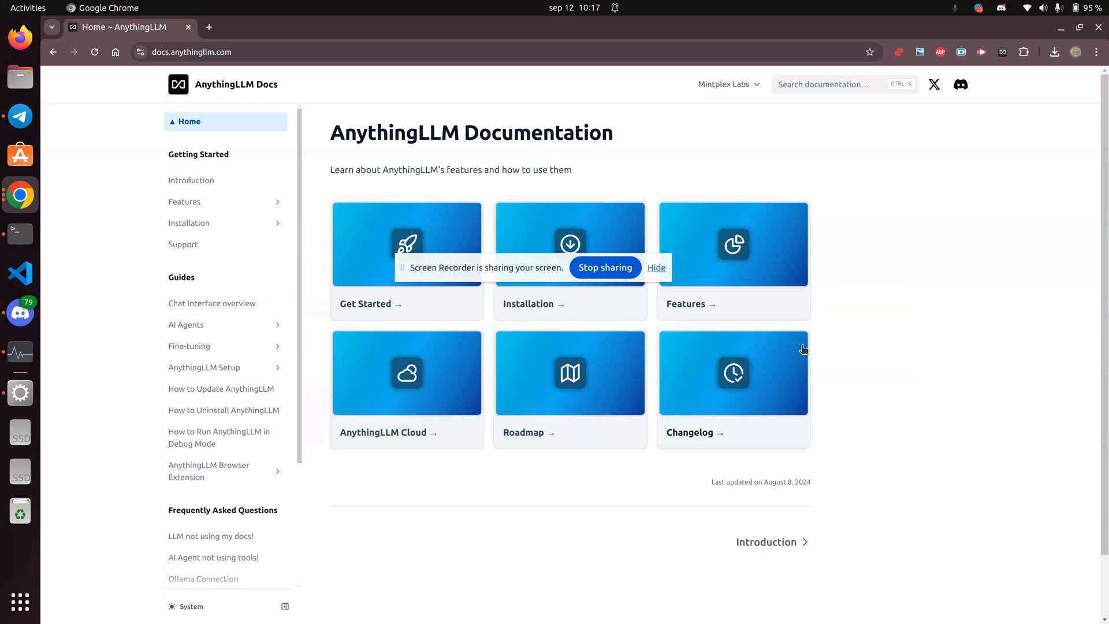
mouse_move(962, 216)
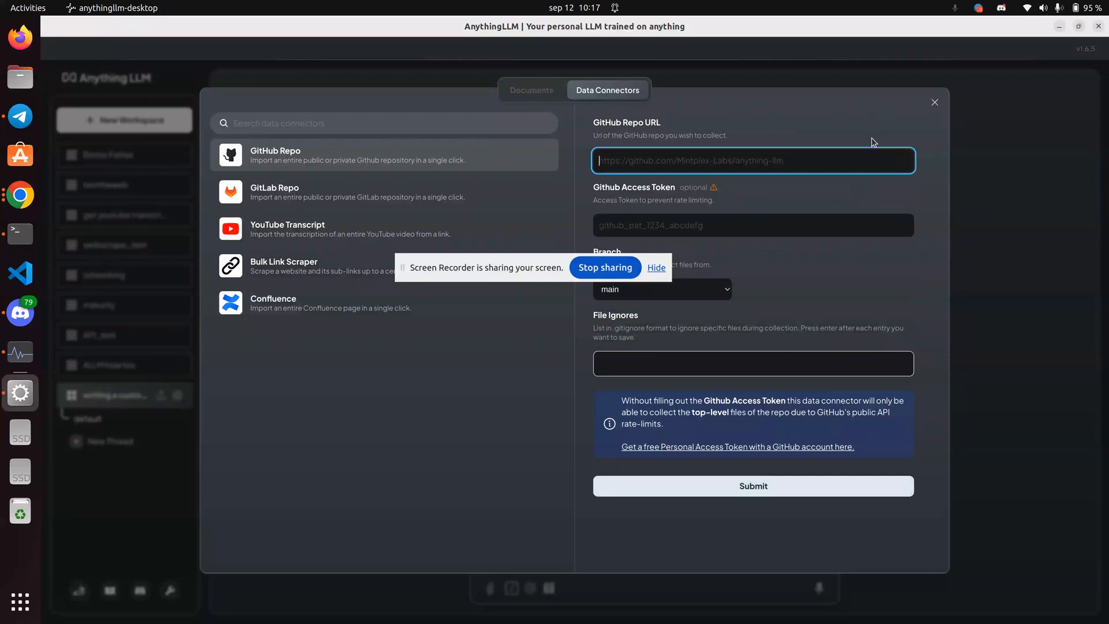
Start a new chat message 'Write a' while consulting the custom skills developer guide
click(934, 102)
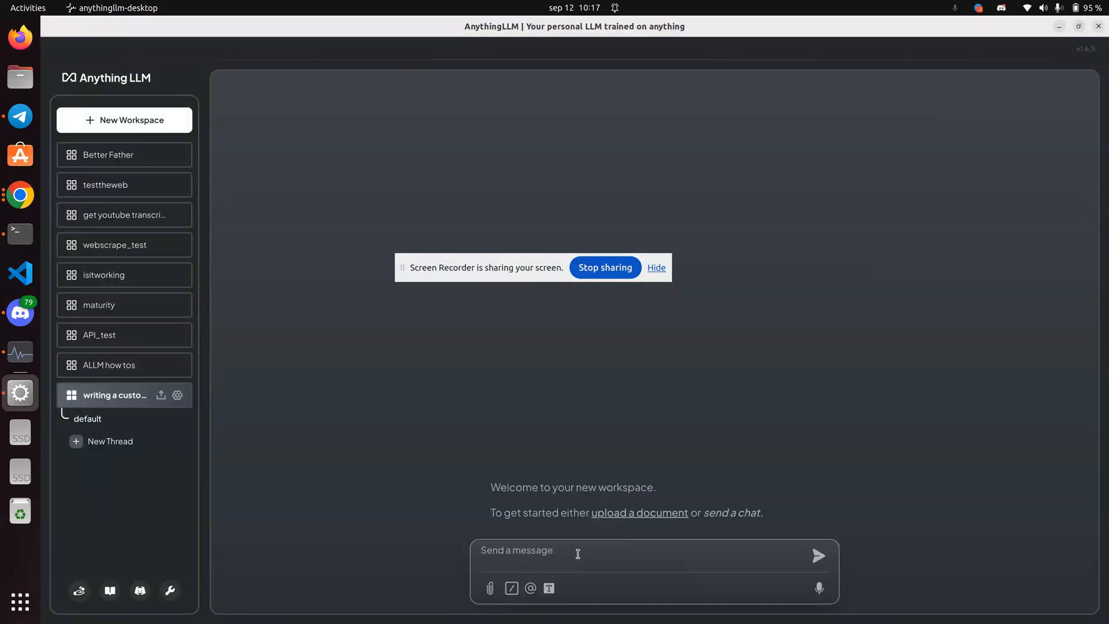
click(601, 550)
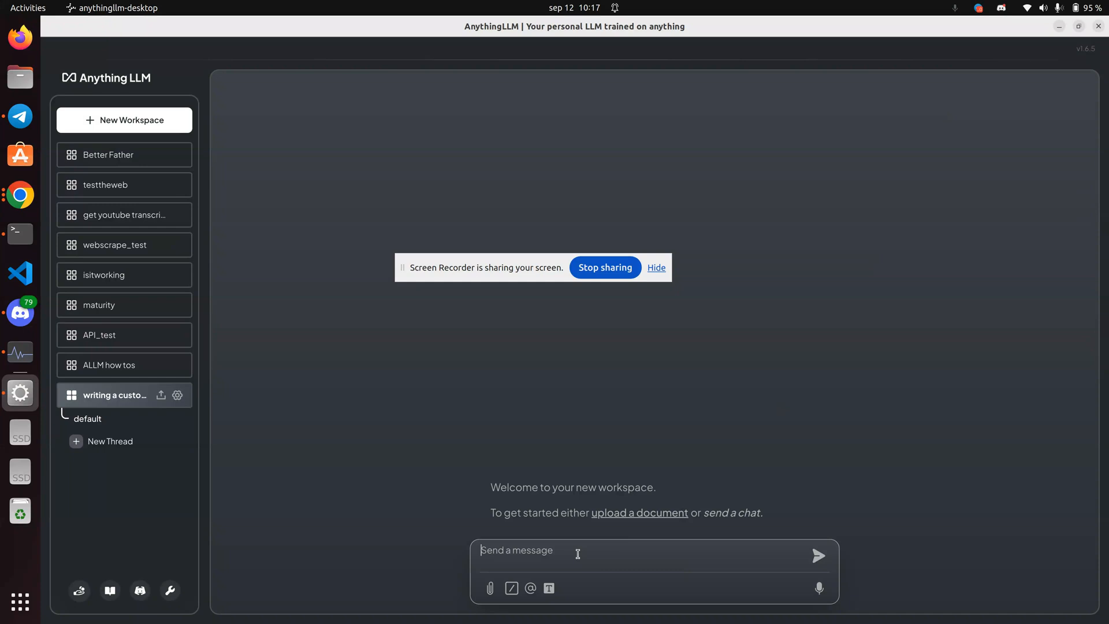
text(Write a)
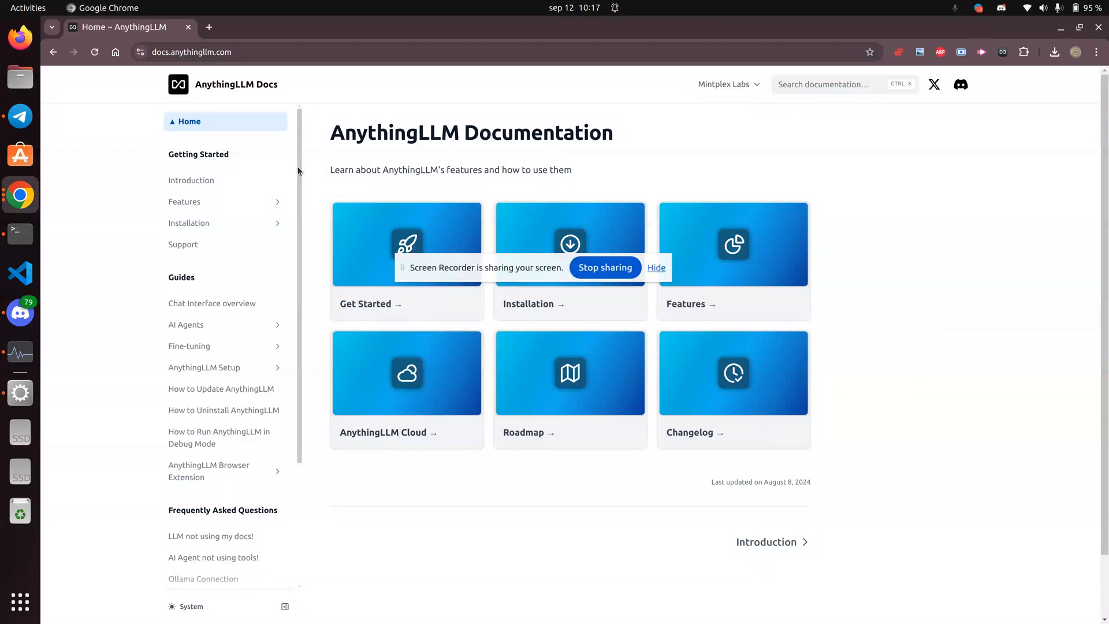
click(834, 84)
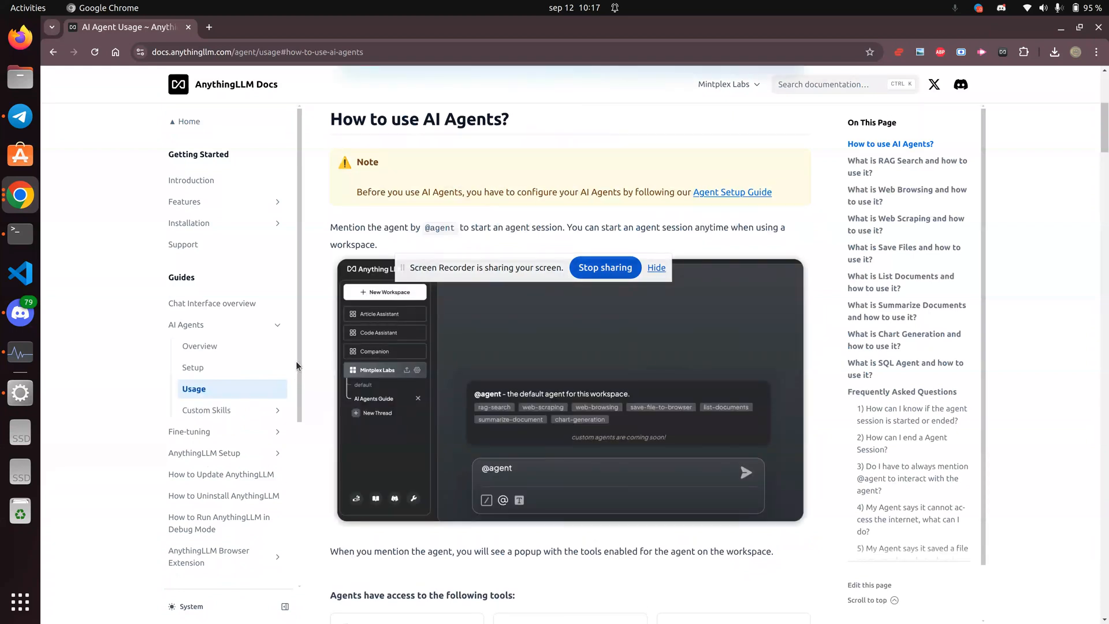
scroll(down, 3)
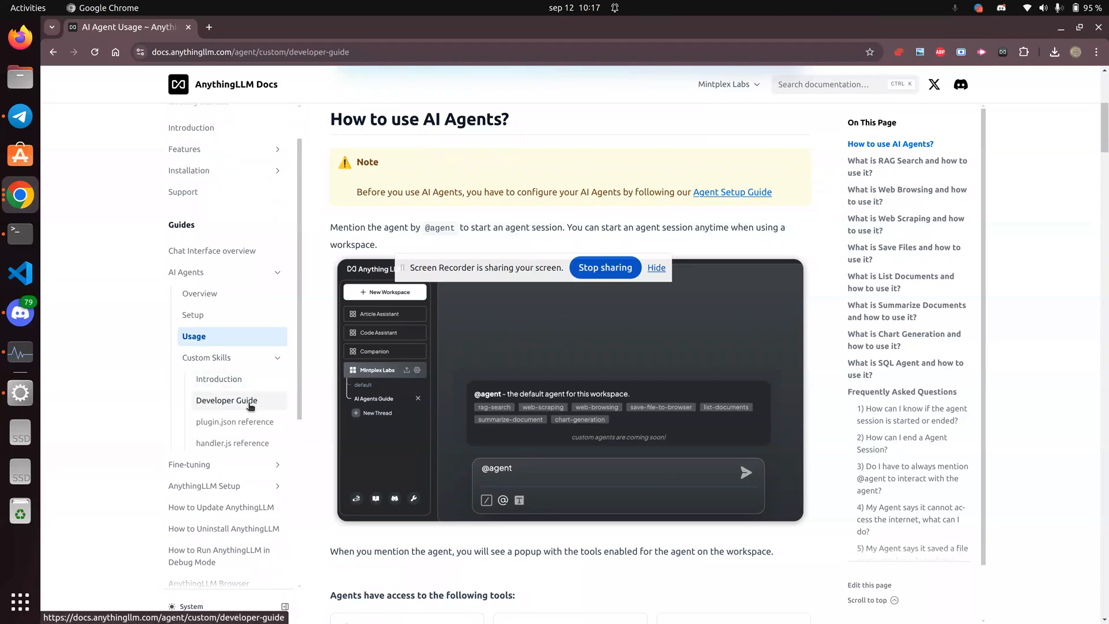
click(226, 401)
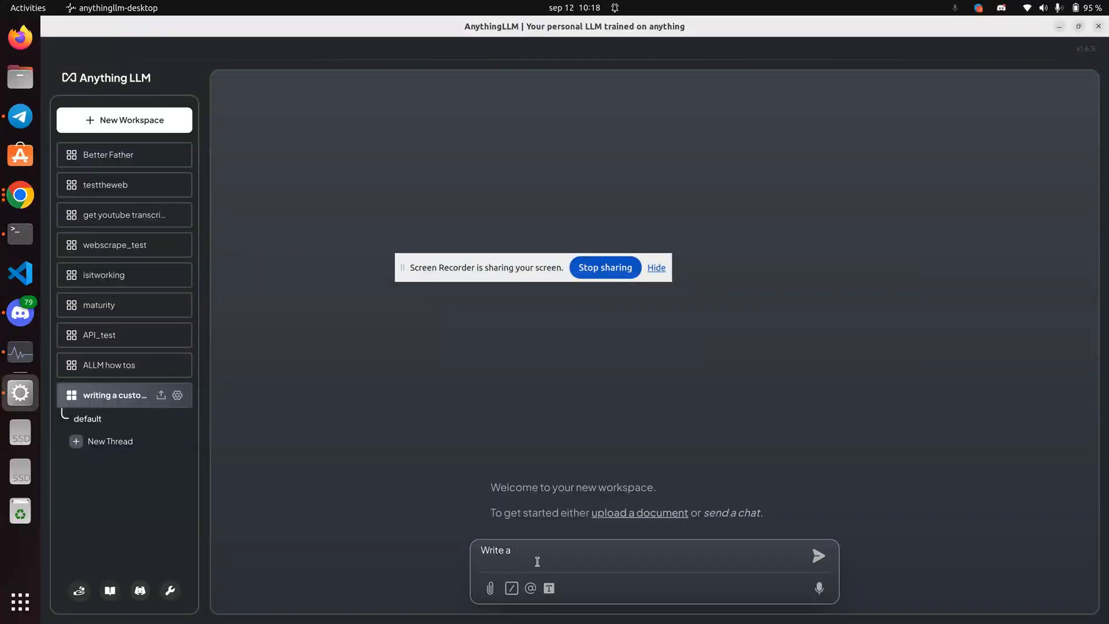
Finish and send the request for an agent that checks weather and prompts for a city name
text(ana)
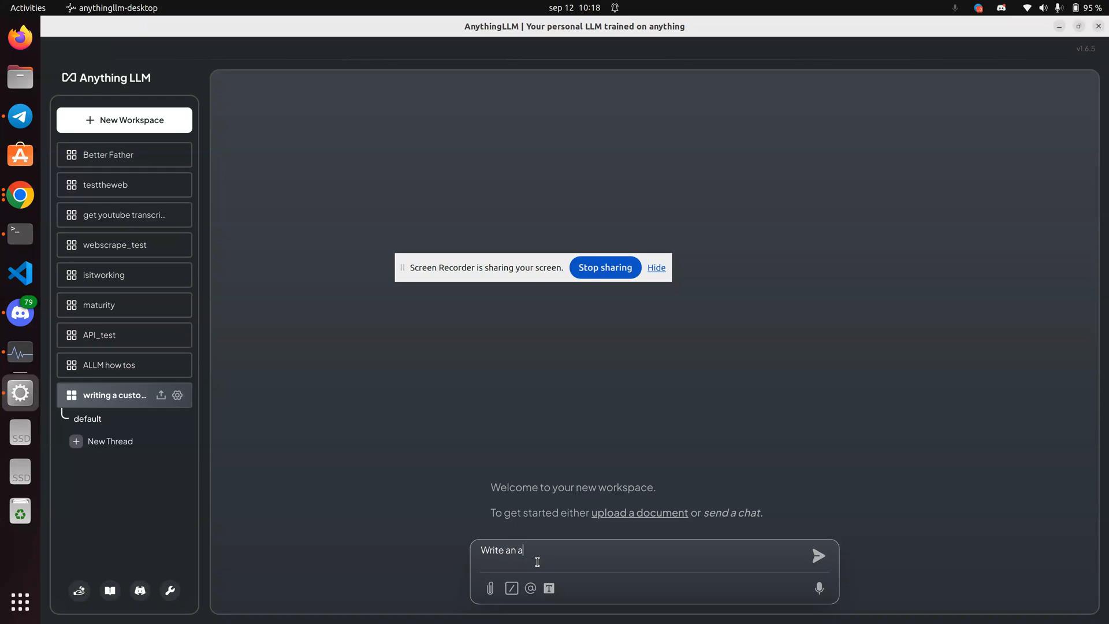
text(gent that)
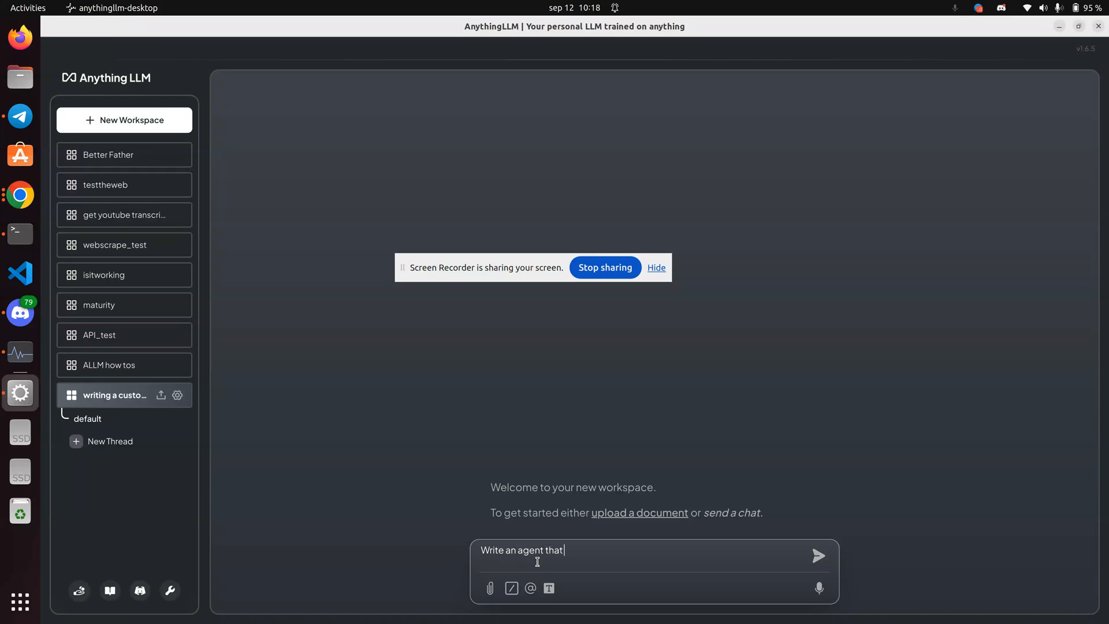
text(check)
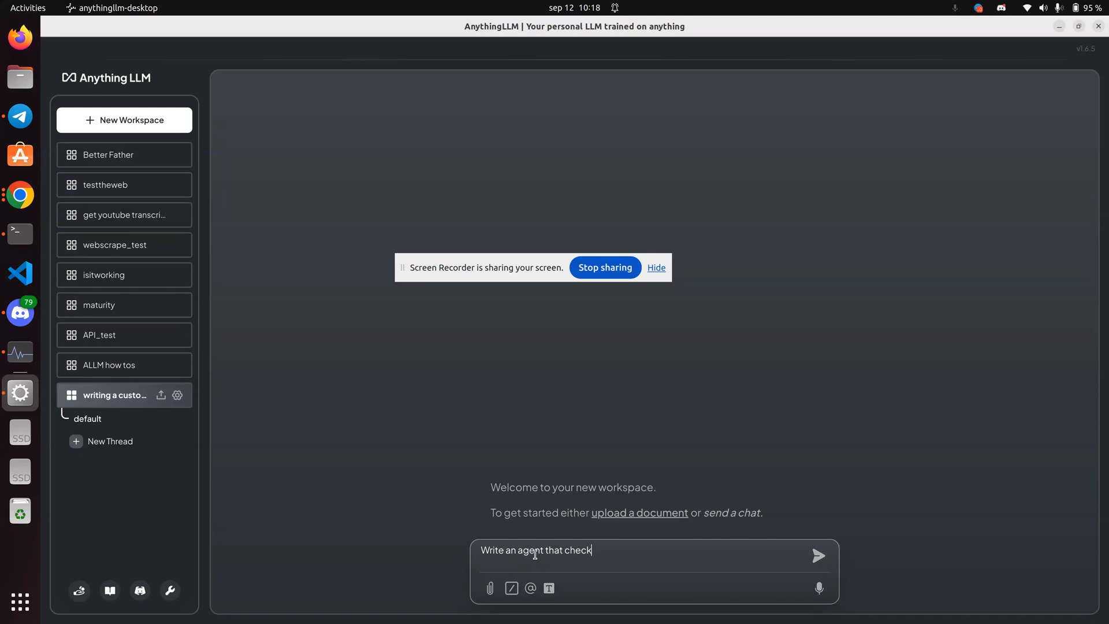
text(s the weather)
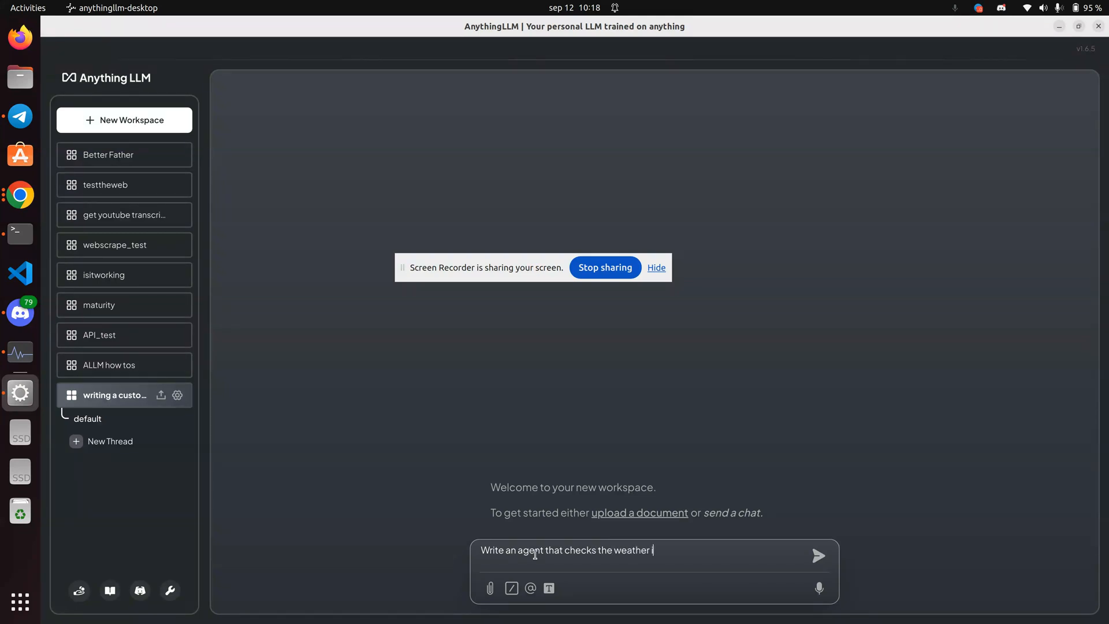
text(in)
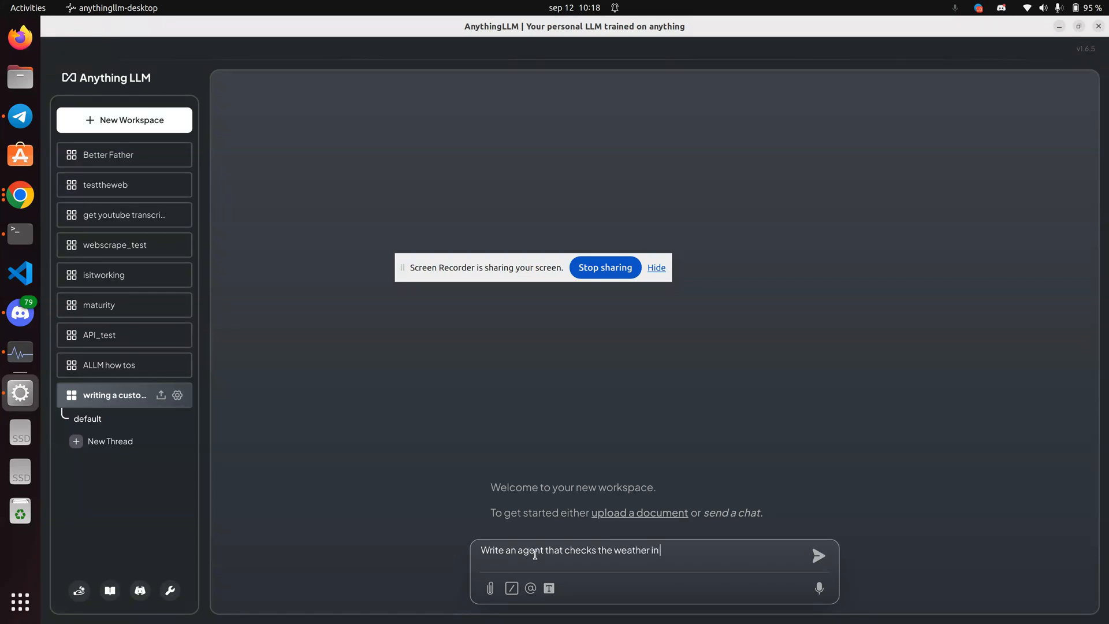
key(BackSpace)
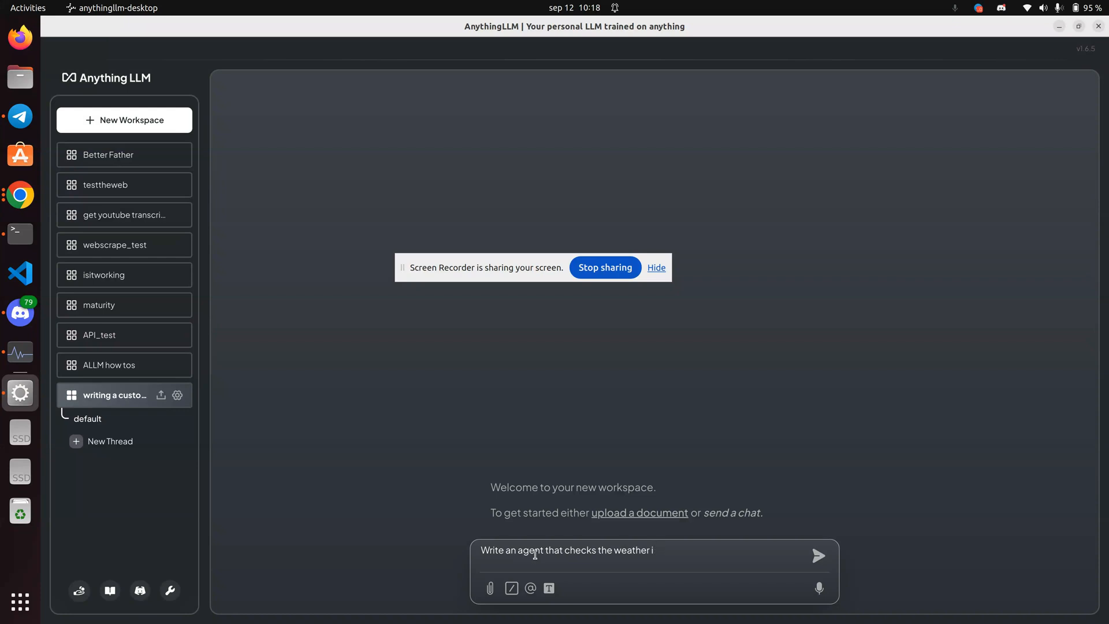
text(n)
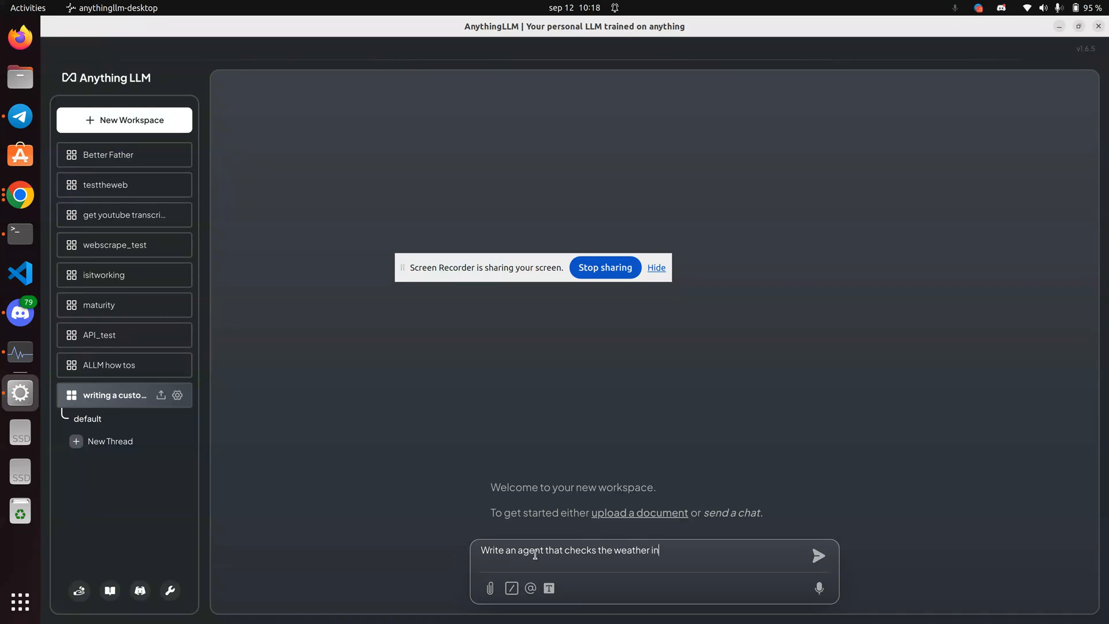
text(a varit)
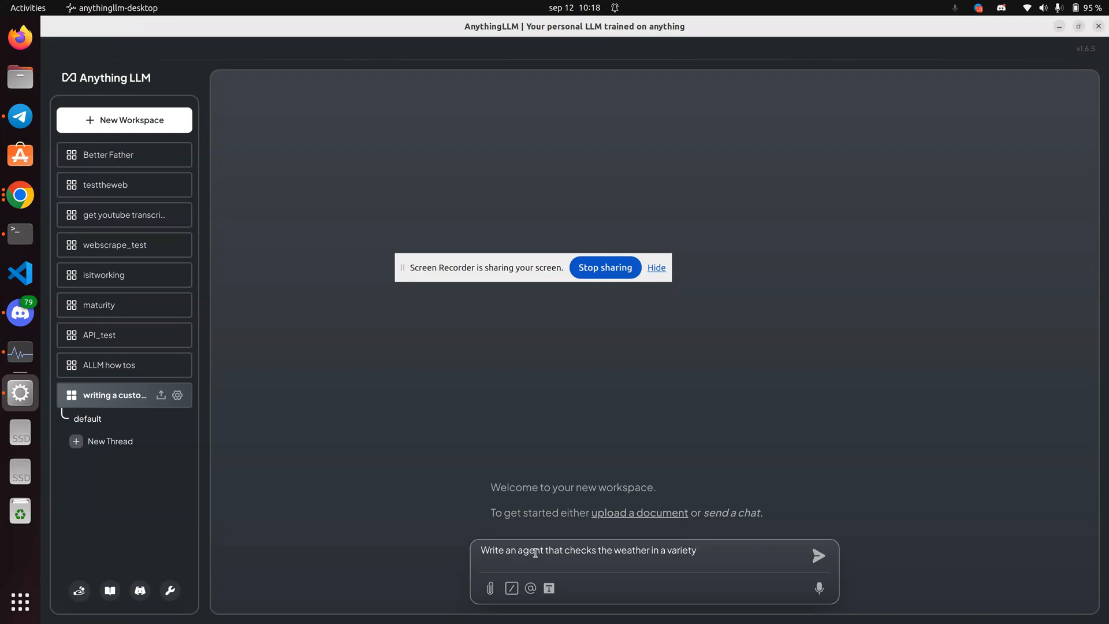
text(of countries)
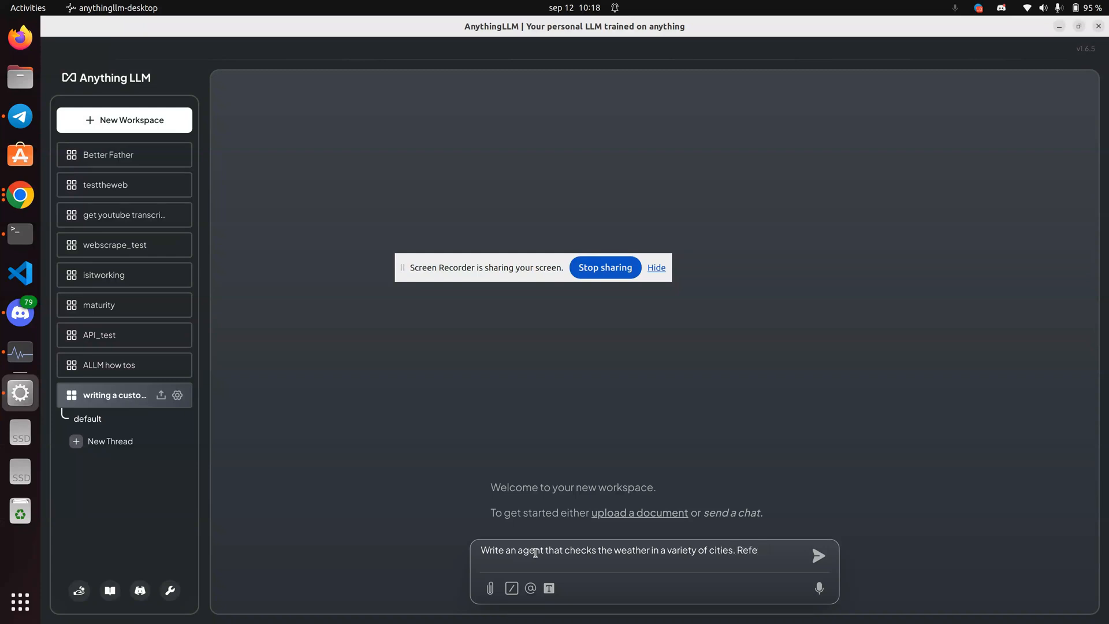
text(Prompt user for)
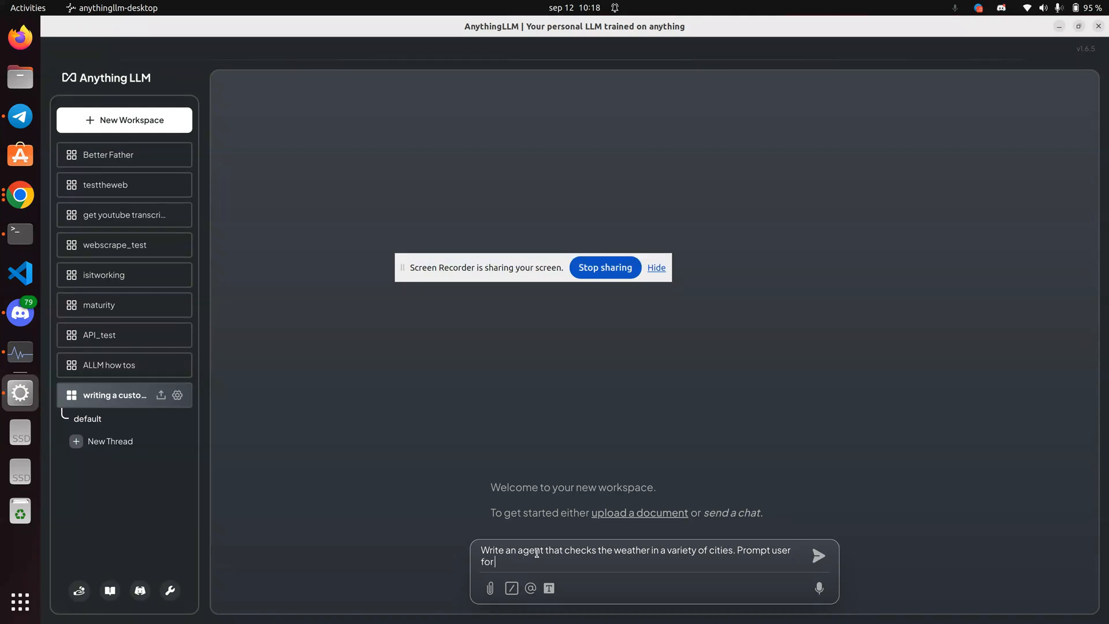
text(na)
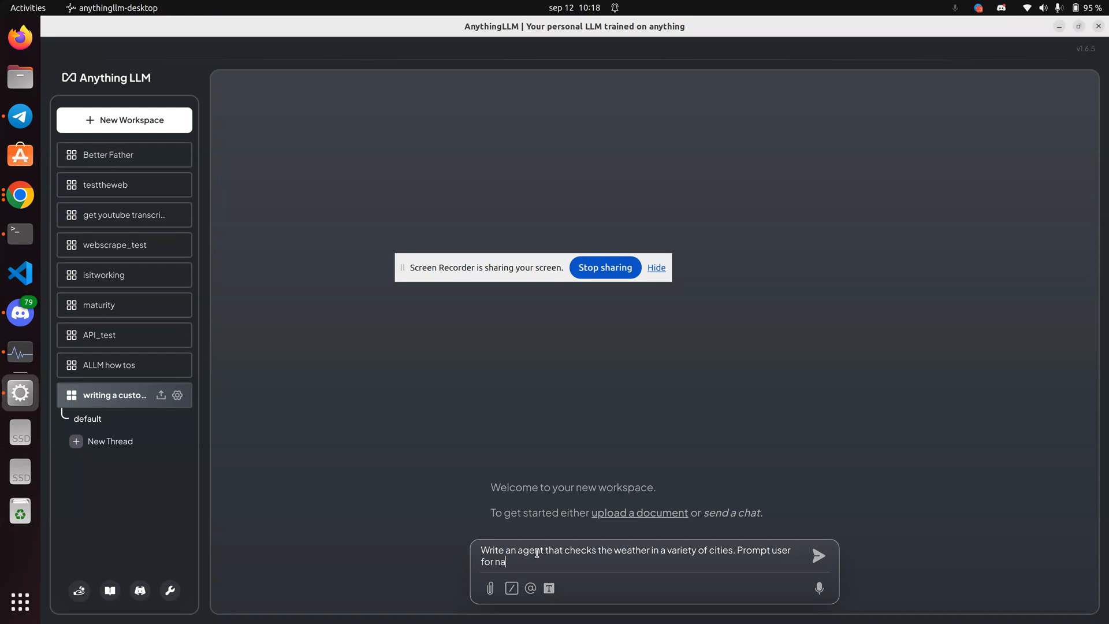
text(me of city)
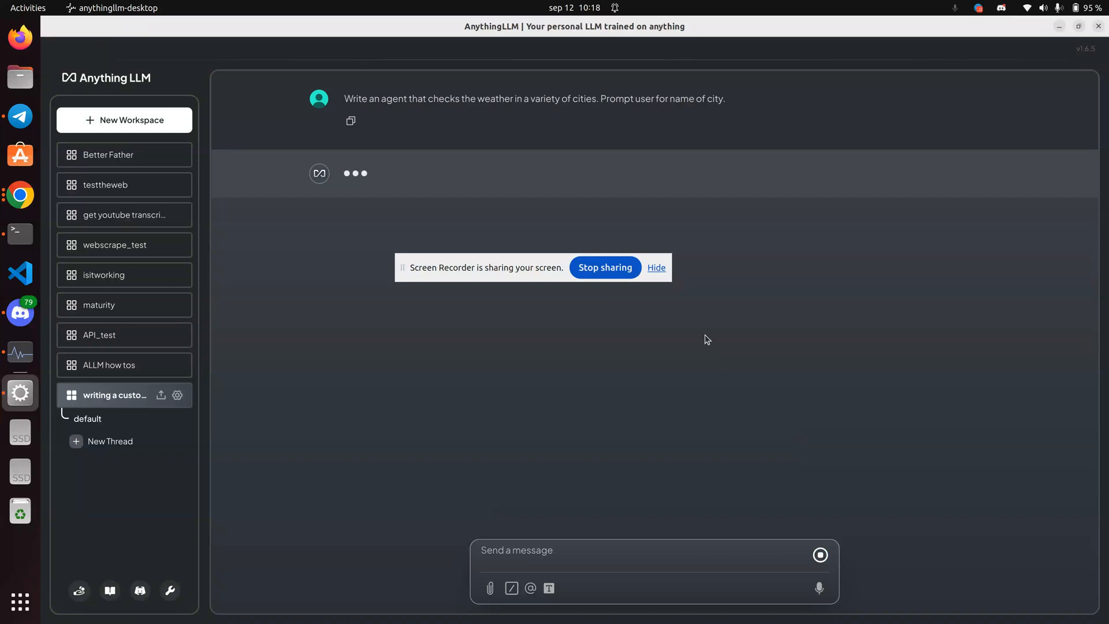
mouse_move(593, 508)
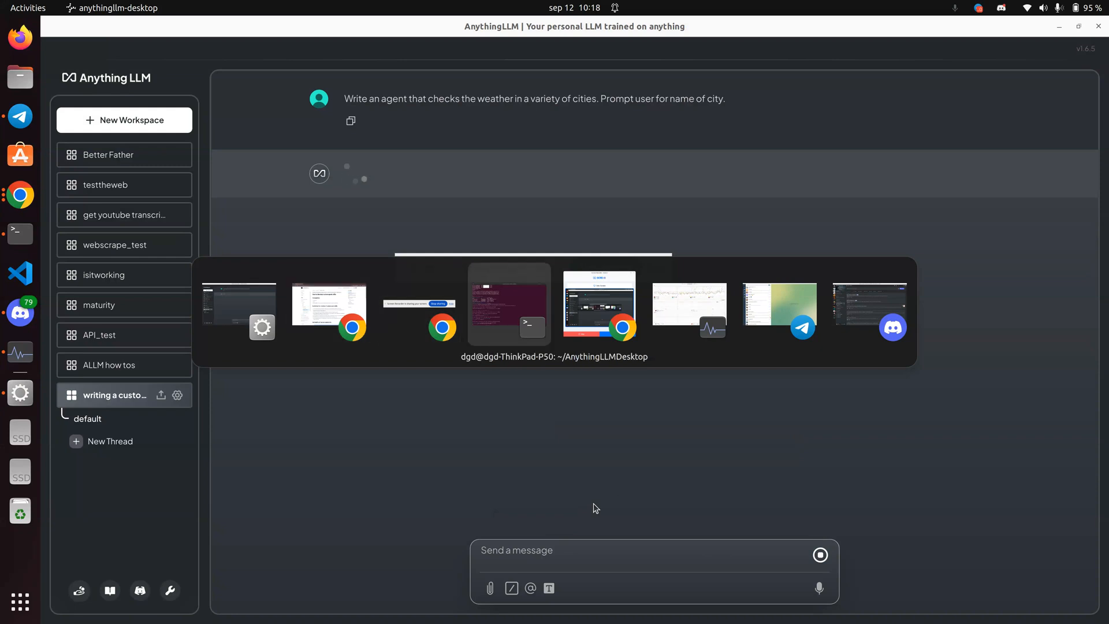
Switch among open windows while the weather_checker plugin.json and handler.js reply generates
click(689, 307)
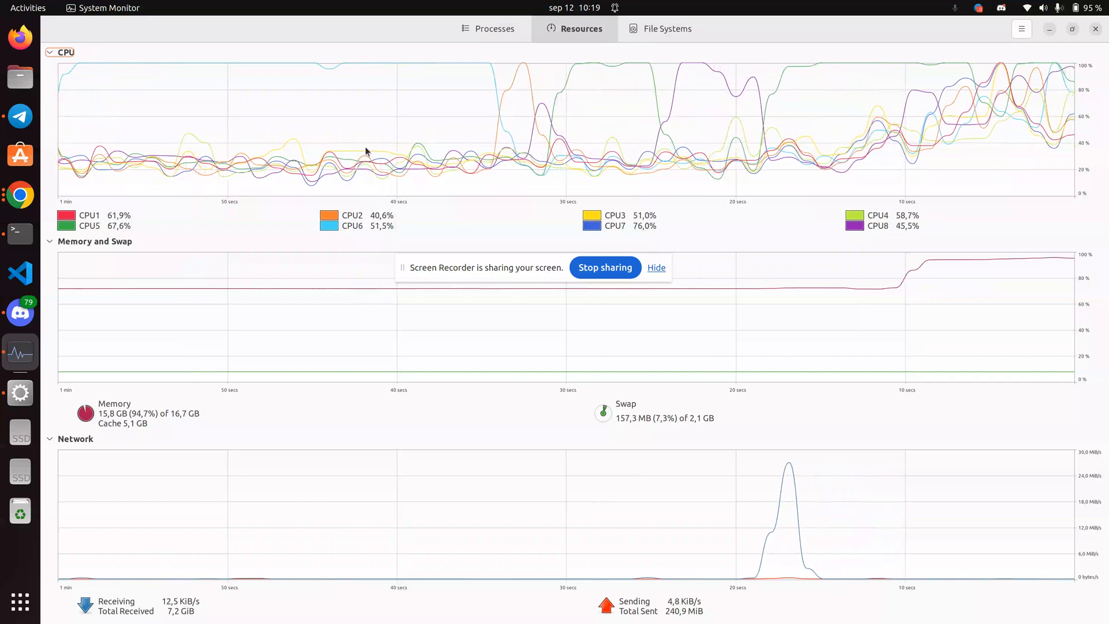
key(alt+Tab)
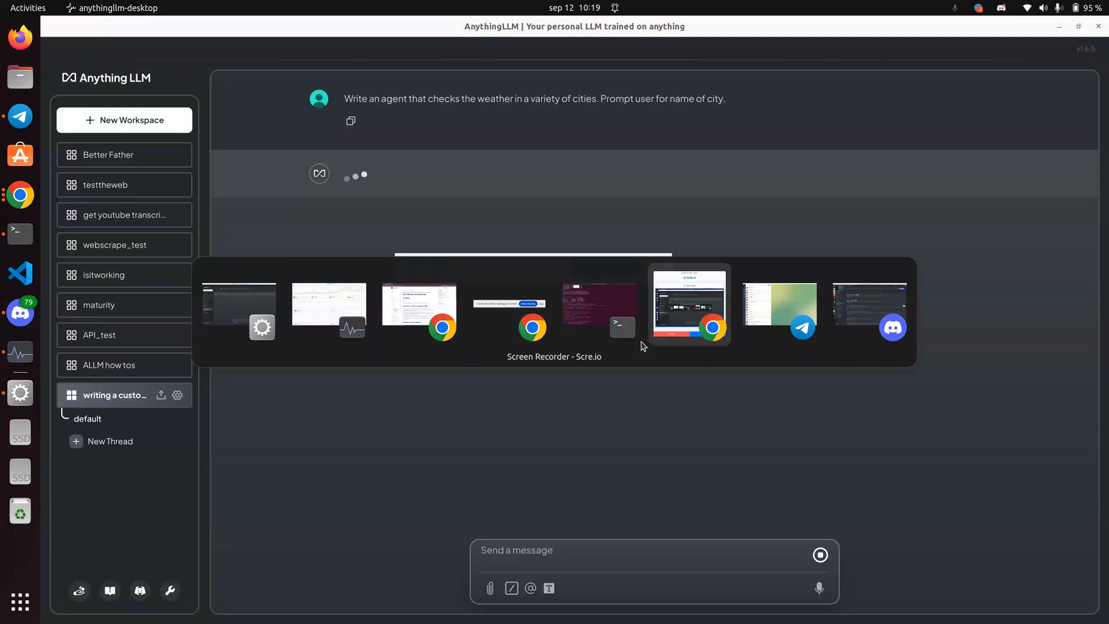
click(689, 305)
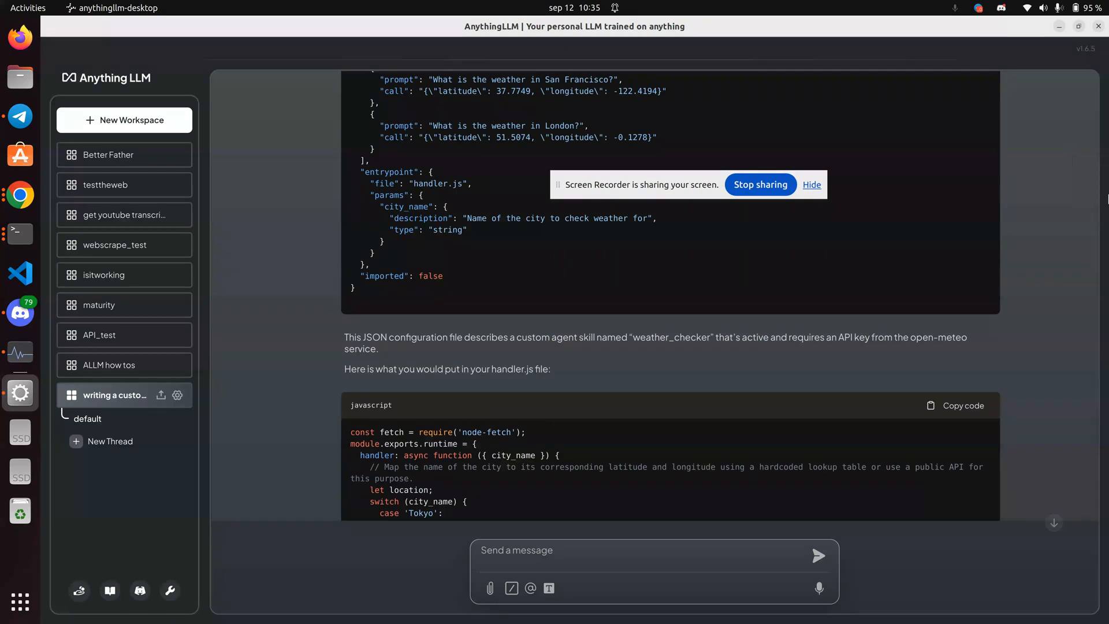
scroll(down, 3)
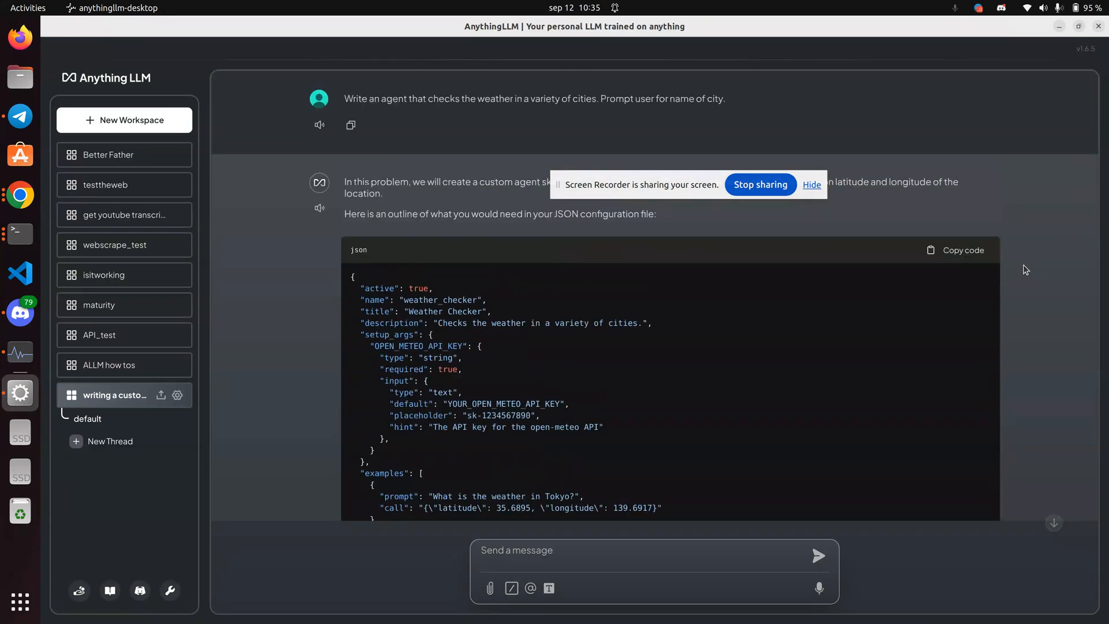
scroll(down, 3)
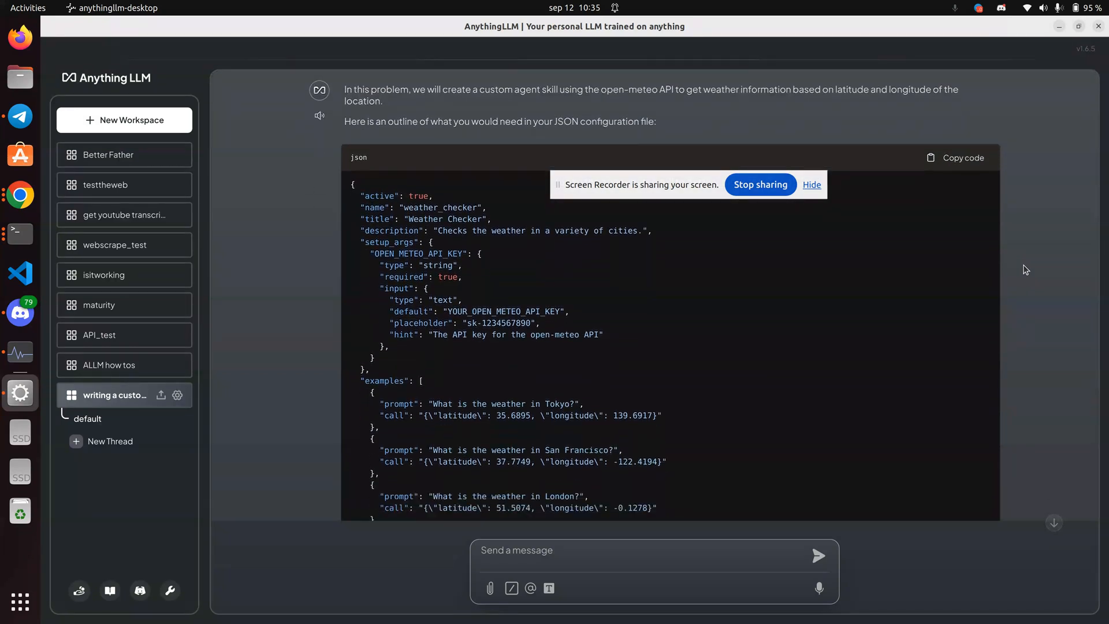
mouse_move(808, 149)
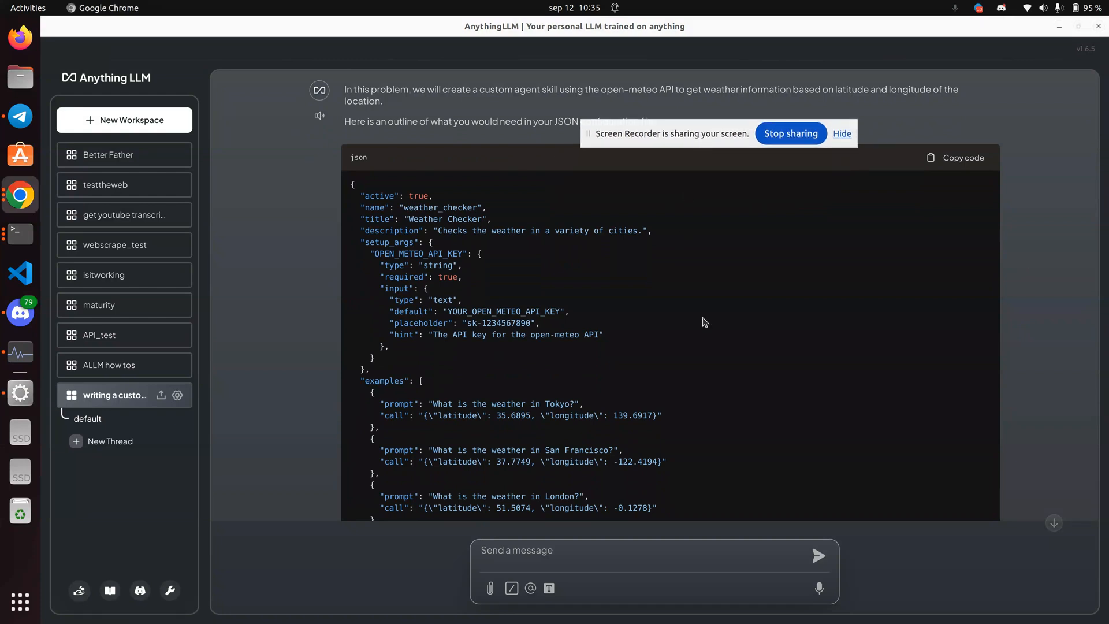
key(Alt+Tab)
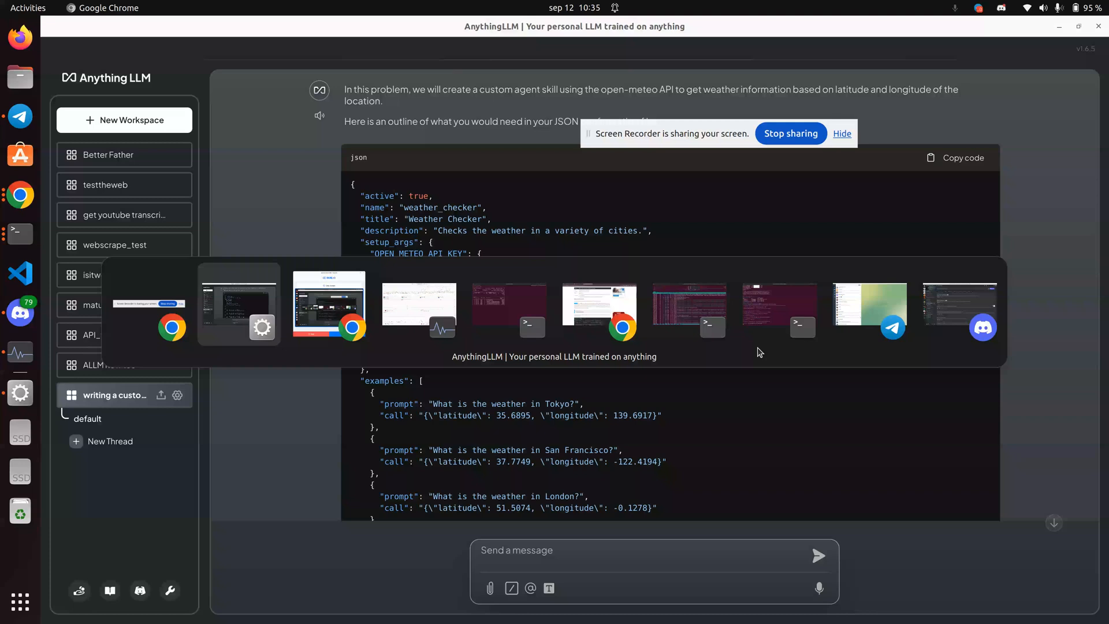
Browse the custom agent developer guide and select the word hubId in the example config
click(328, 305)
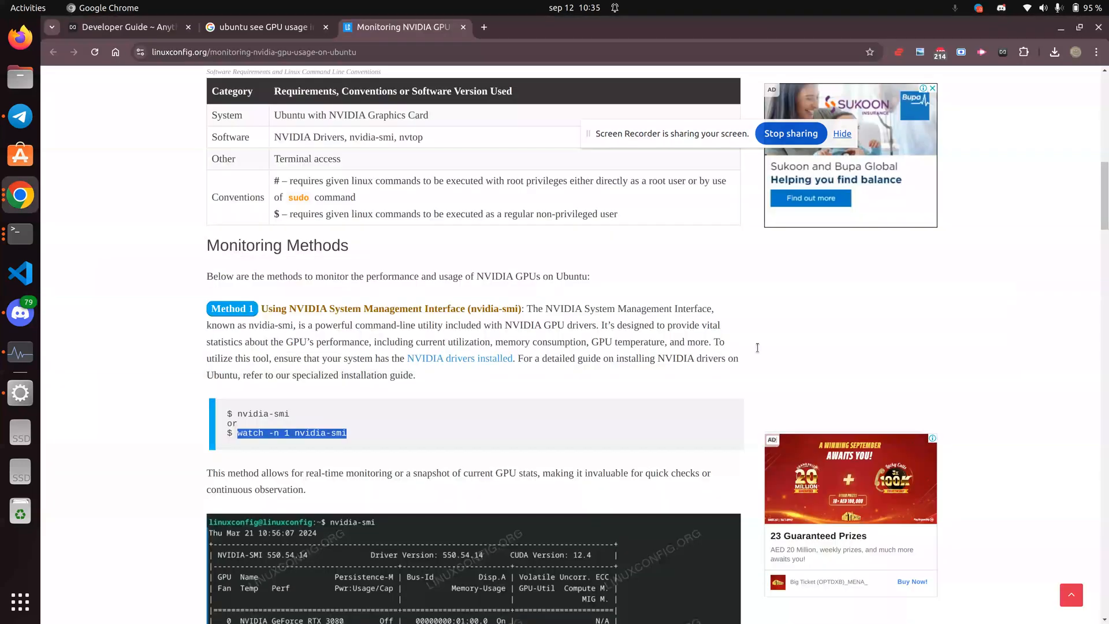
click(127, 26)
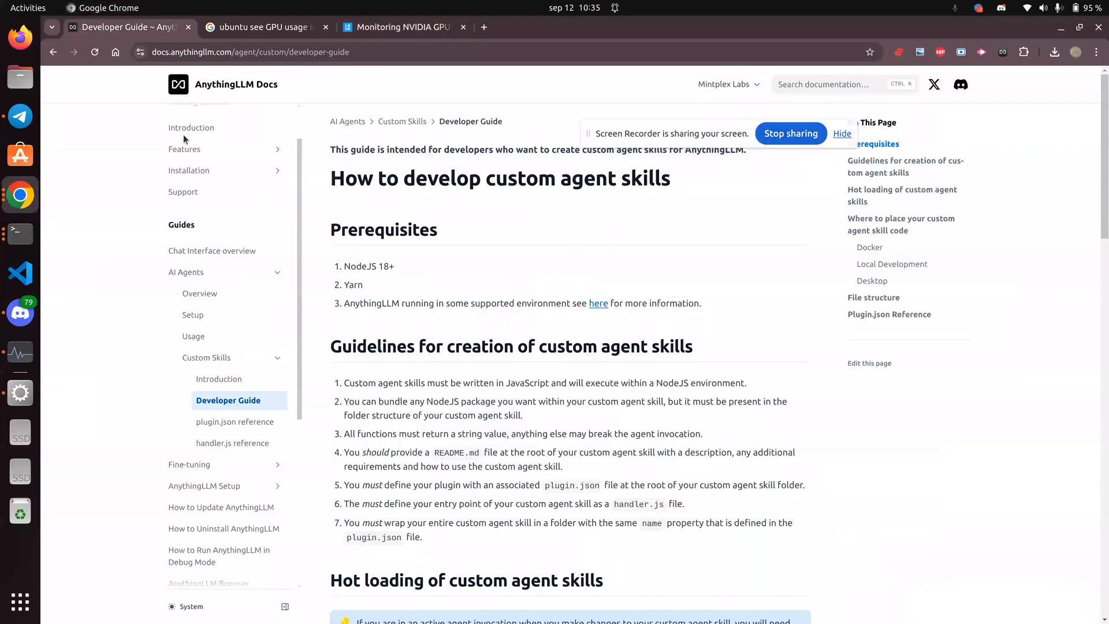
scroll(down, 3)
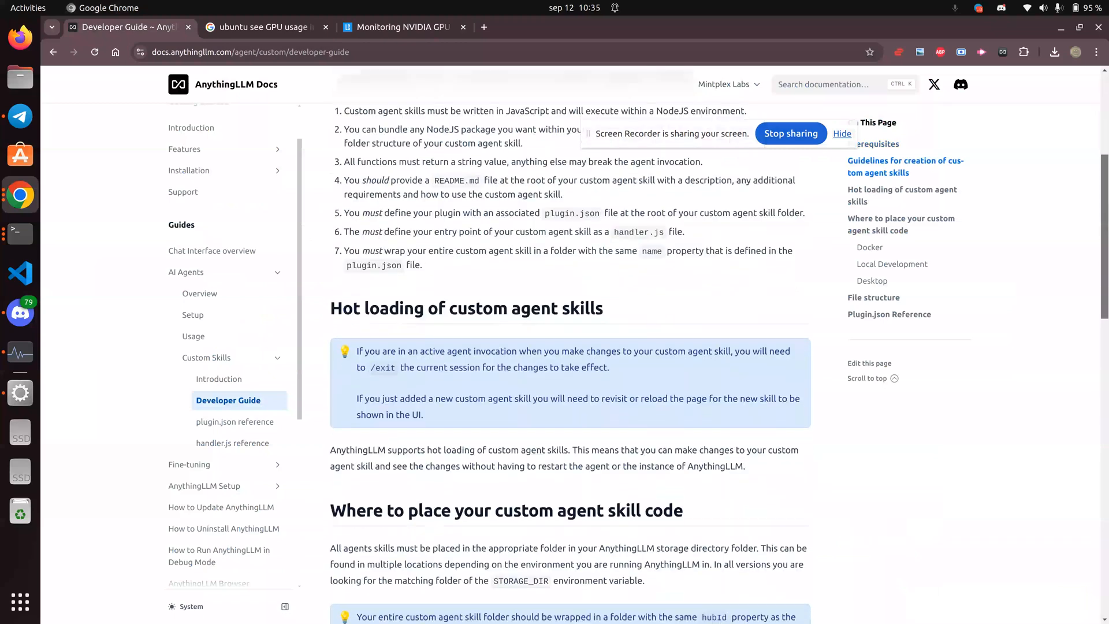
scroll(down, 3)
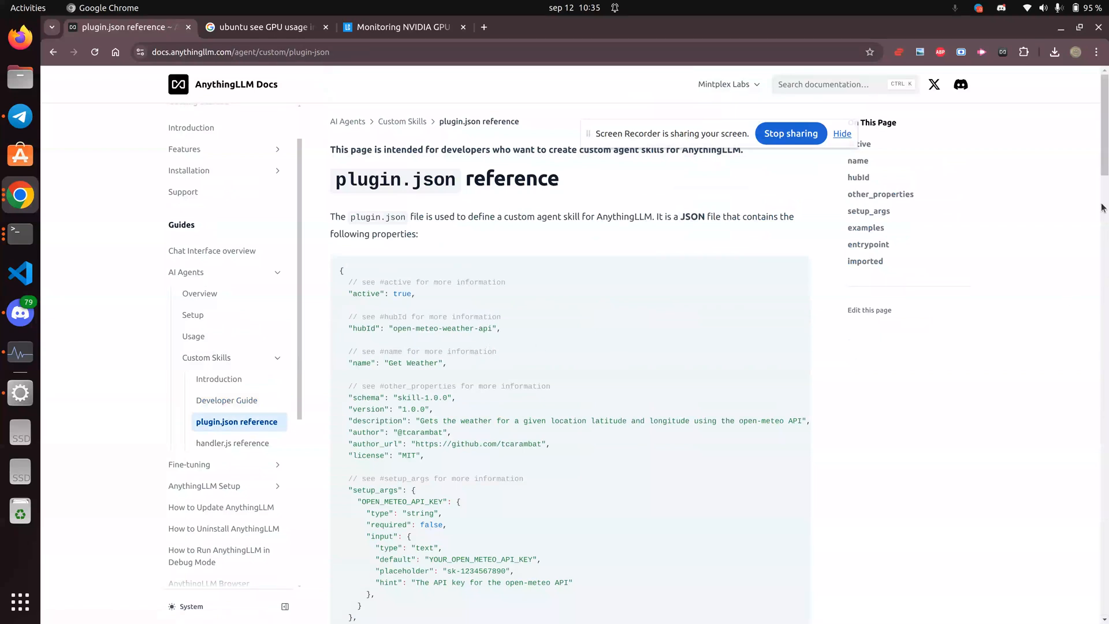
scroll(down, 3)
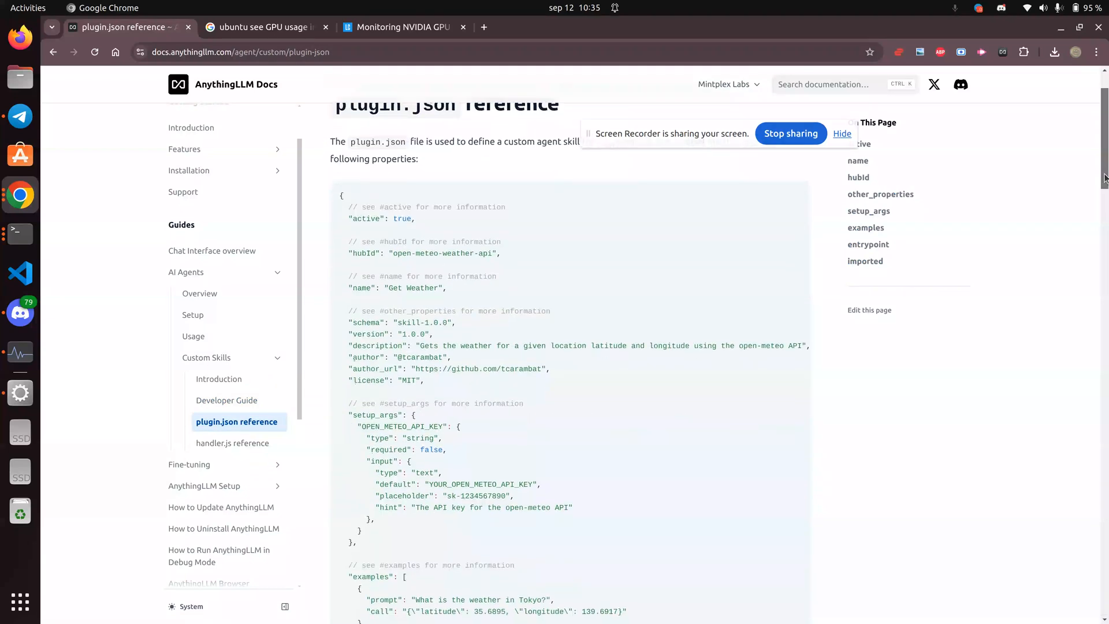
scroll(down, 3)
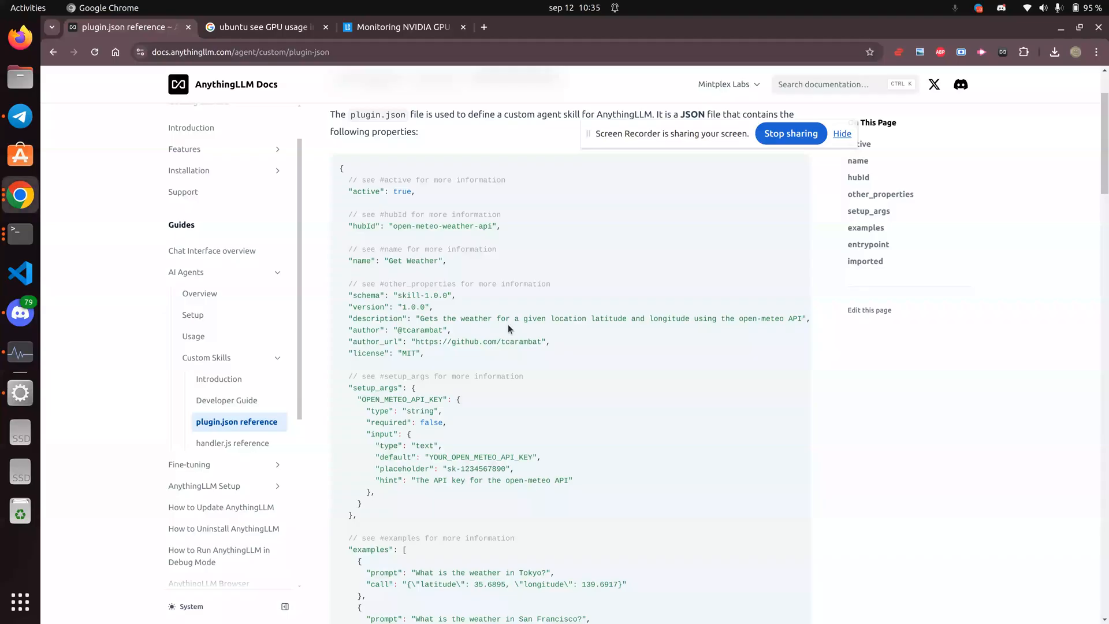
mouse_move(428, 274)
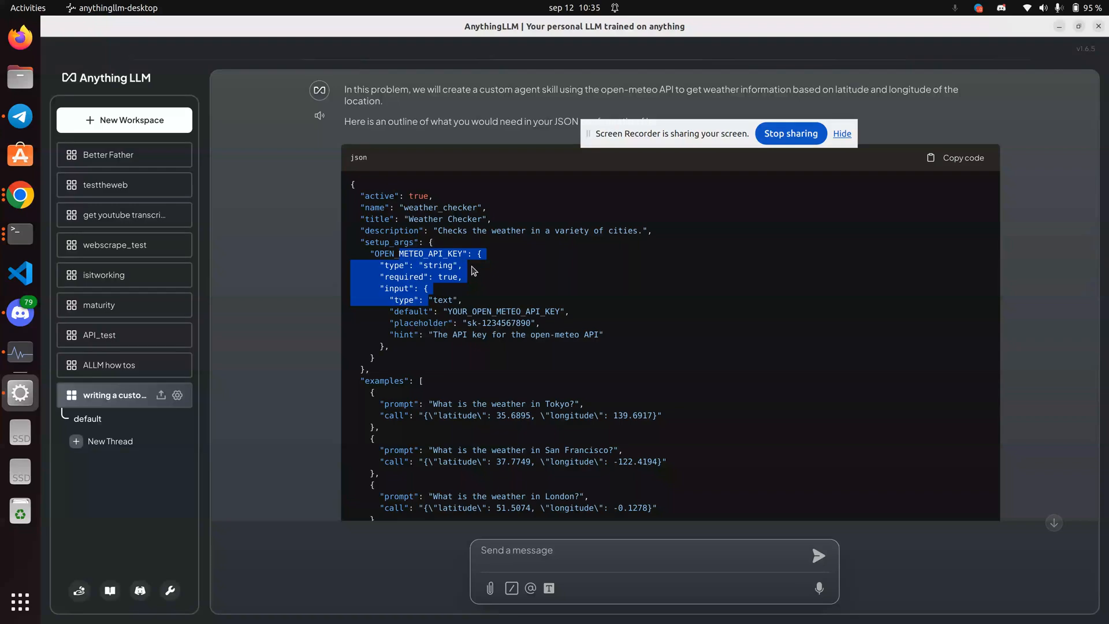
click(101, 8)
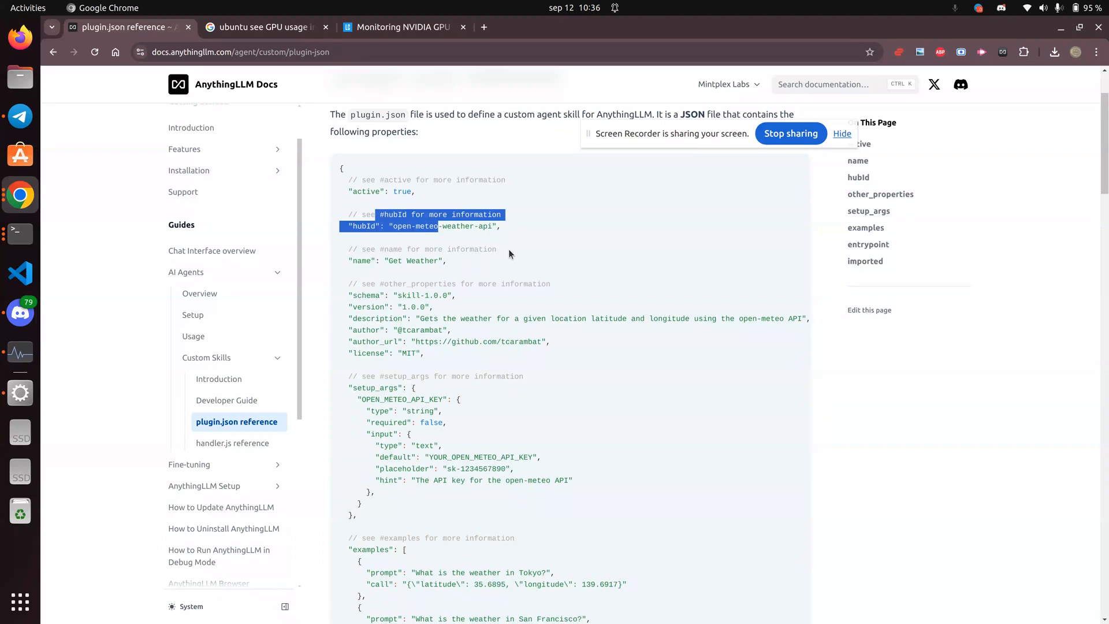
double_click(364, 225)
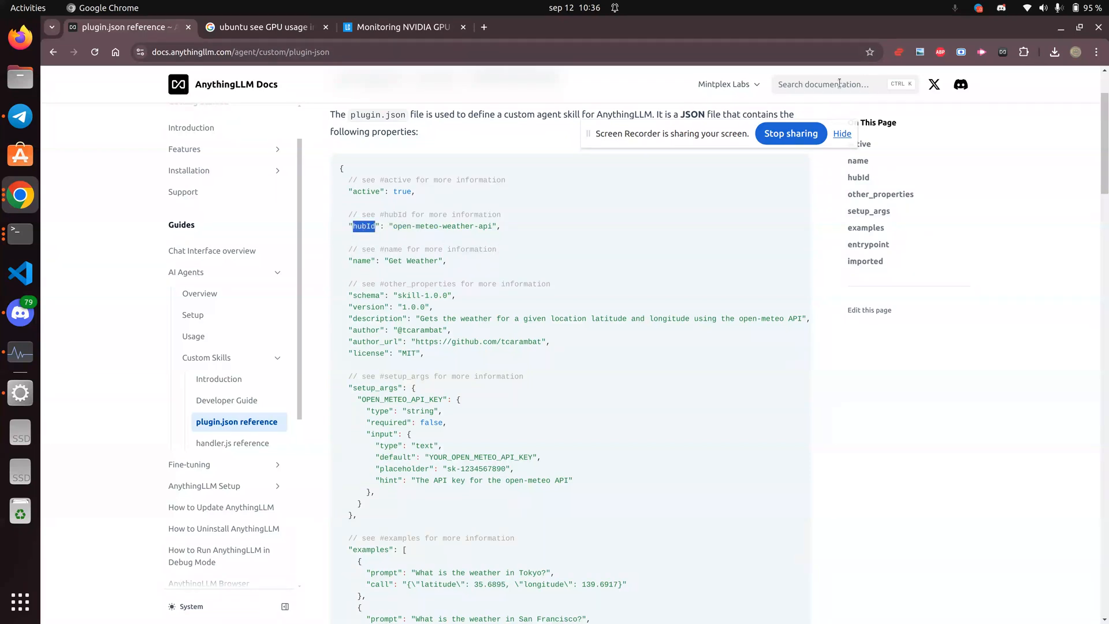
Find hubId on the plugin.json reference page and highlight its description
text(what isa t)
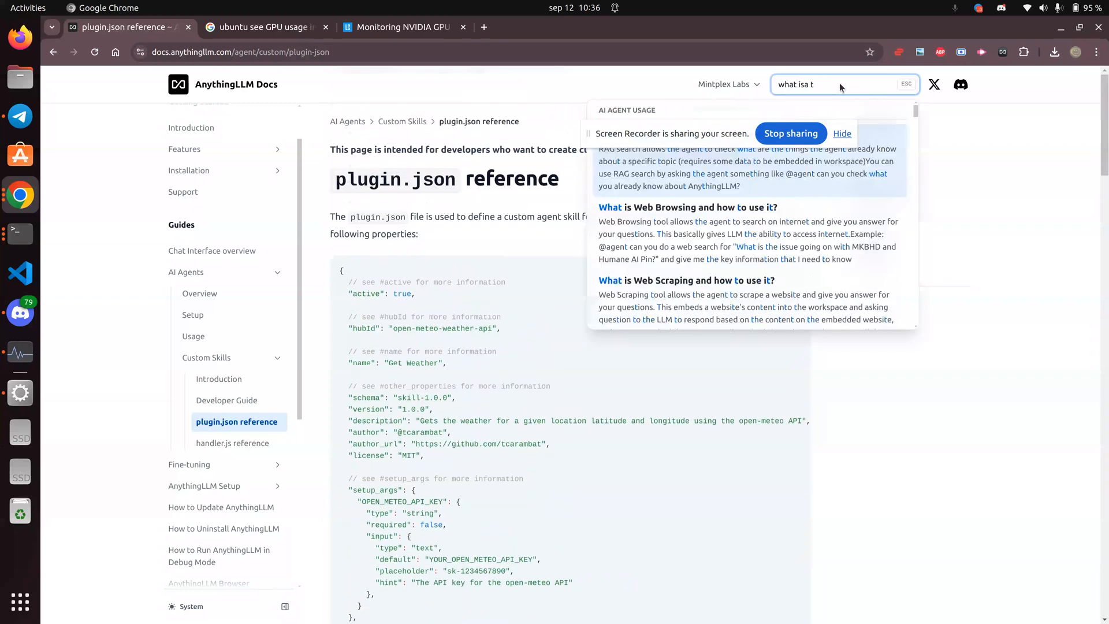
text(what is h)
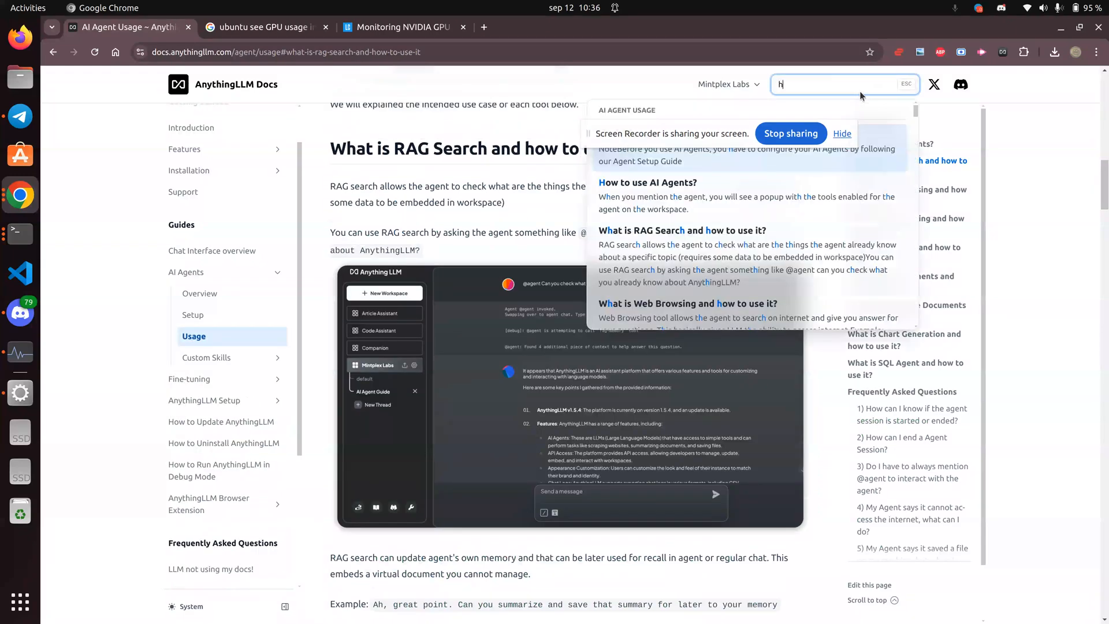
text(b)
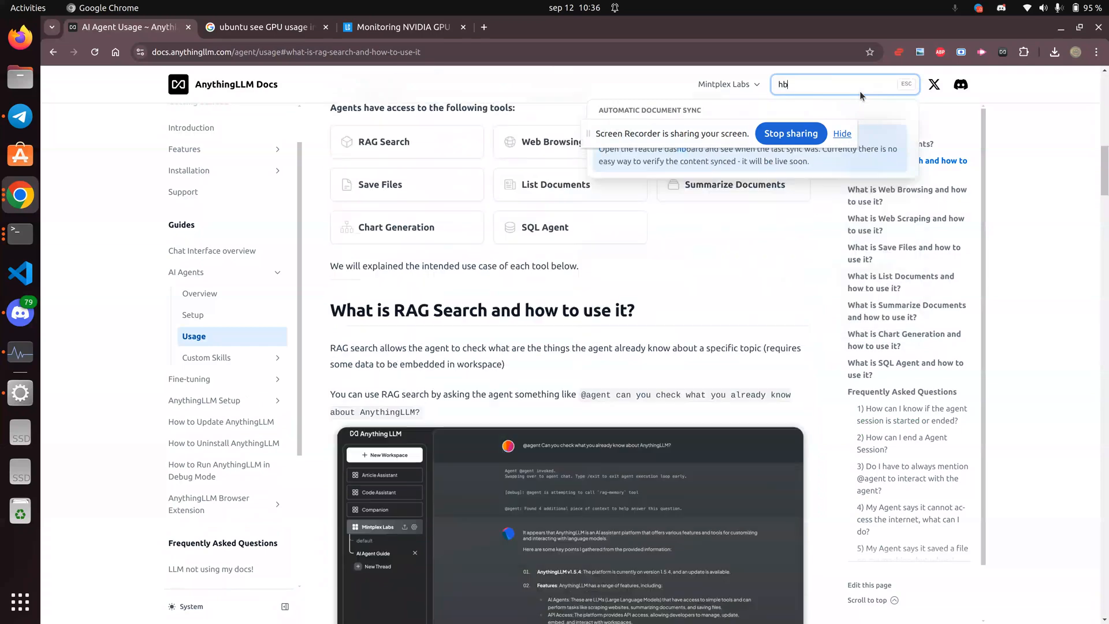
text(ud)
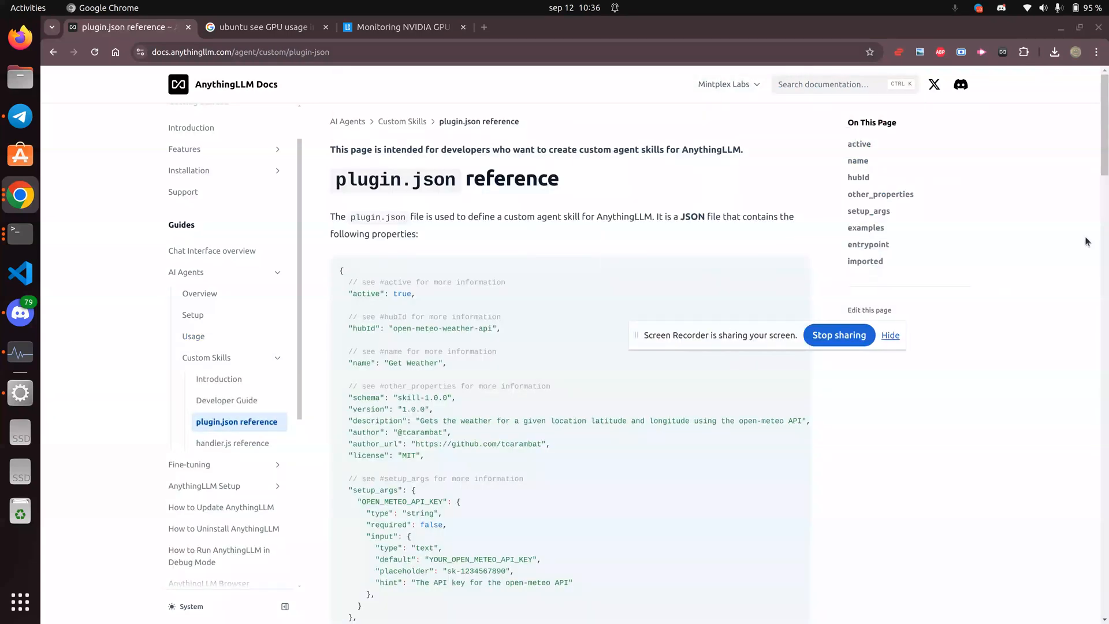
text(hub)
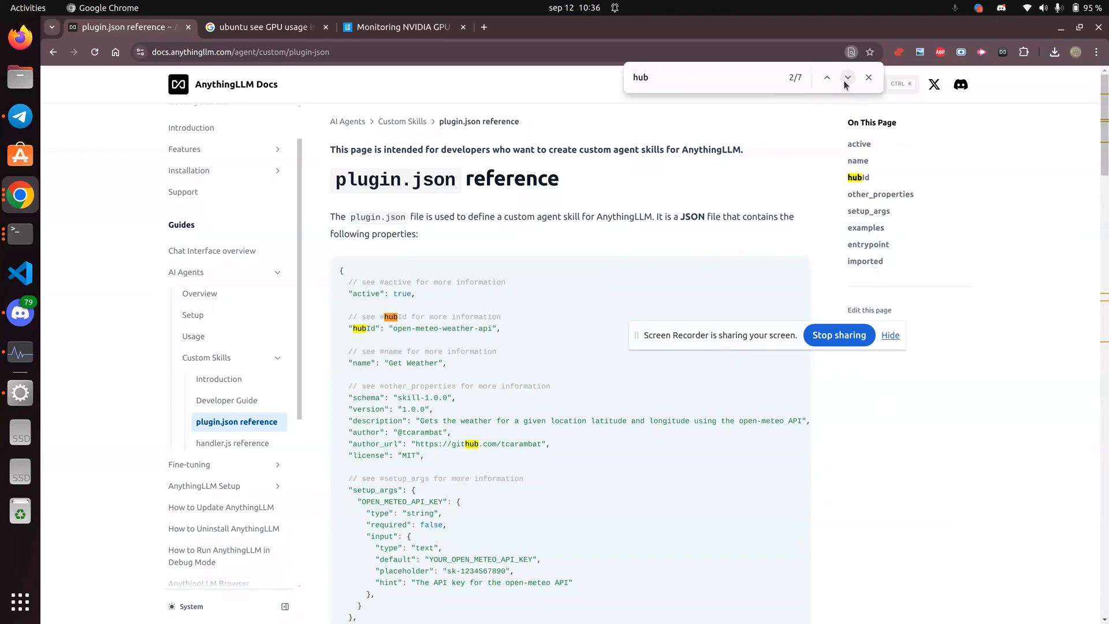
click(847, 78)
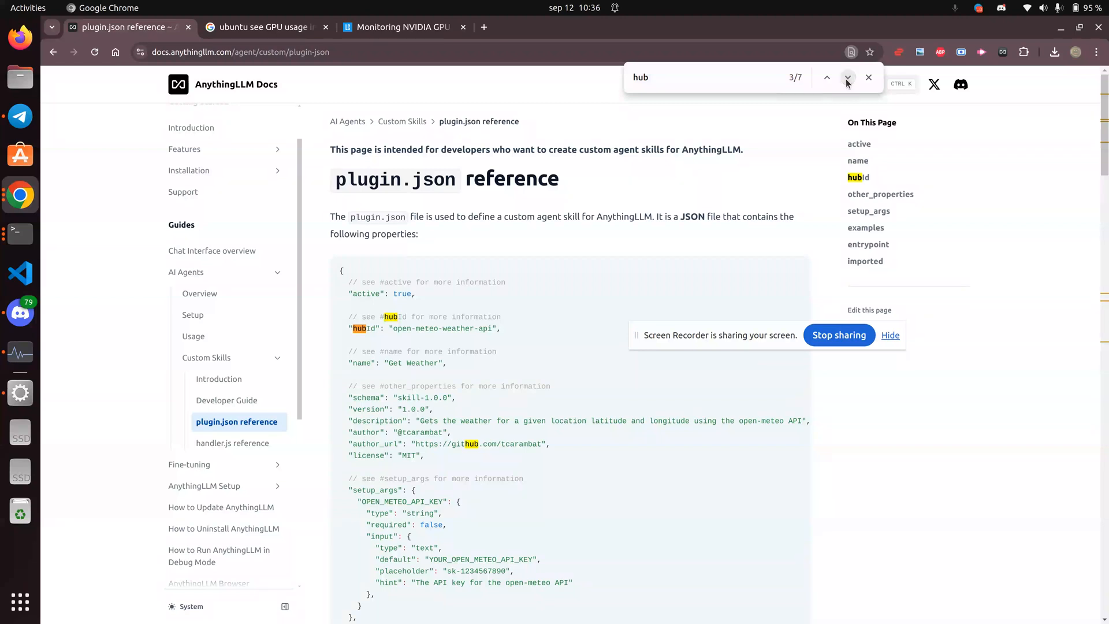
text(Id)
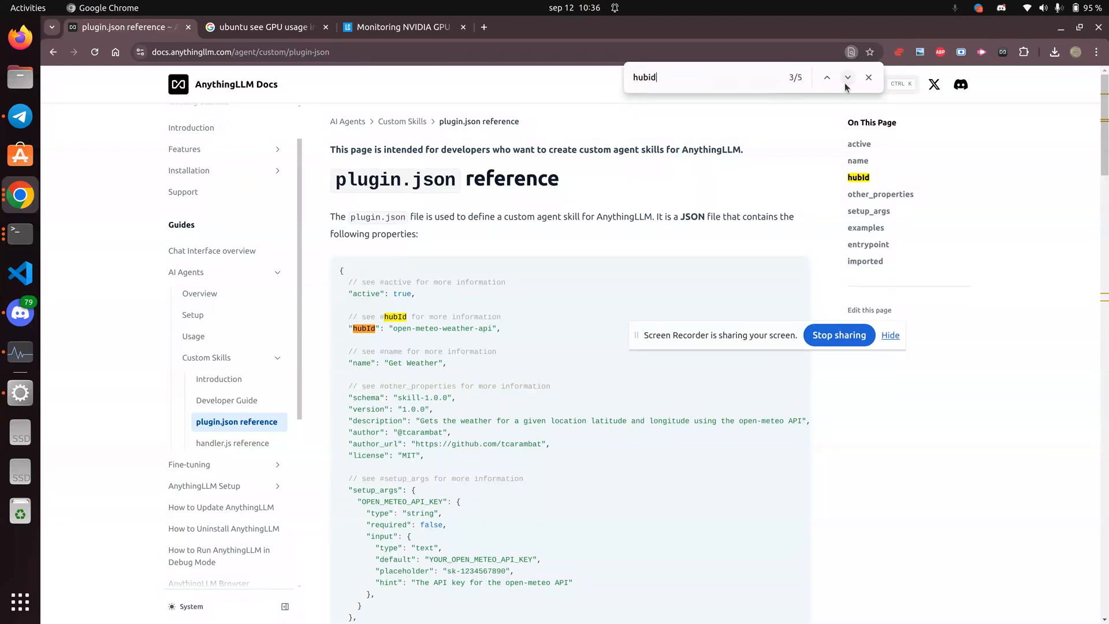
click(847, 77)
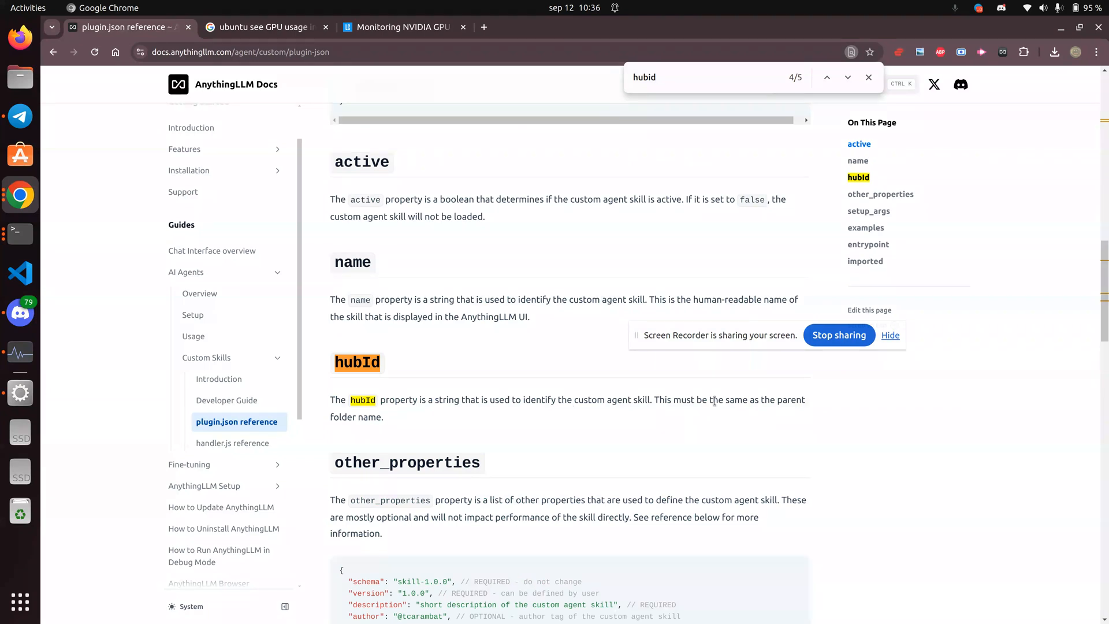
drag(713, 400, 384, 417)
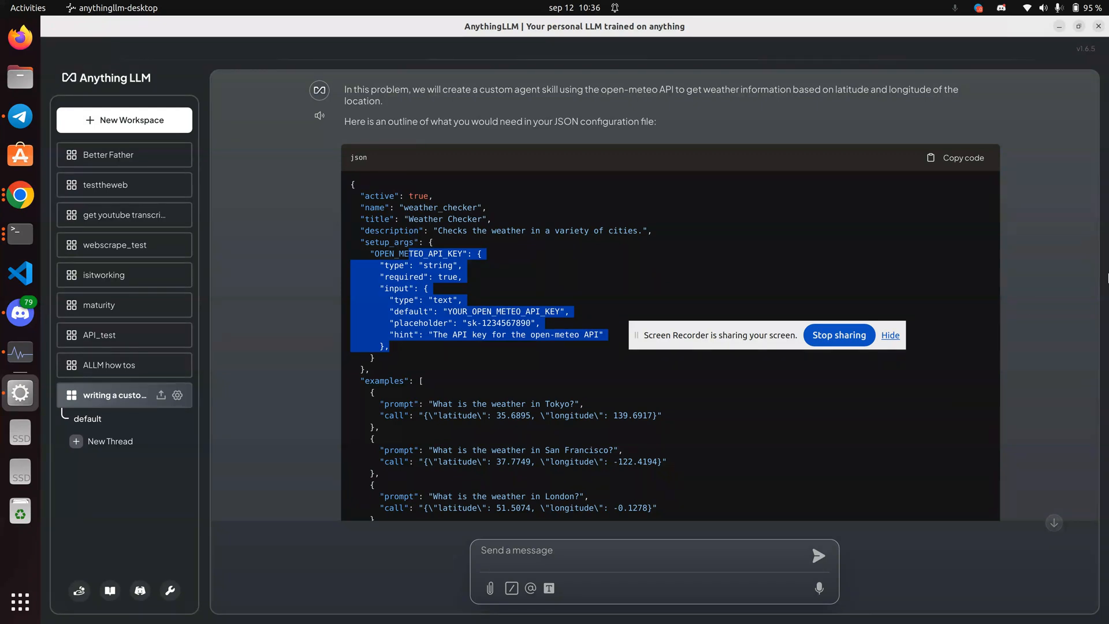
mouse_move(1062, 306)
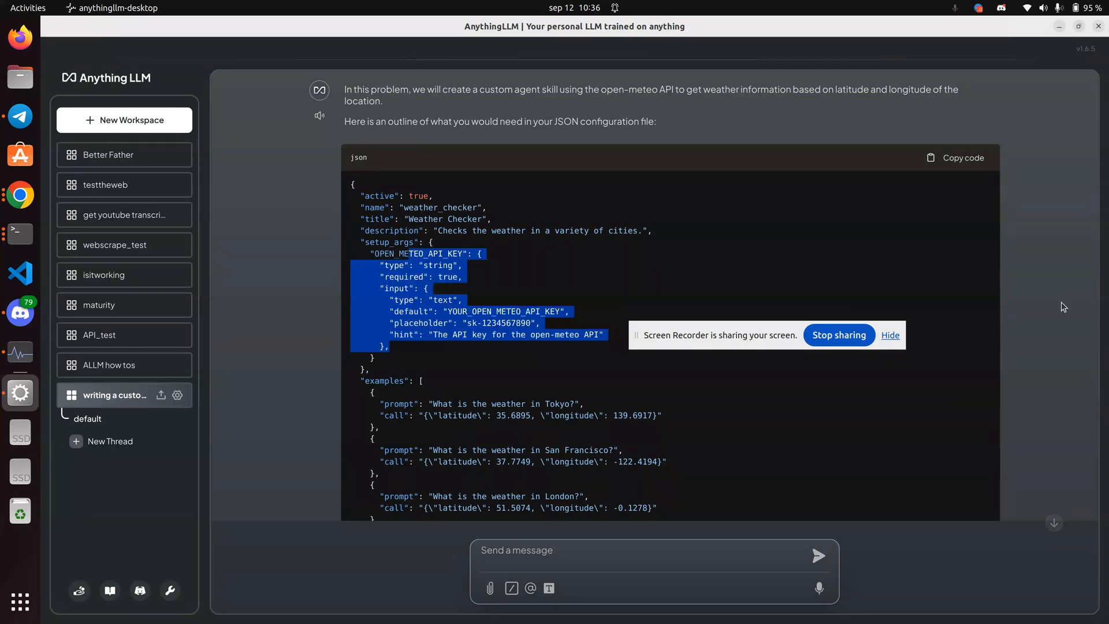
Review the generated handler.js code, then bring the Terminal with the startup log forward
scroll(down, 3)
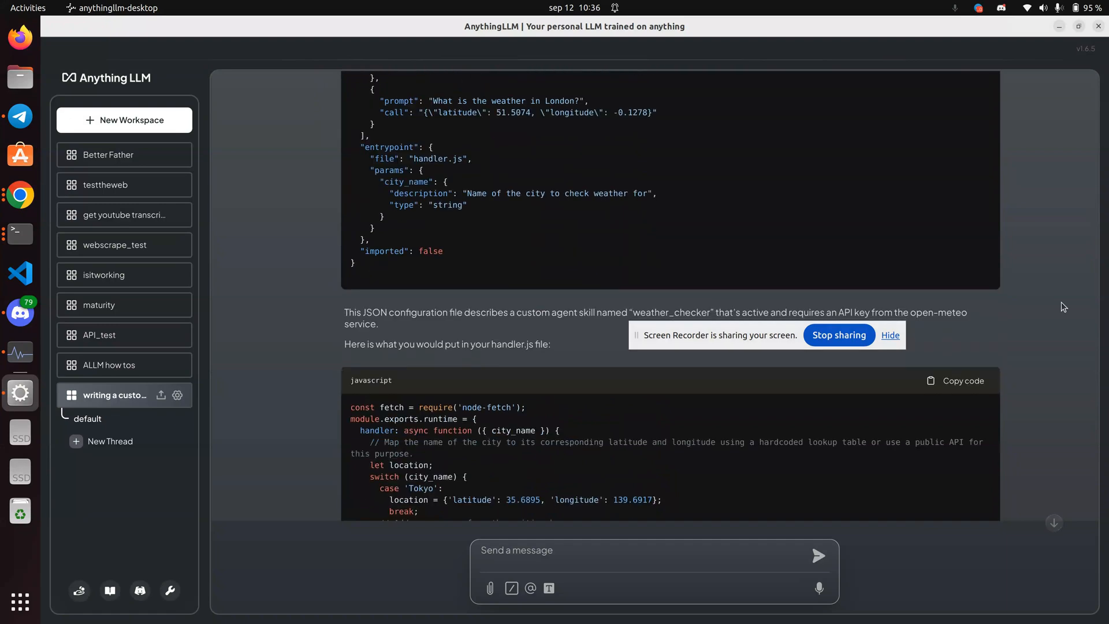
scroll(down, 3)
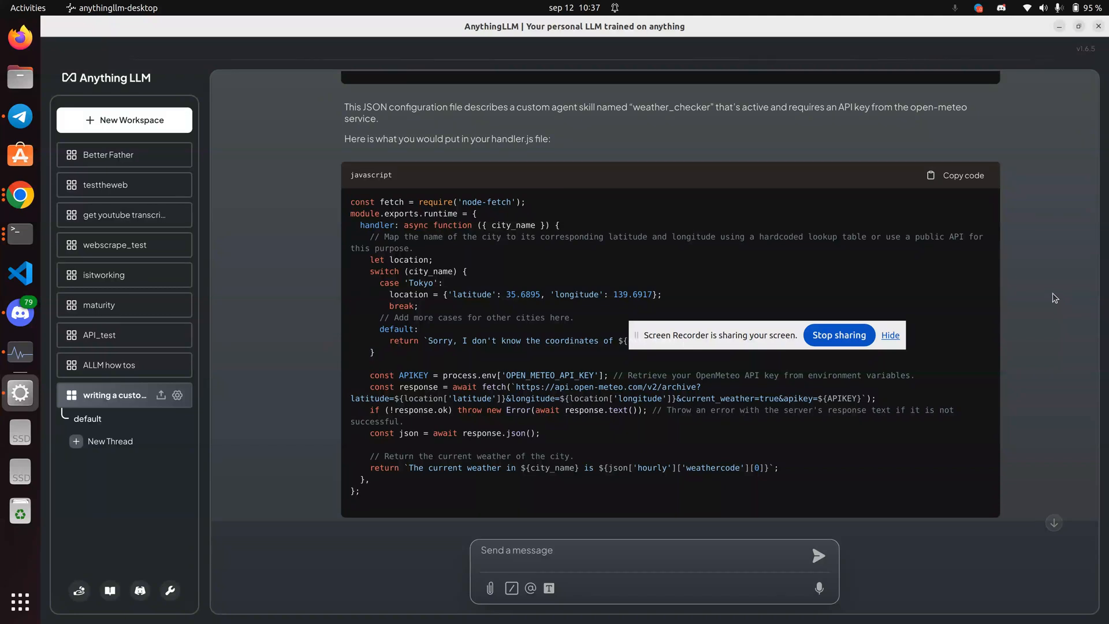
mouse_move(1051, 289)
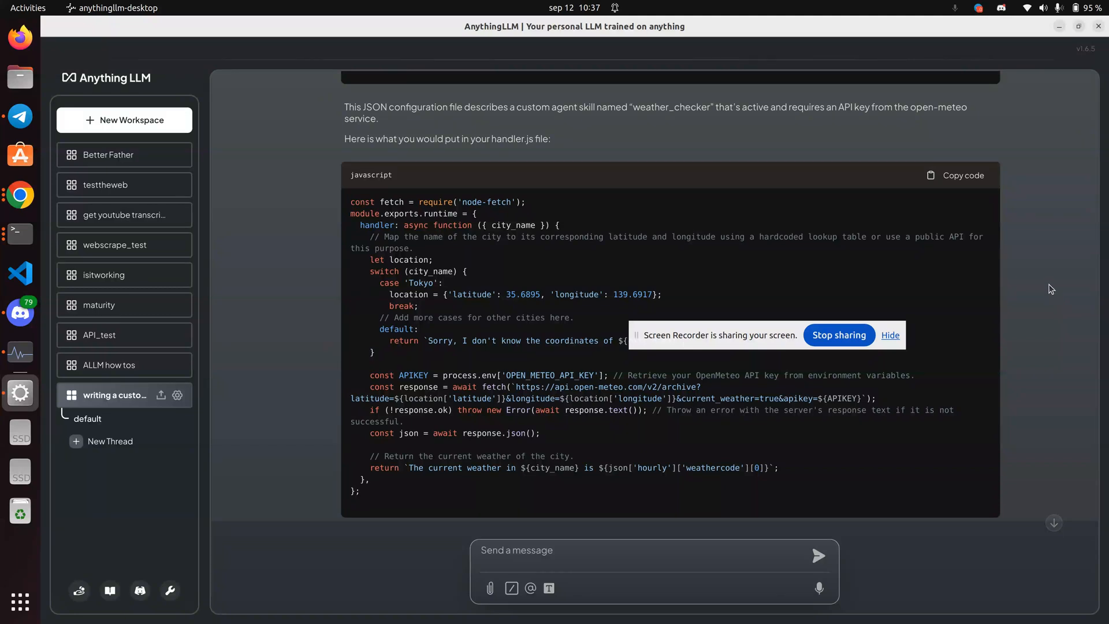
mouse_move(1050, 286)
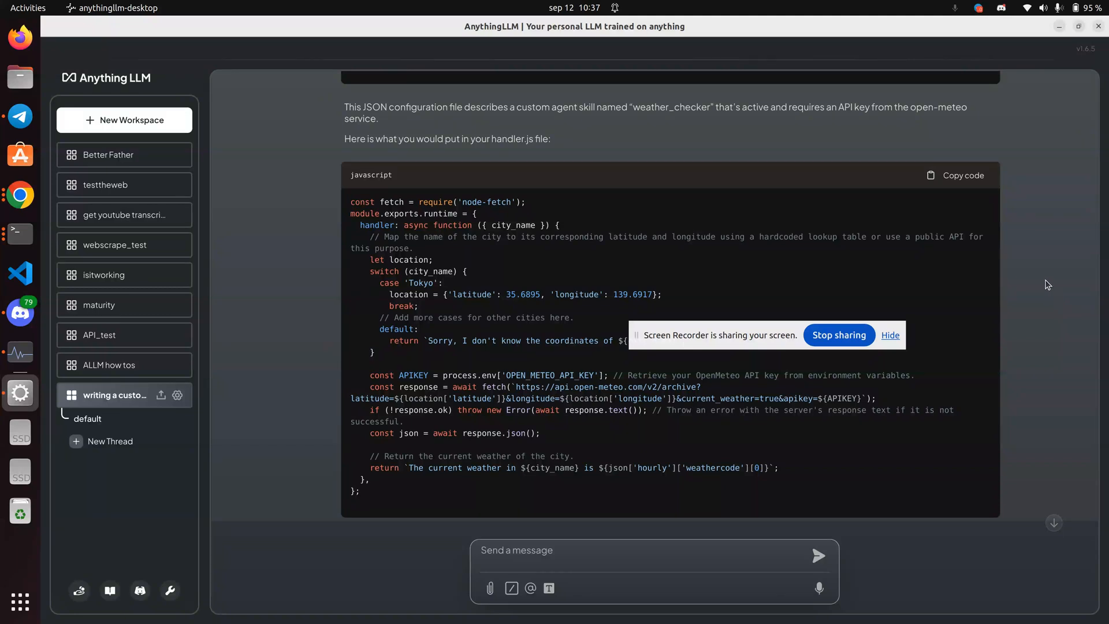
mouse_move(1050, 266)
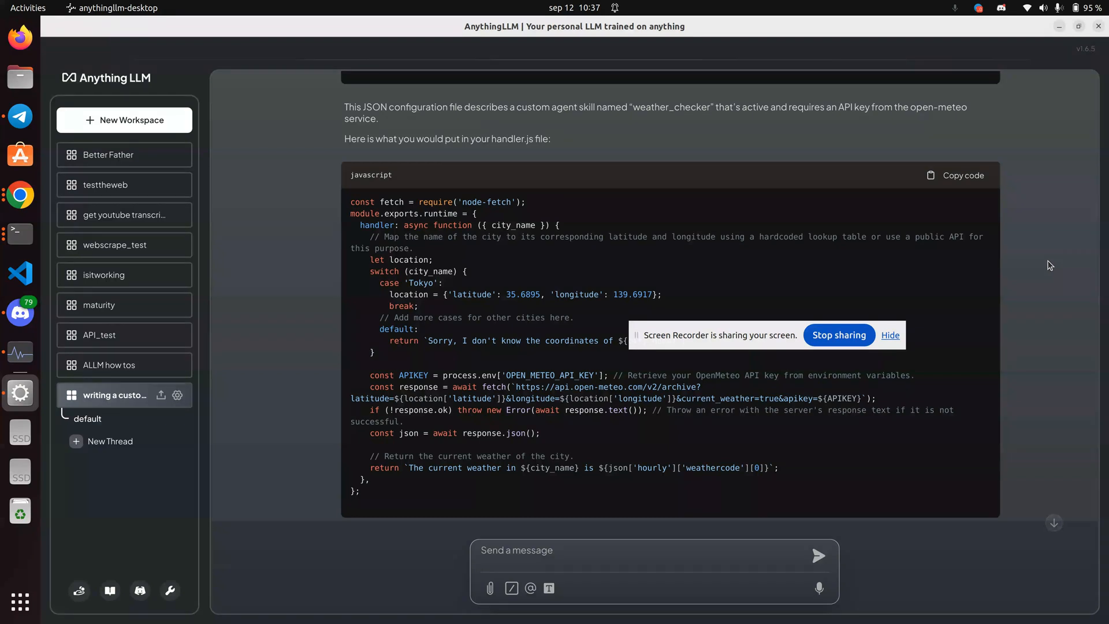
mouse_move(556, 67)
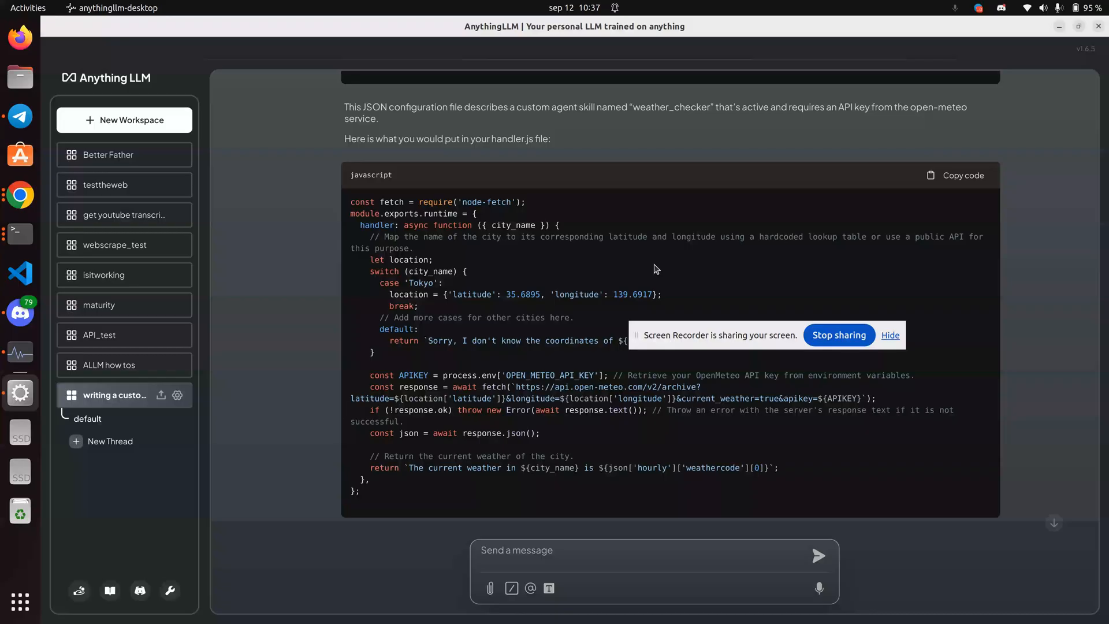
mouse_move(397, 190)
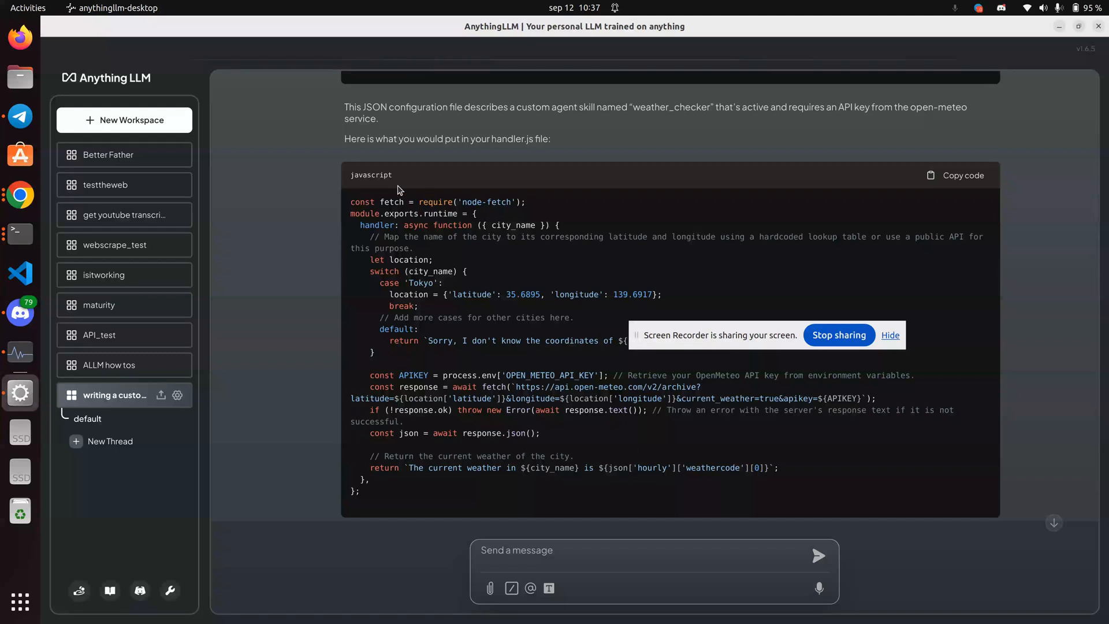
key(Alt+Tab)
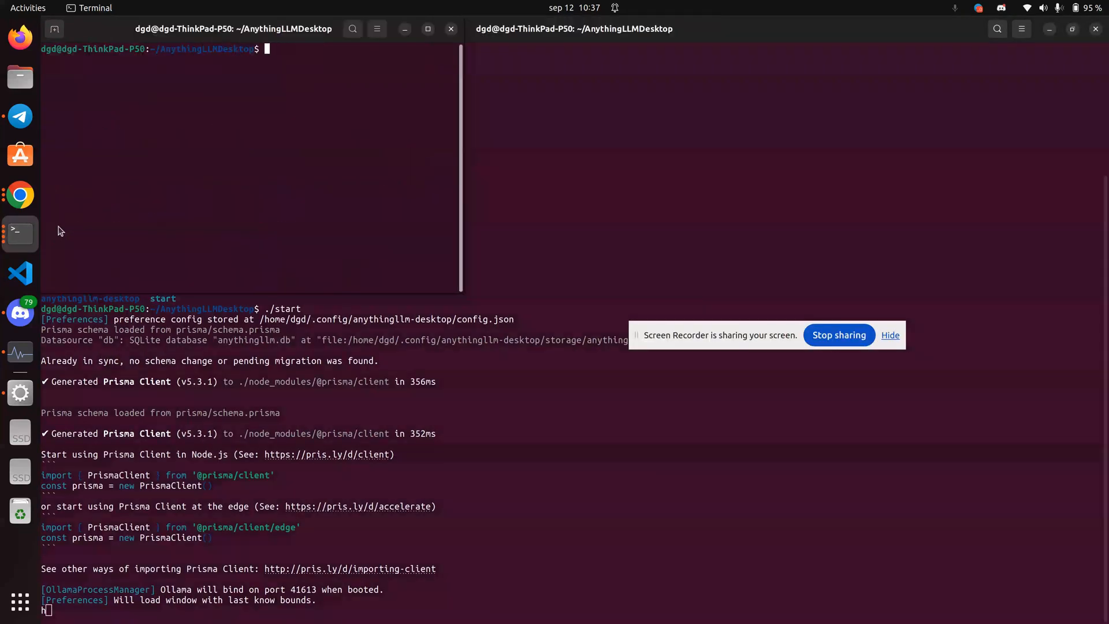
Bring the AnythingLLM chat window showing the generated handler.js code back to the front
text(ol)
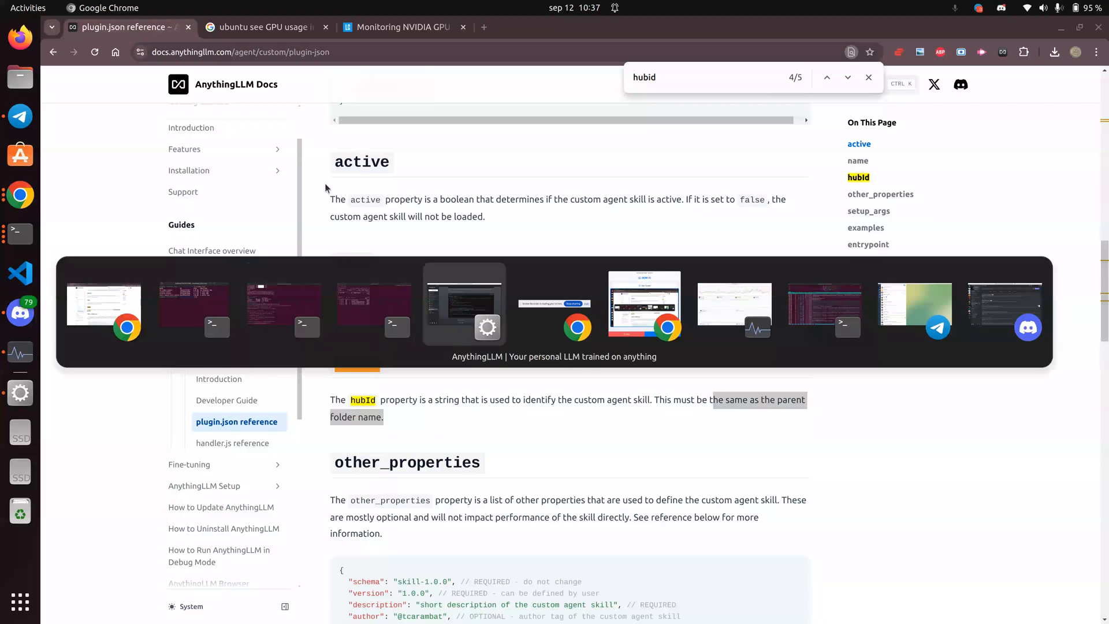
click(464, 304)
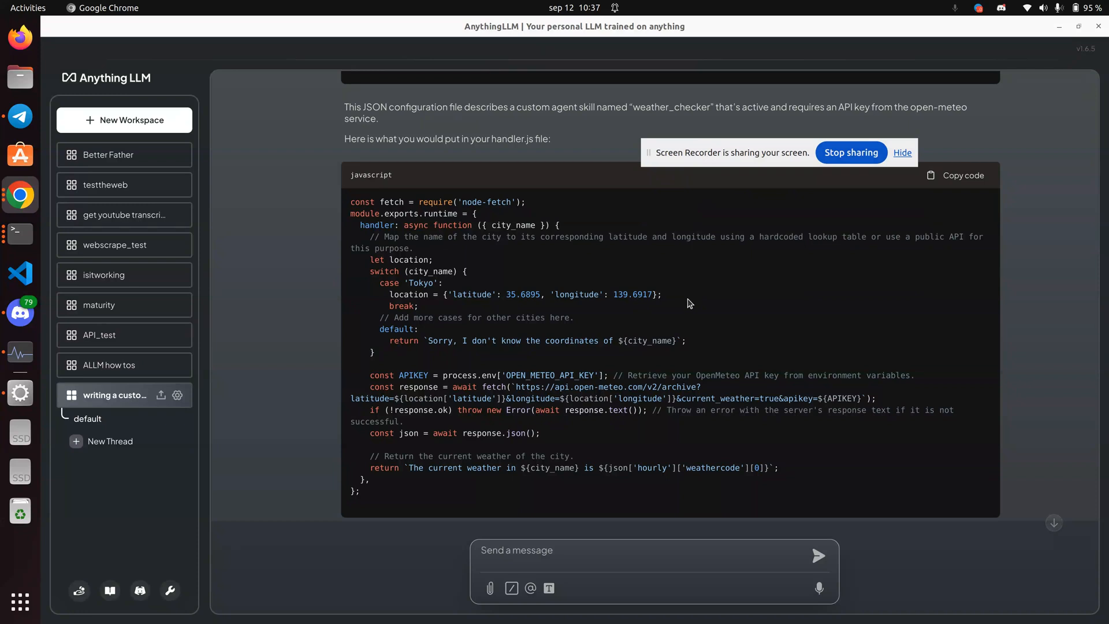
mouse_move(1025, 426)
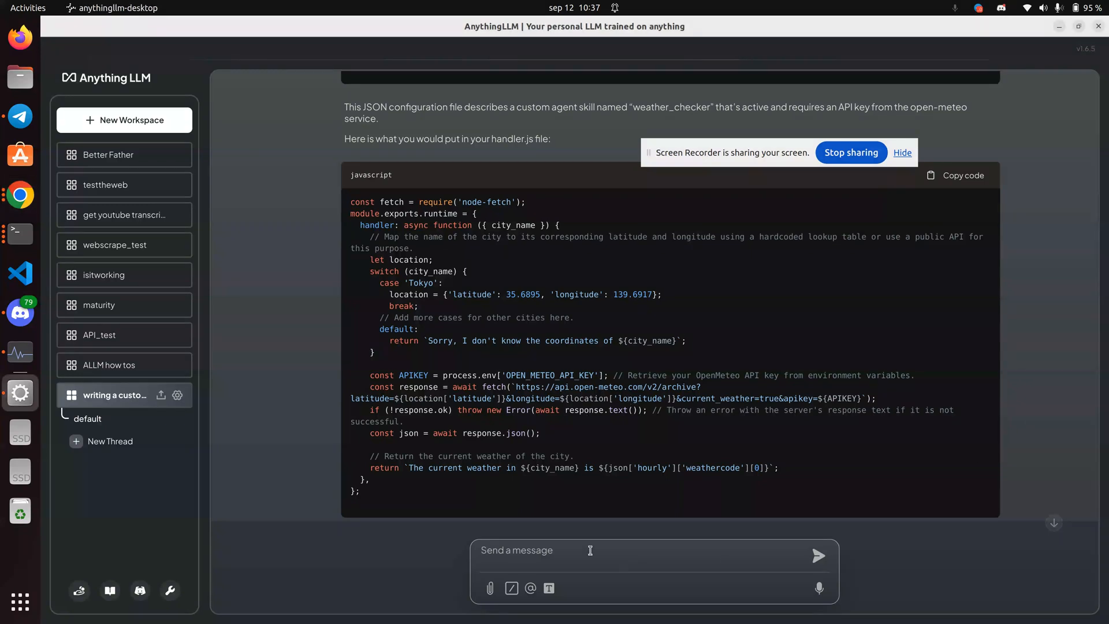
Write feedback lines about the missing search and the absent helper doc for writing agents
text(where's)
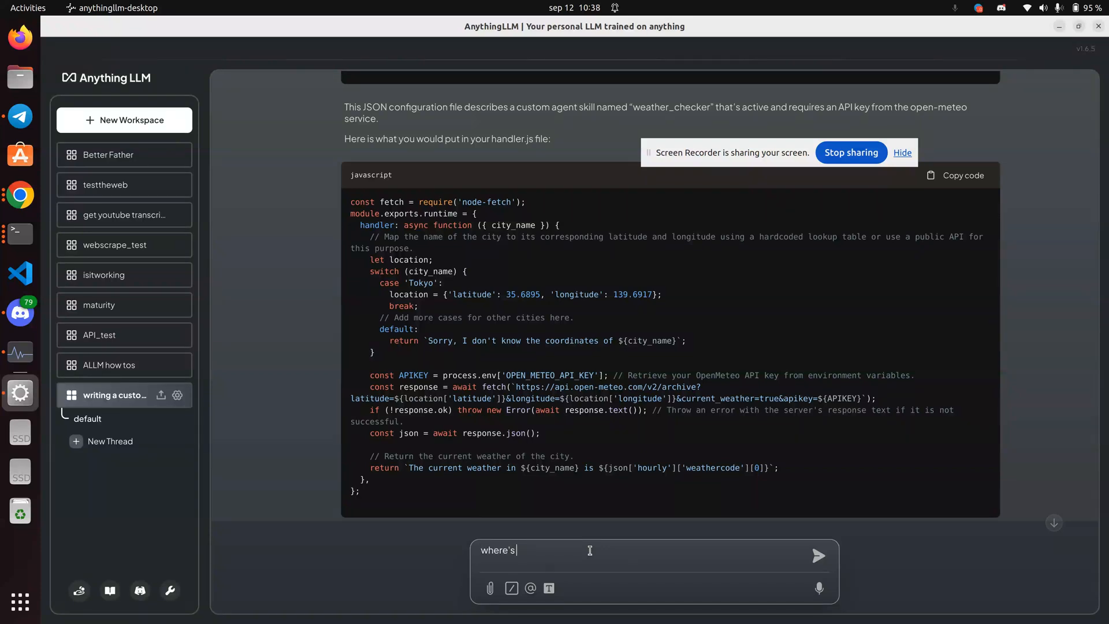
text(the search in the UI?)
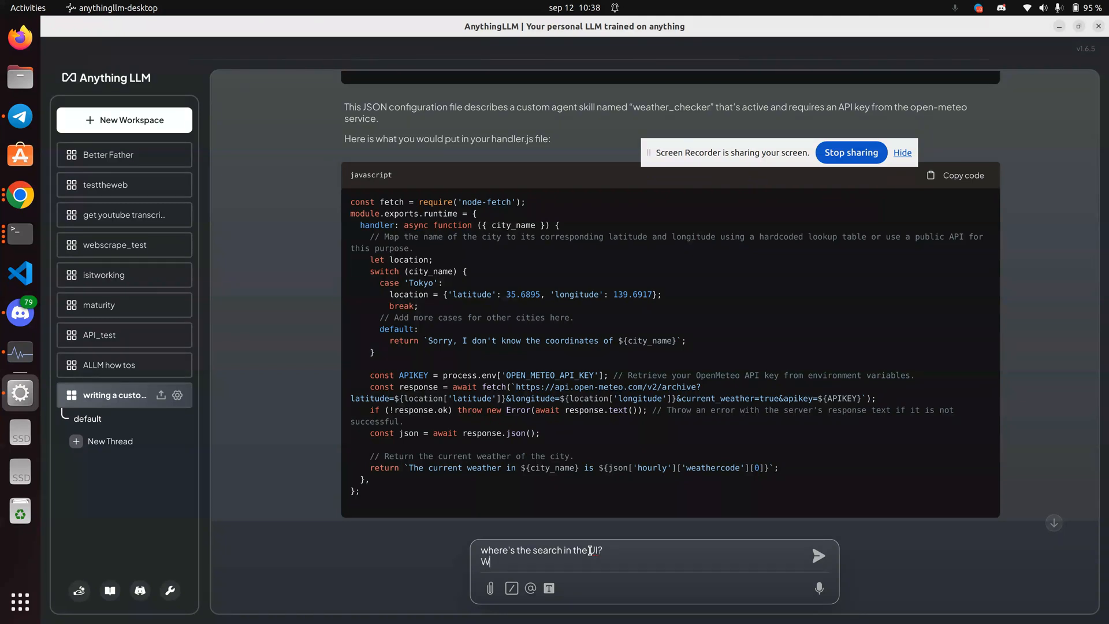
text(hy)
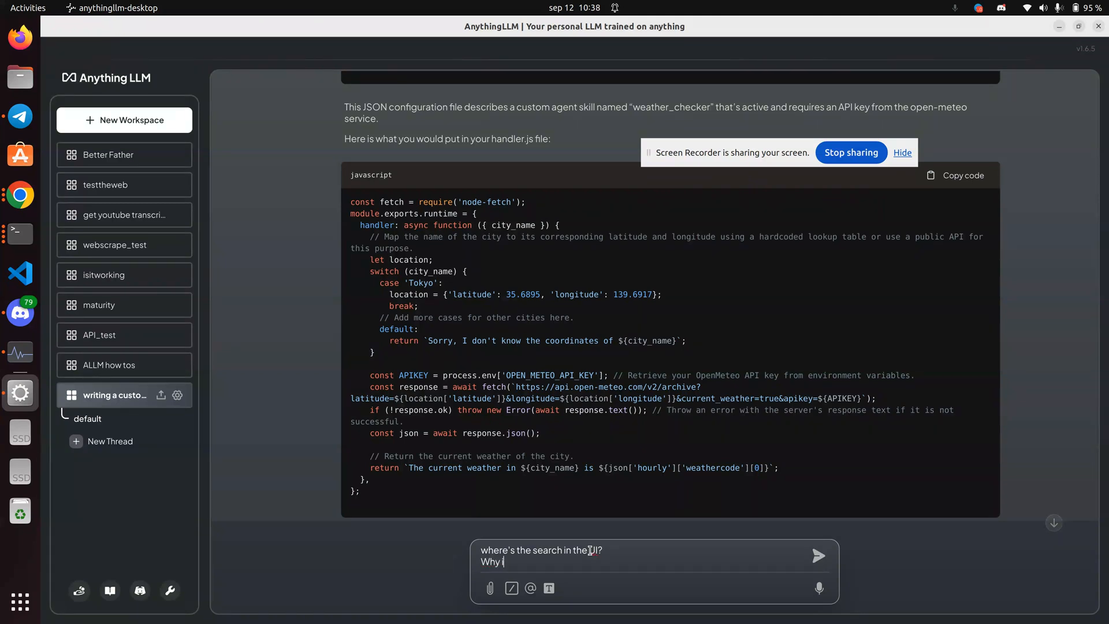
text(isn't there a helper doc for wir)
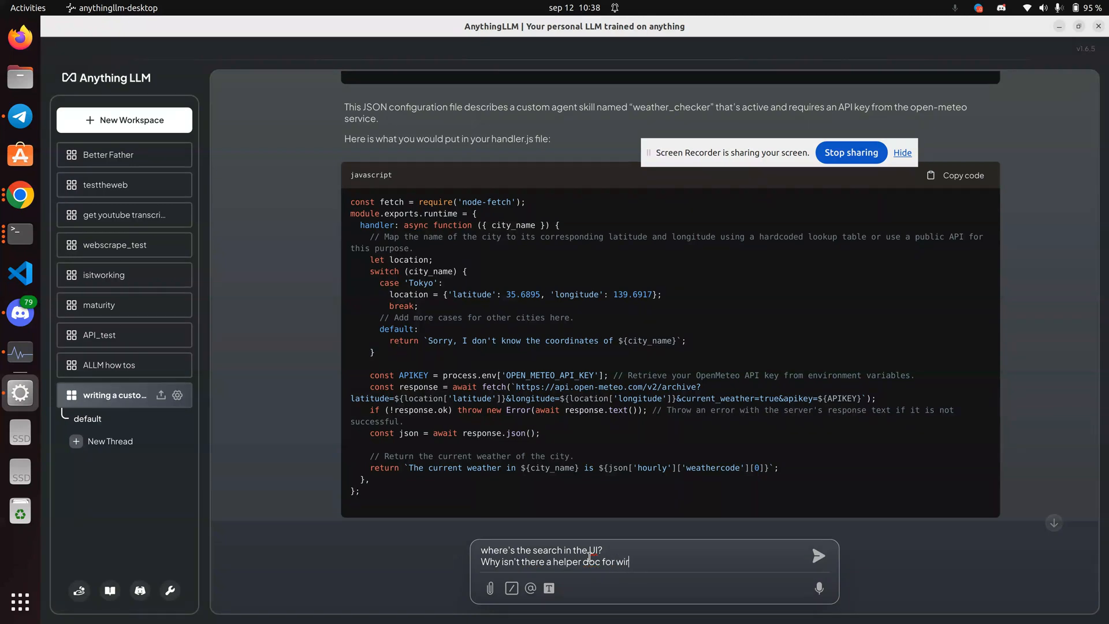
text(i)
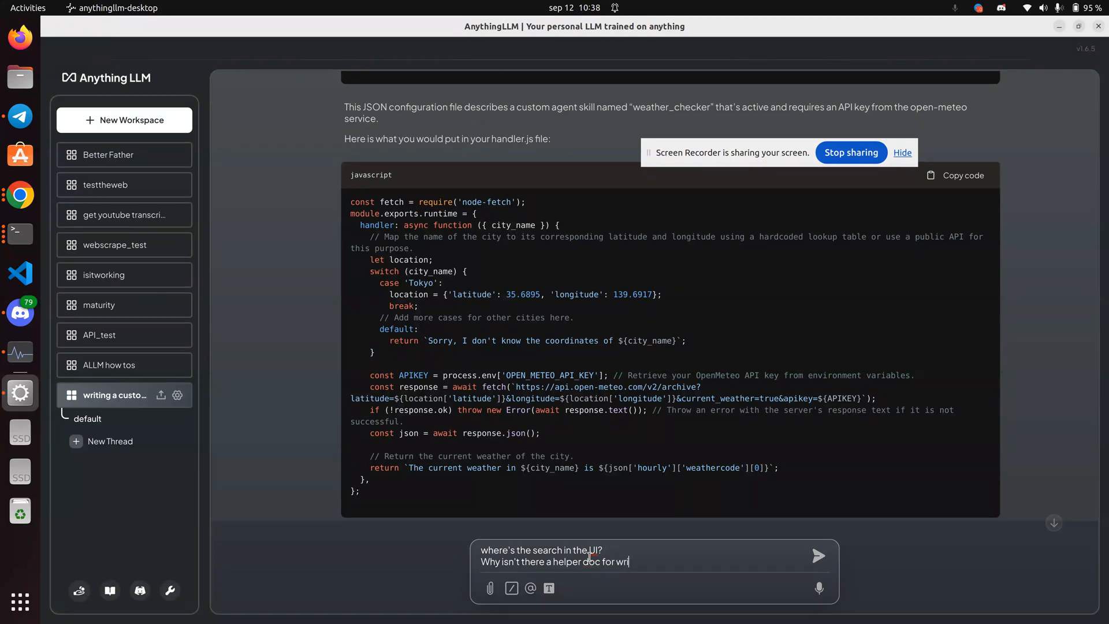
text(ting agents?)
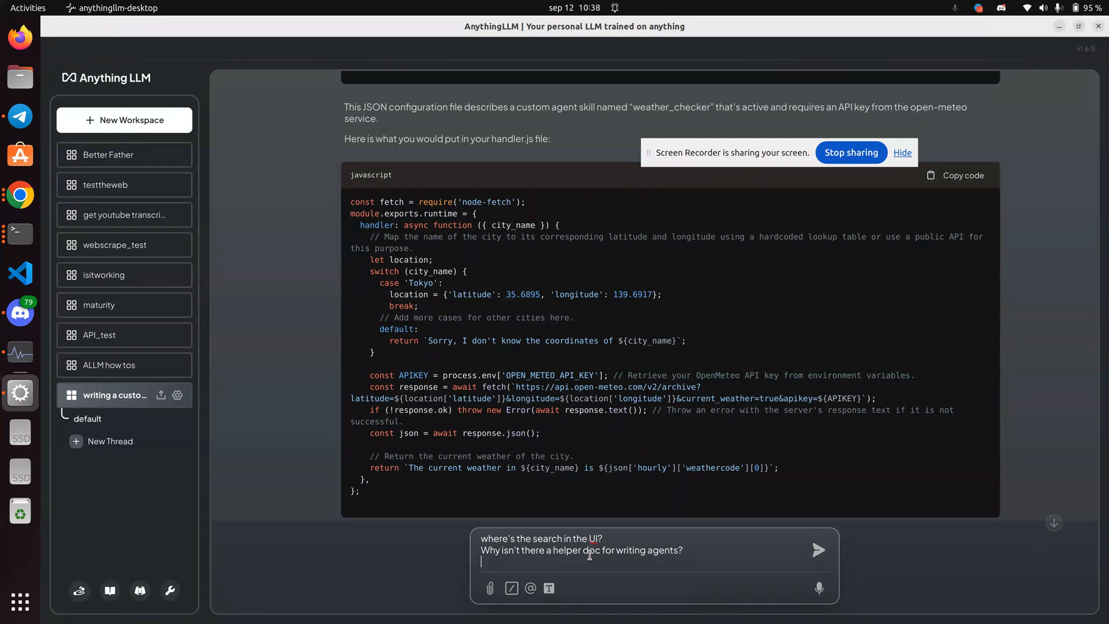
text(icn)
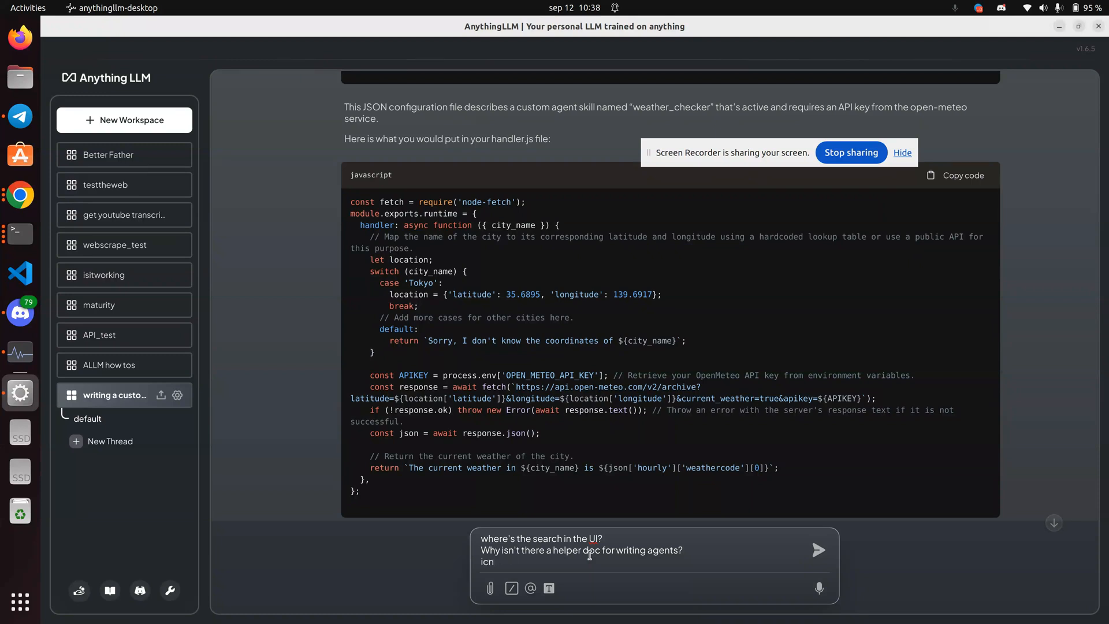
text(ncu)
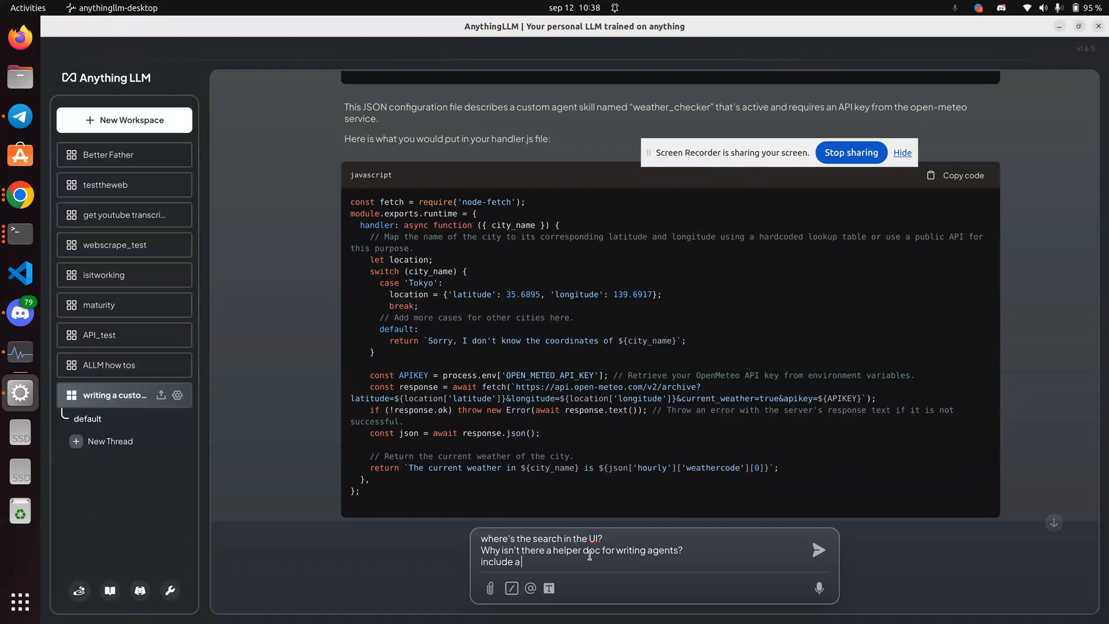
Add lines asking for scrolling, better file management, and letting users view uploaded documents
text(sroll in the UI)
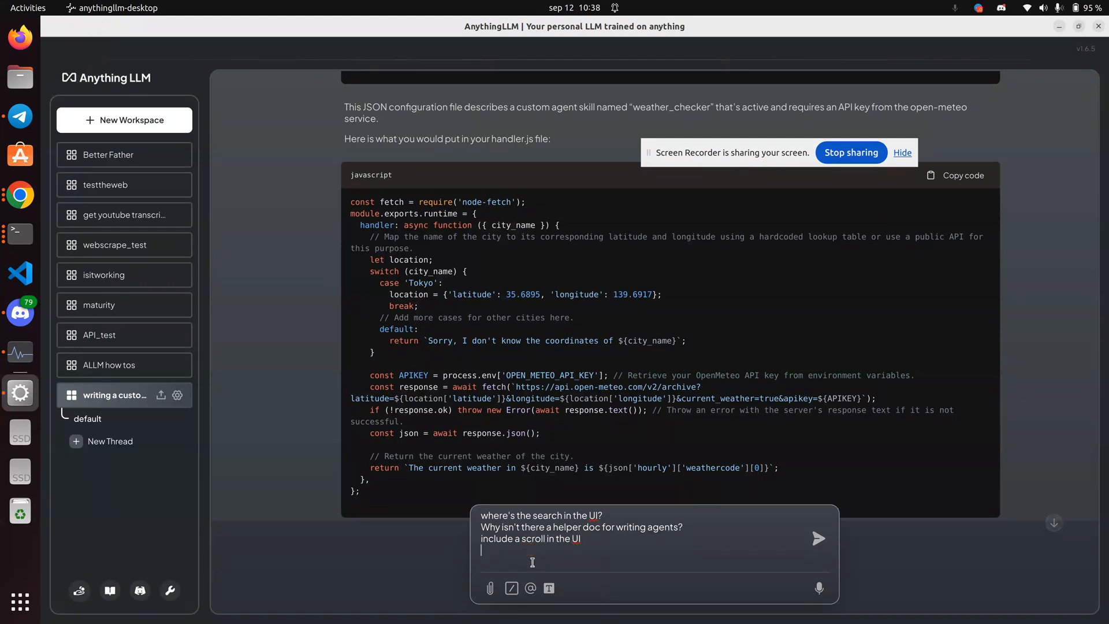
text(better file aman)
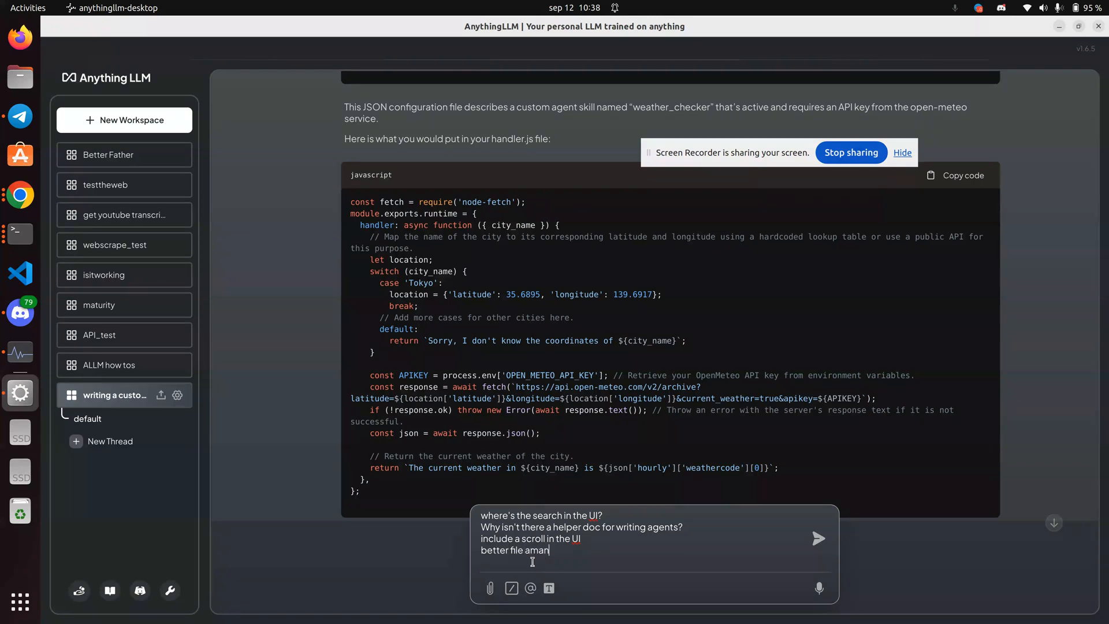
text(gement UI)
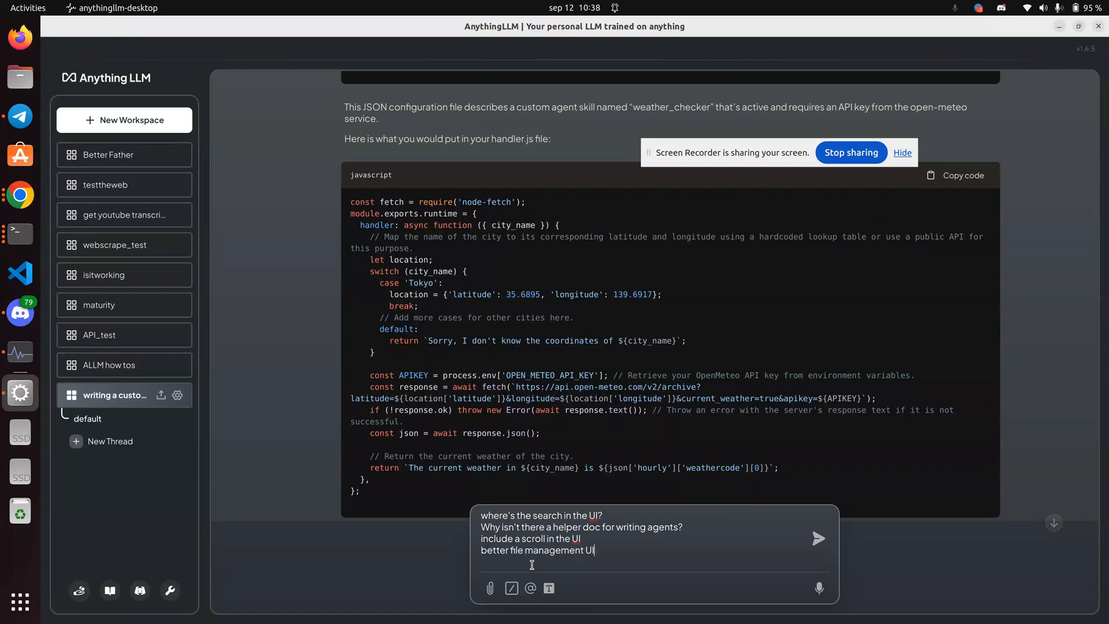
text(and a)
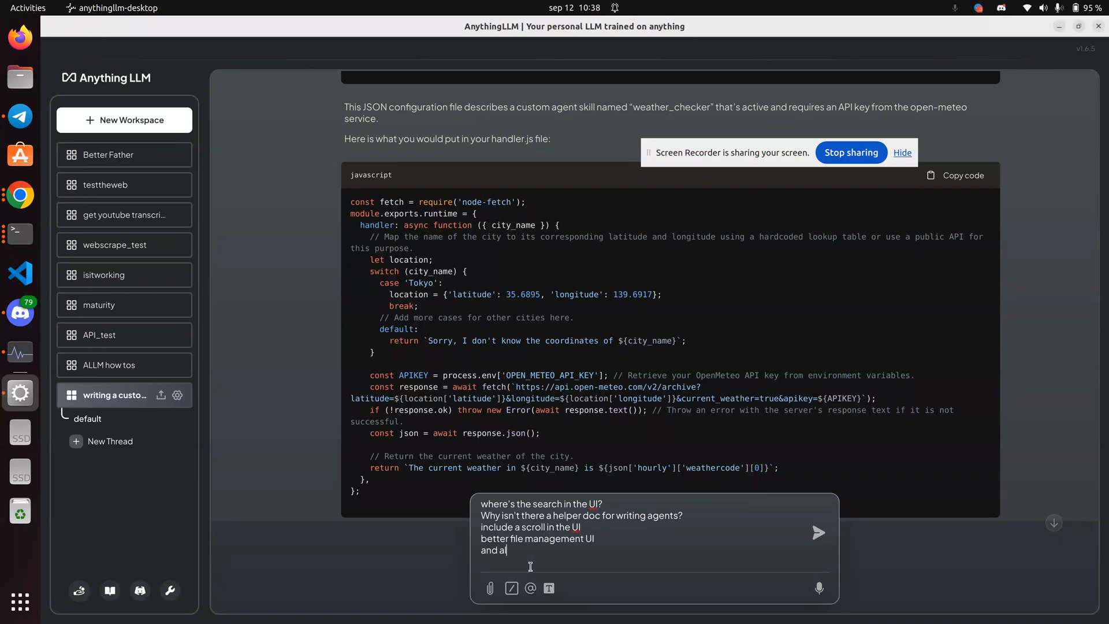
text(llow users to)
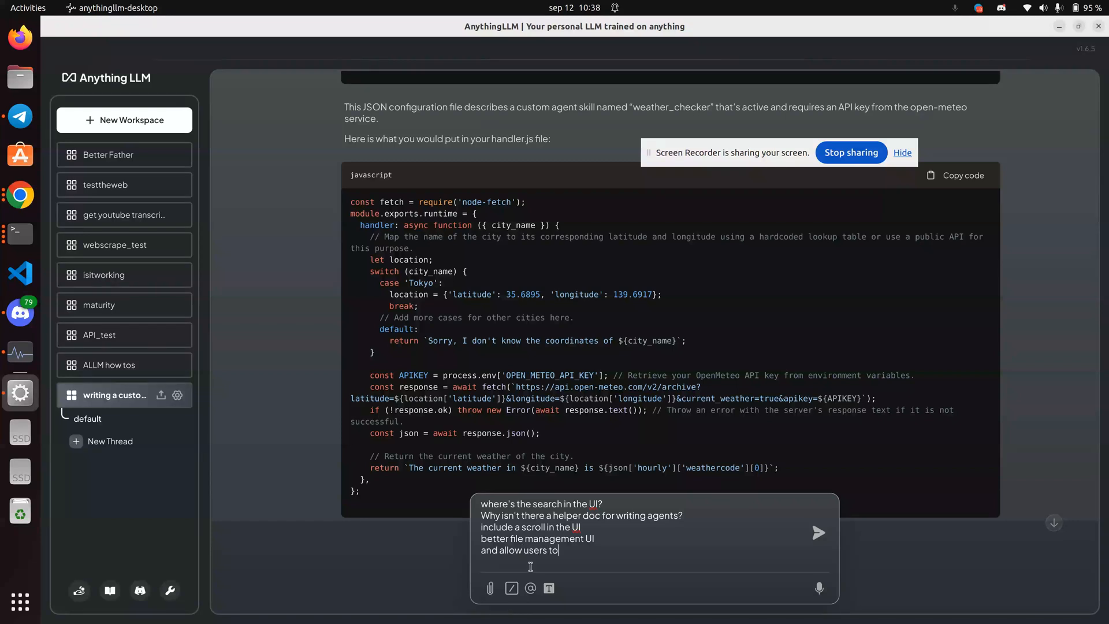
text(view the content of the)
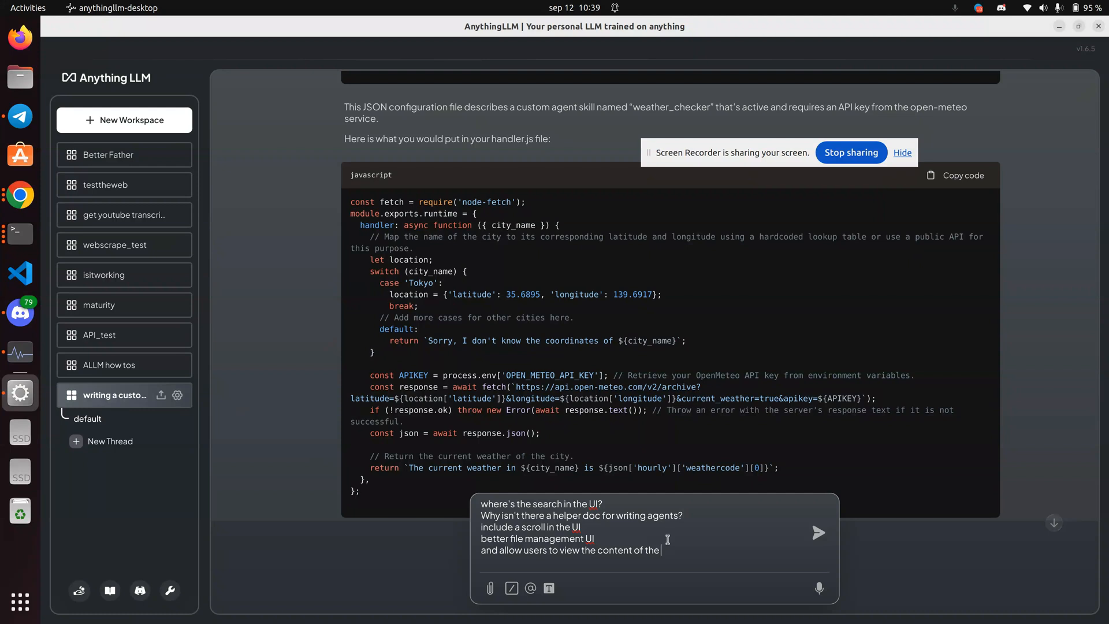
text(uploaded documen)
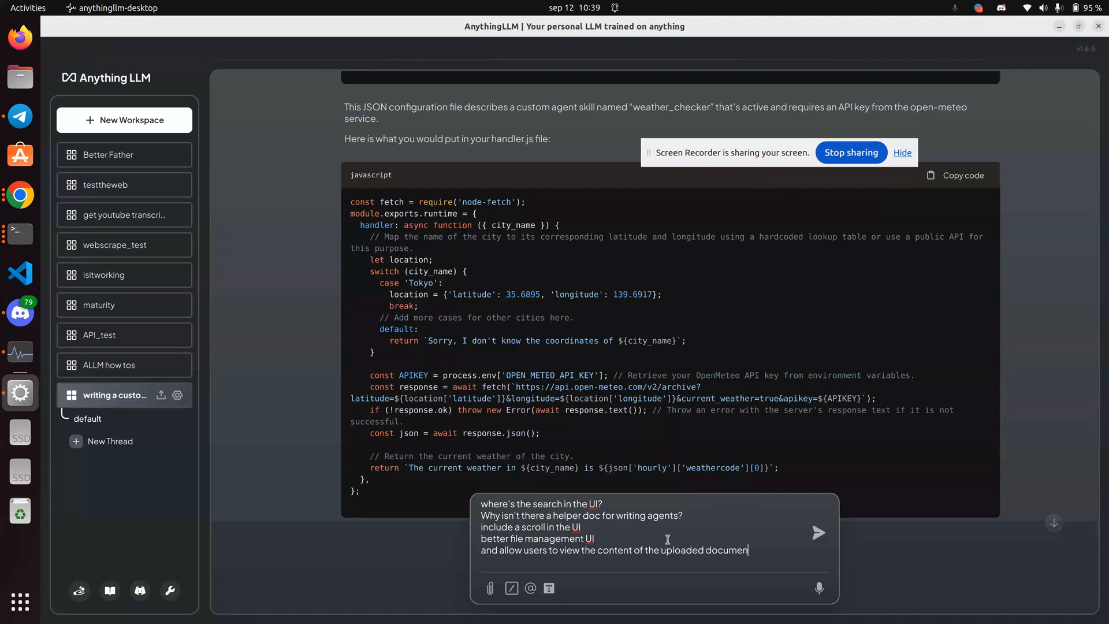
text(s)
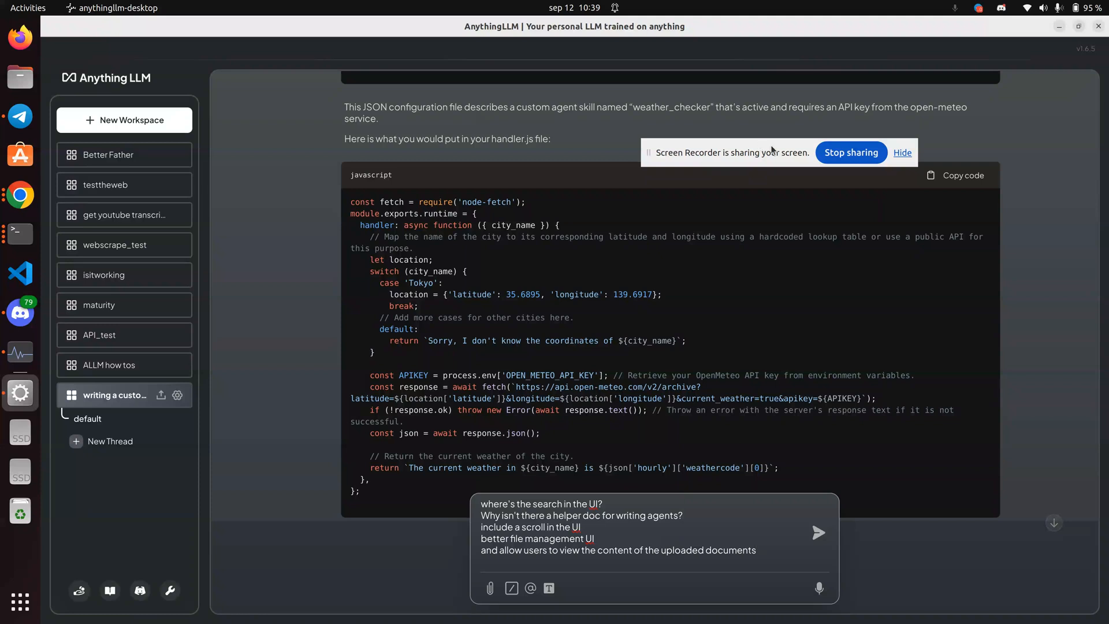